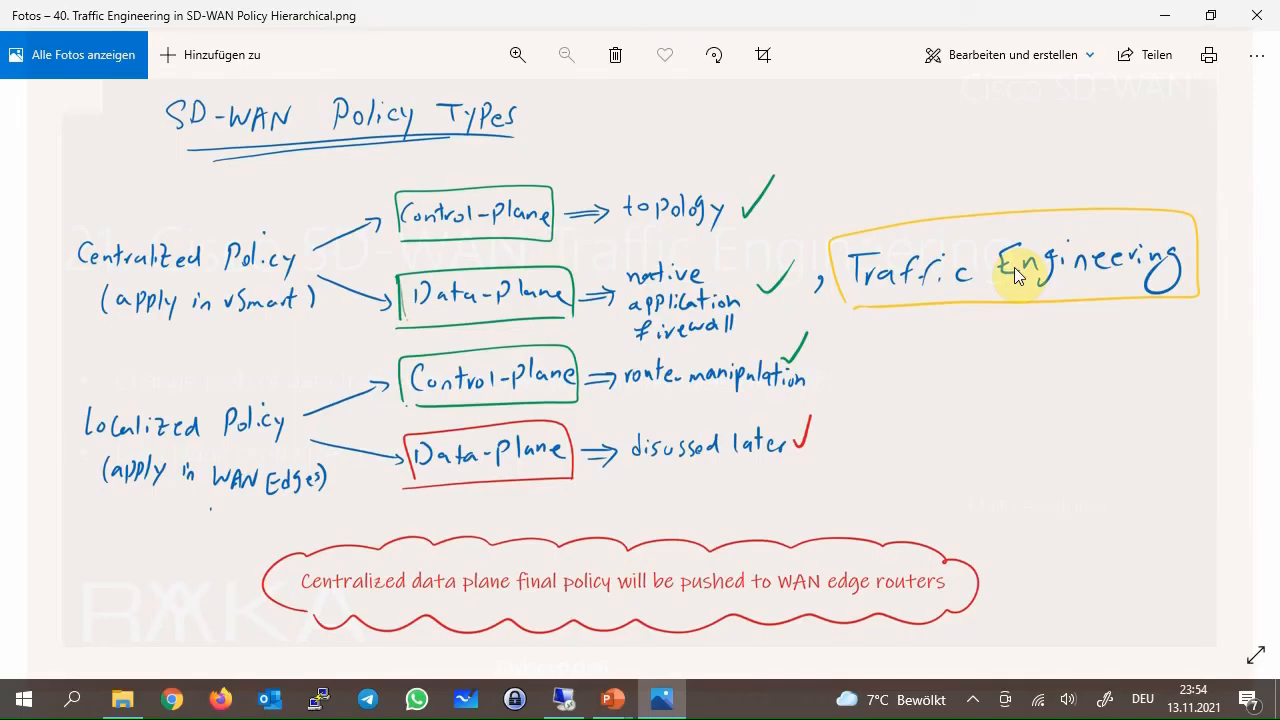
mouse_move(558, 292)
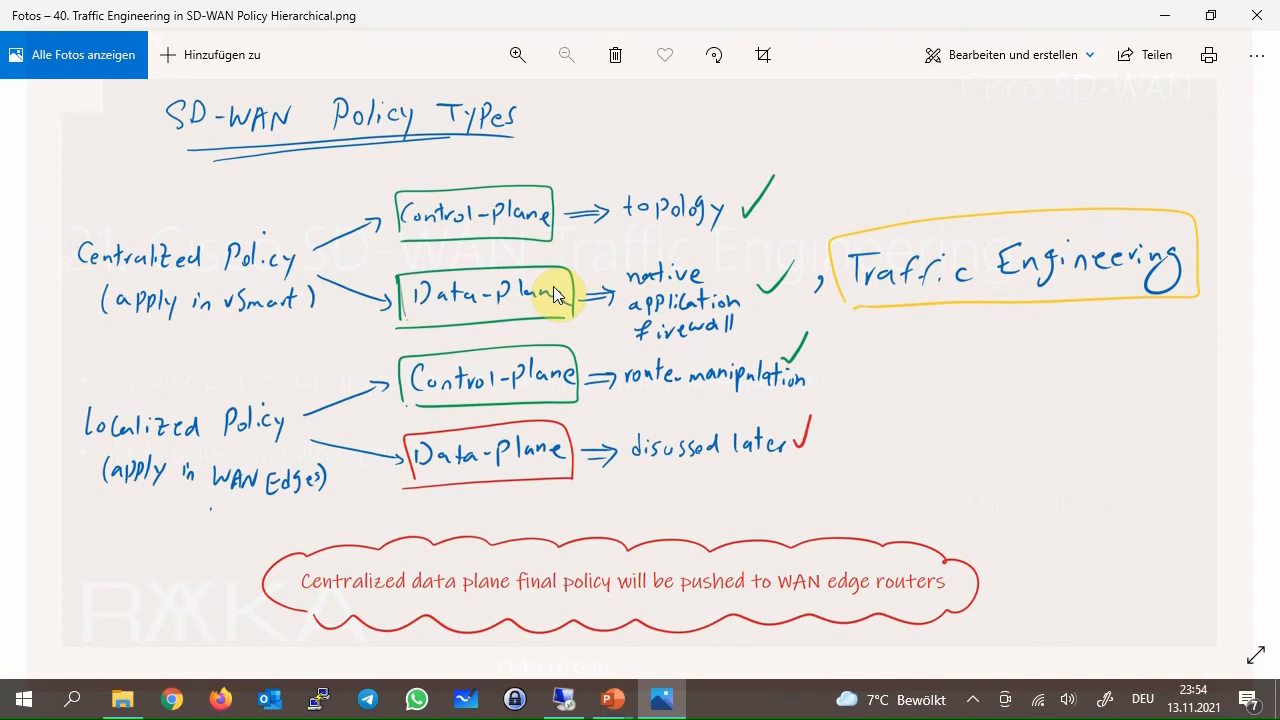
mouse_move(470, 292)
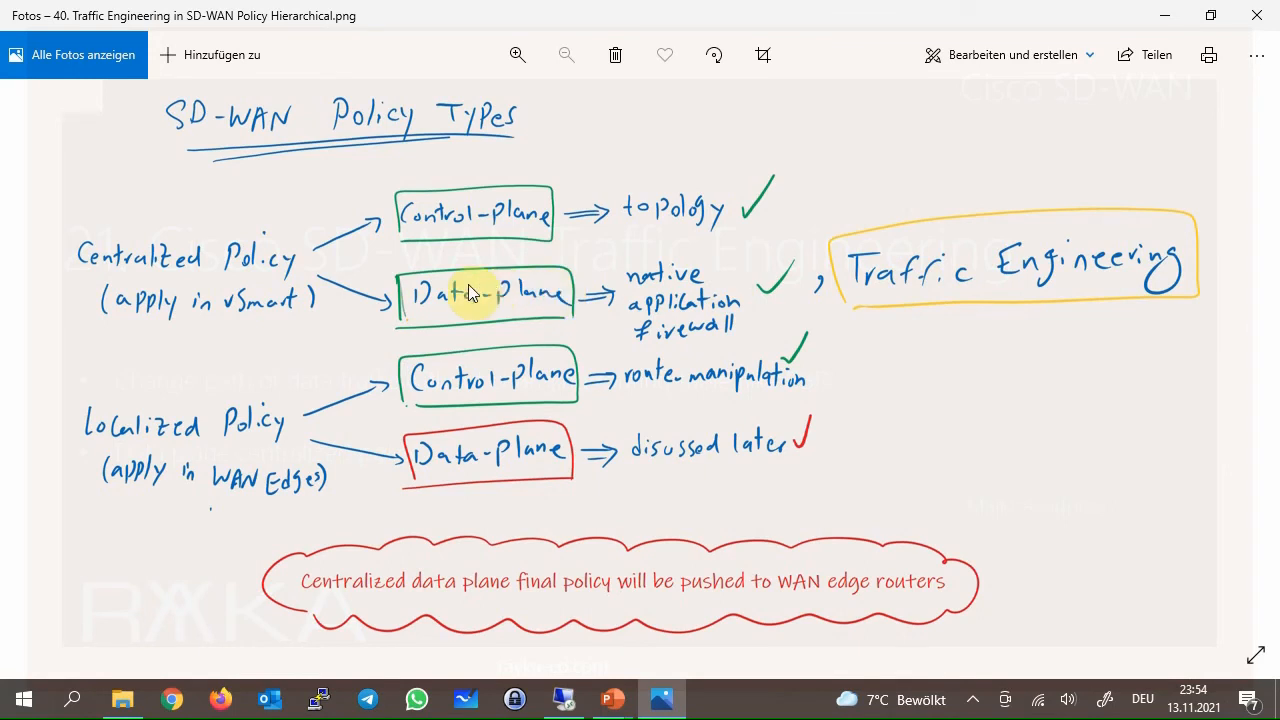
mouse_move(228, 262)
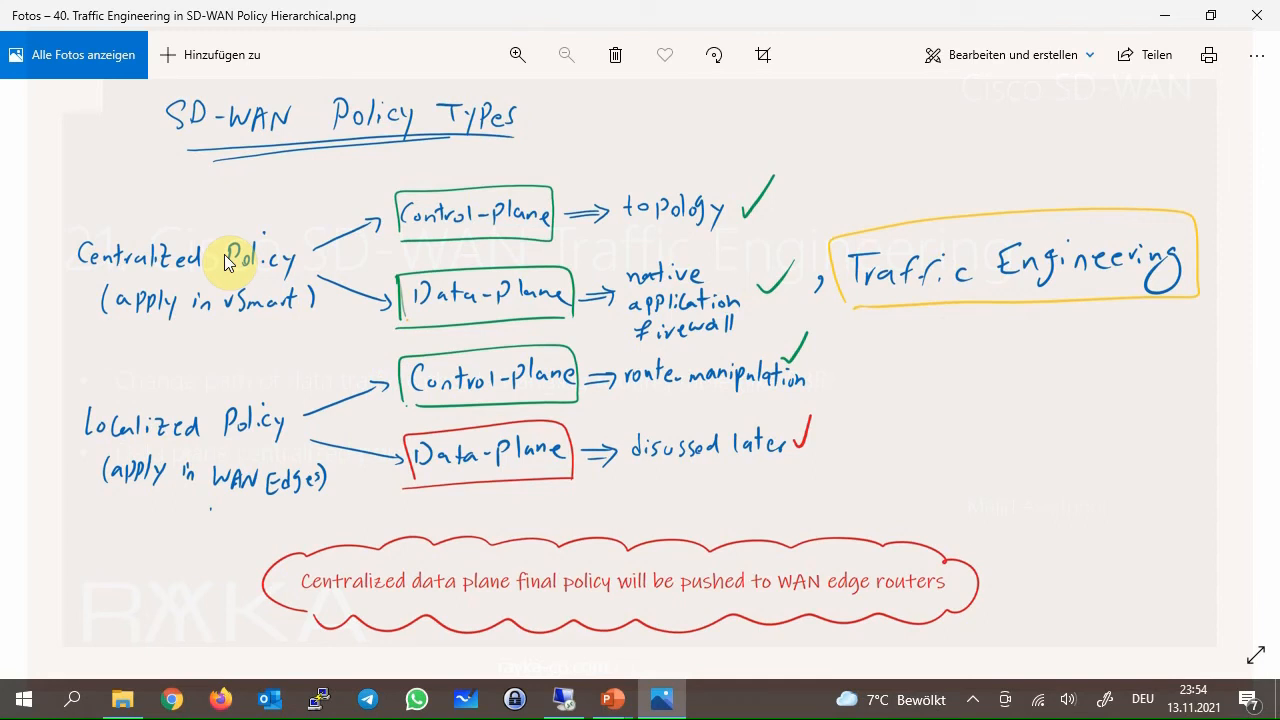
mouse_move(532, 608)
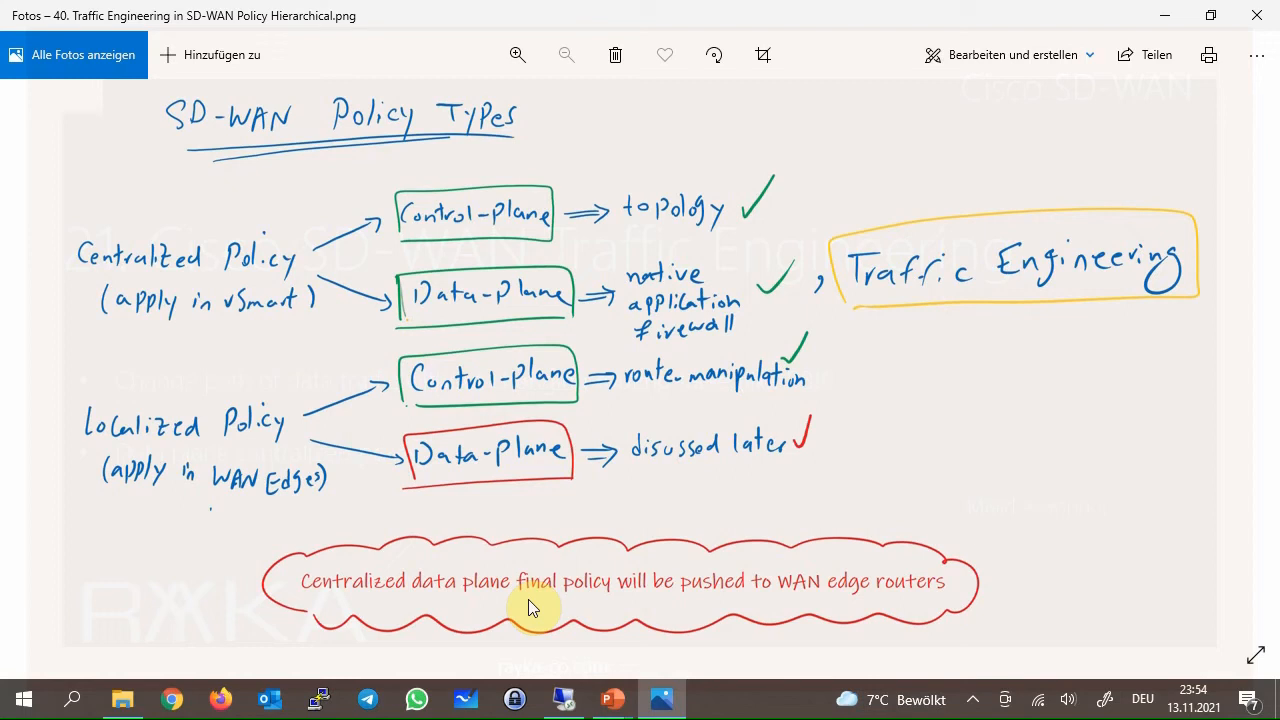
mouse_move(500, 596)
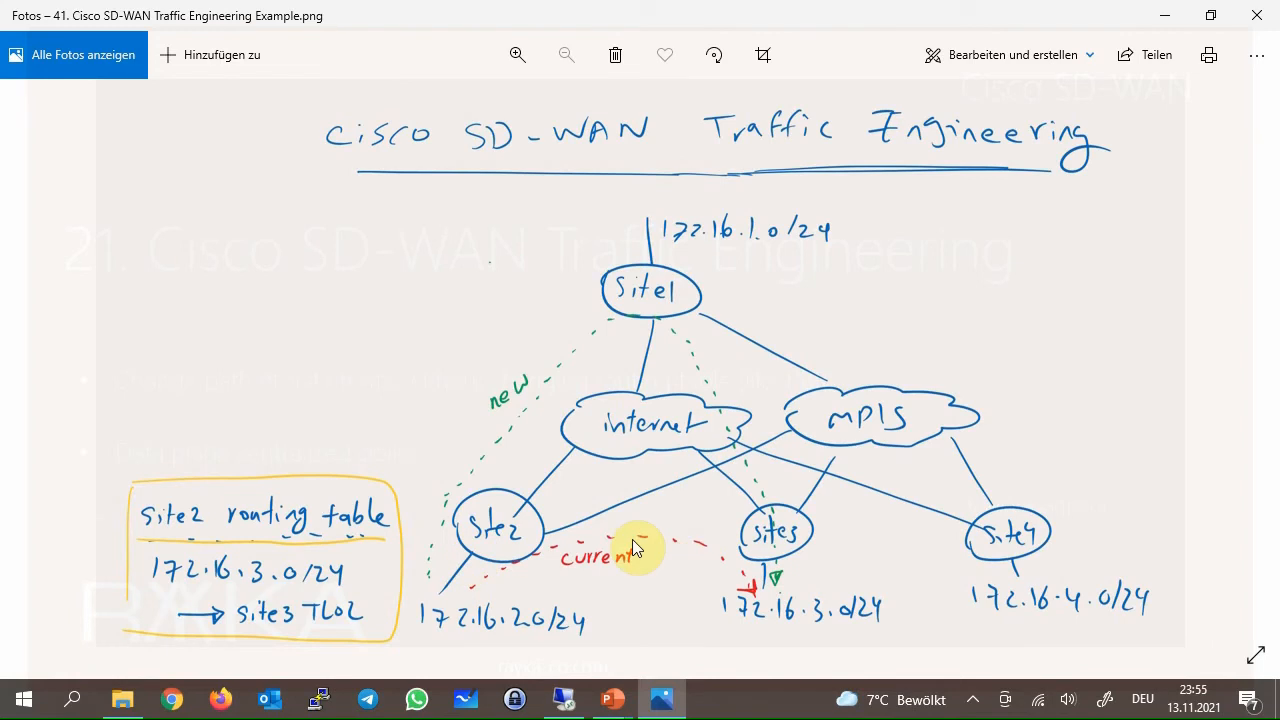
mouse_move(704, 552)
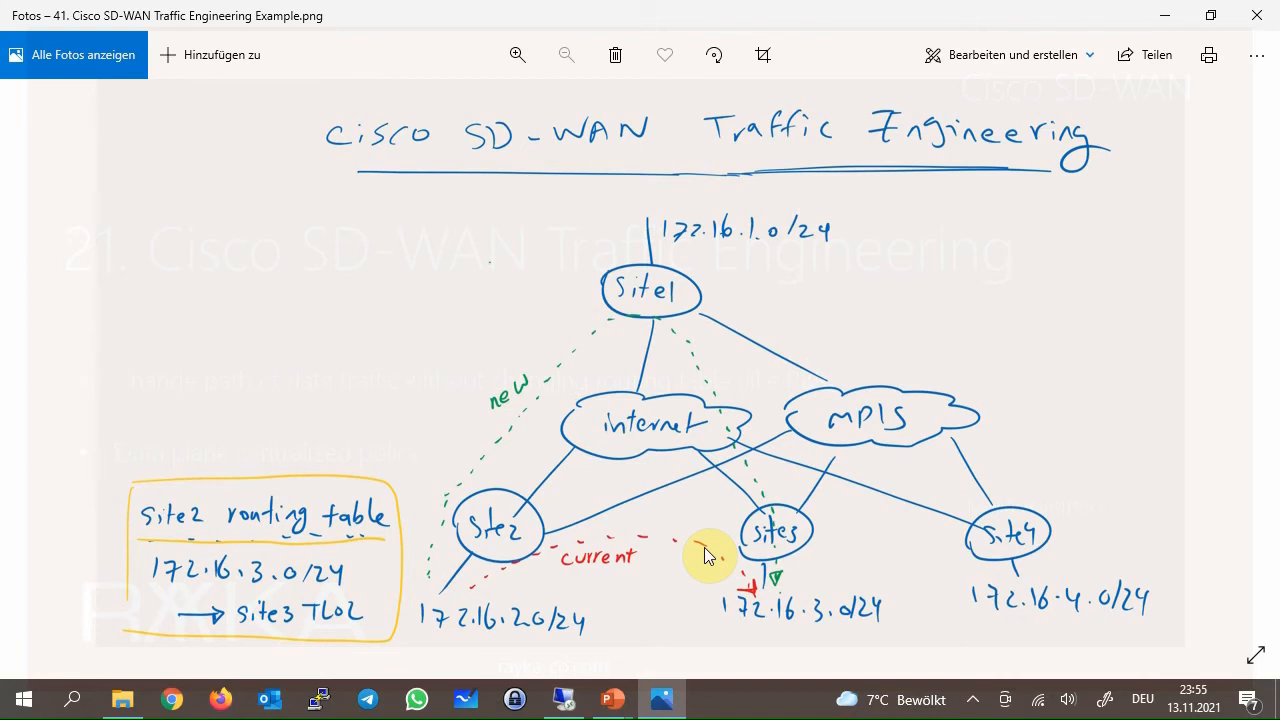
mouse_move(530, 456)
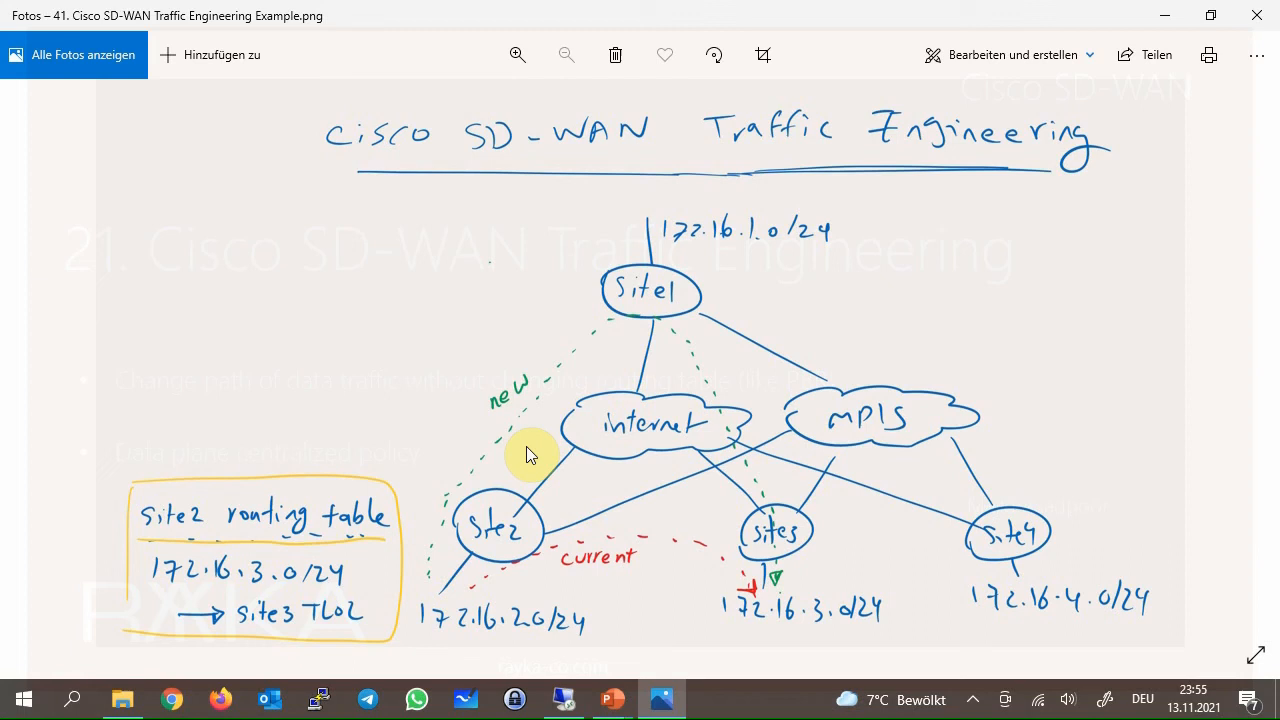
mouse_move(764, 522)
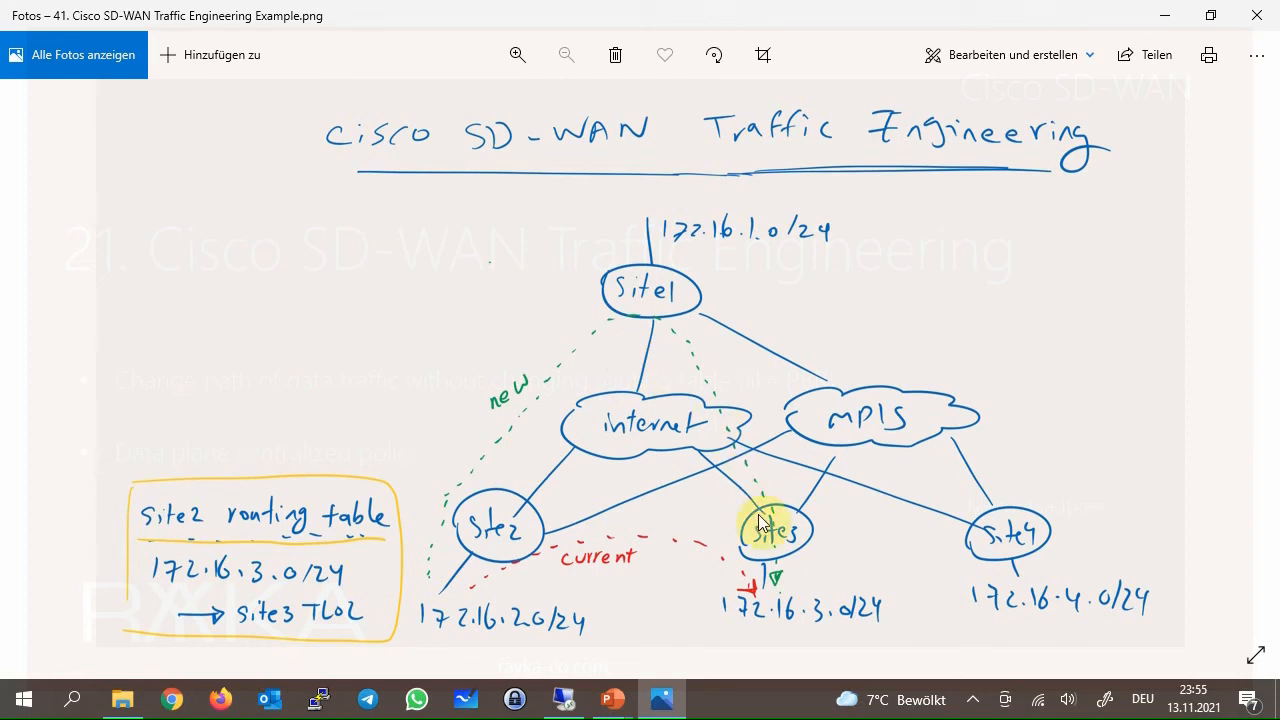
mouse_move(336, 570)
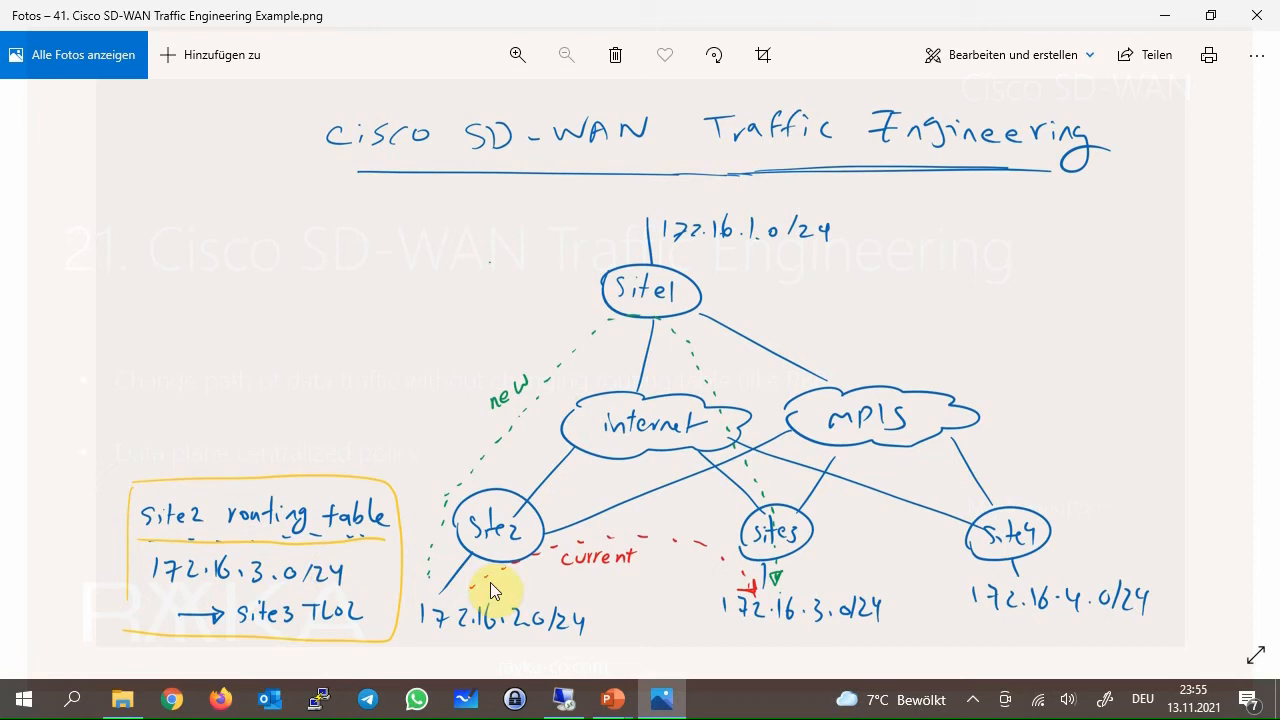
mouse_move(544, 488)
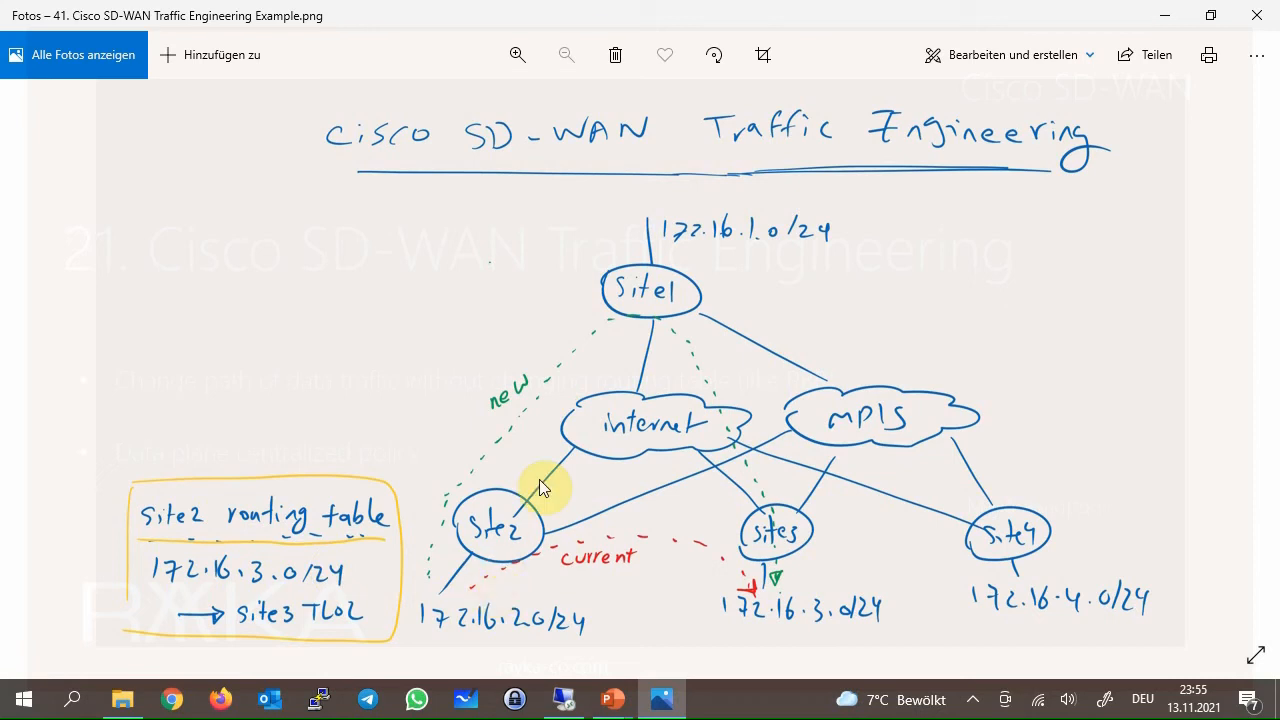
mouse_move(604, 348)
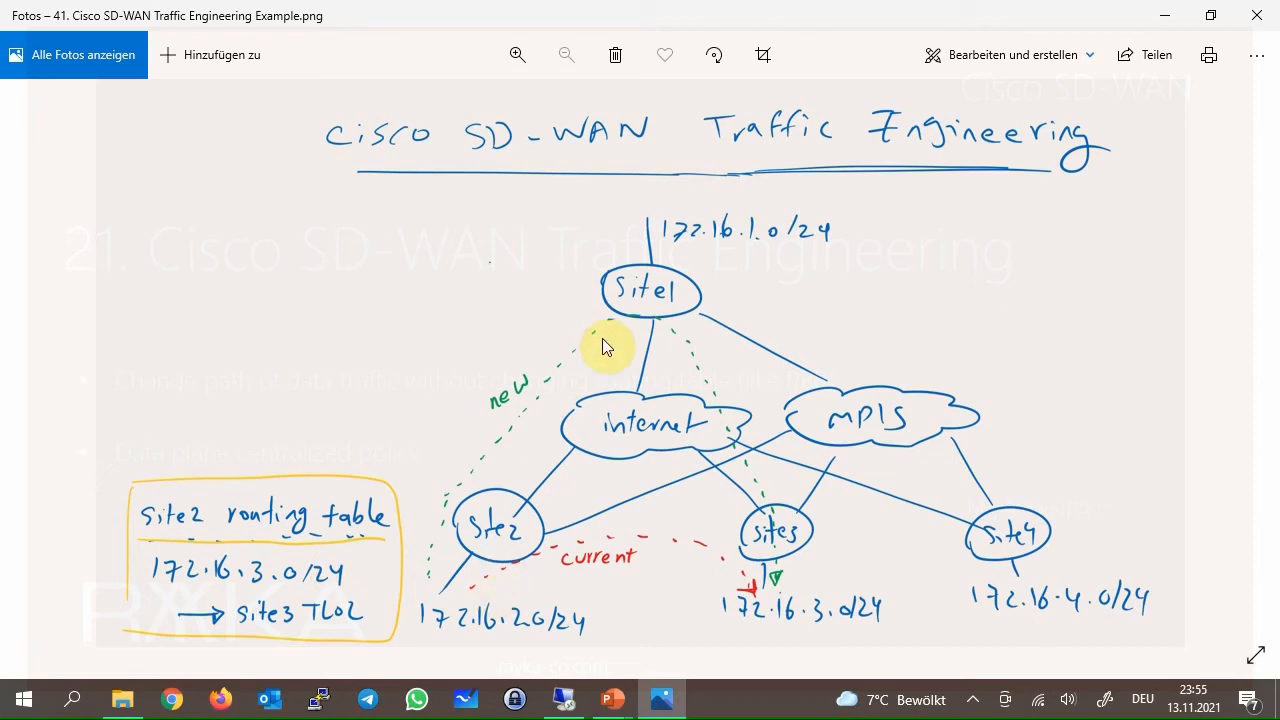
mouse_move(288, 610)
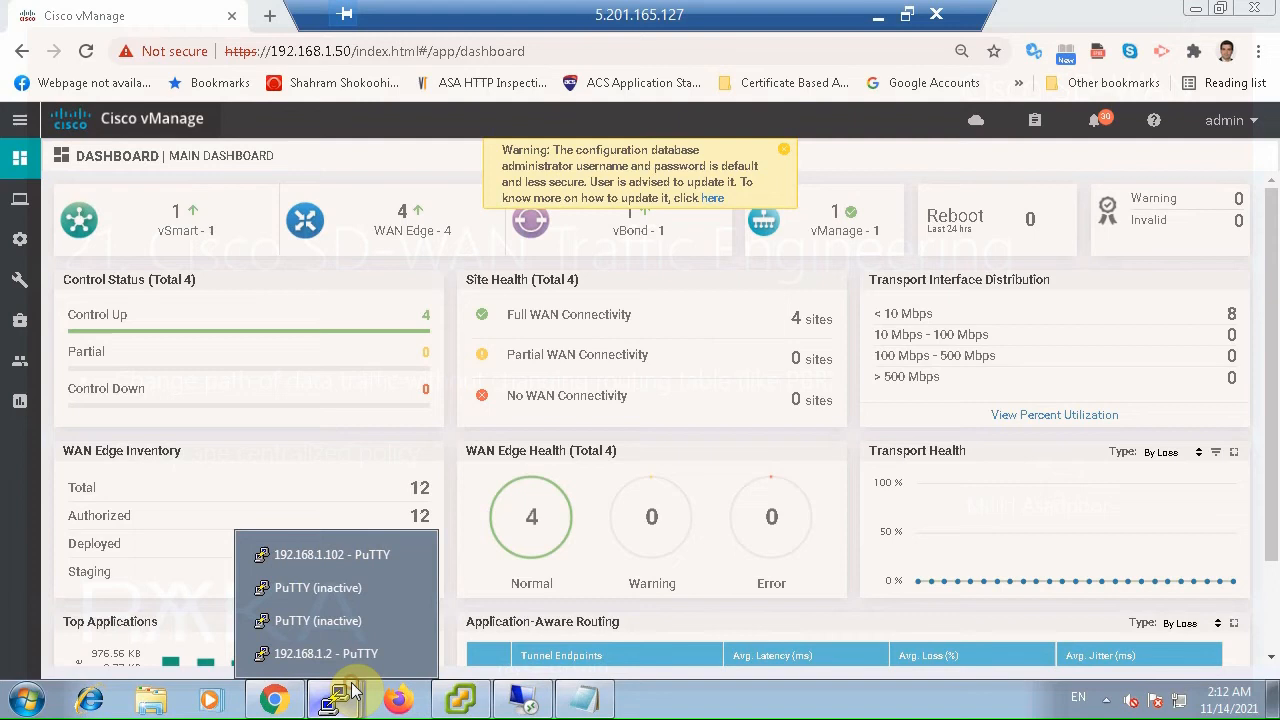
Rerun the earlier VRF 10 traceroute to 172.16.3.1 in the cEdge2 PuTTY session, then return to the dashboard
click(338, 552)
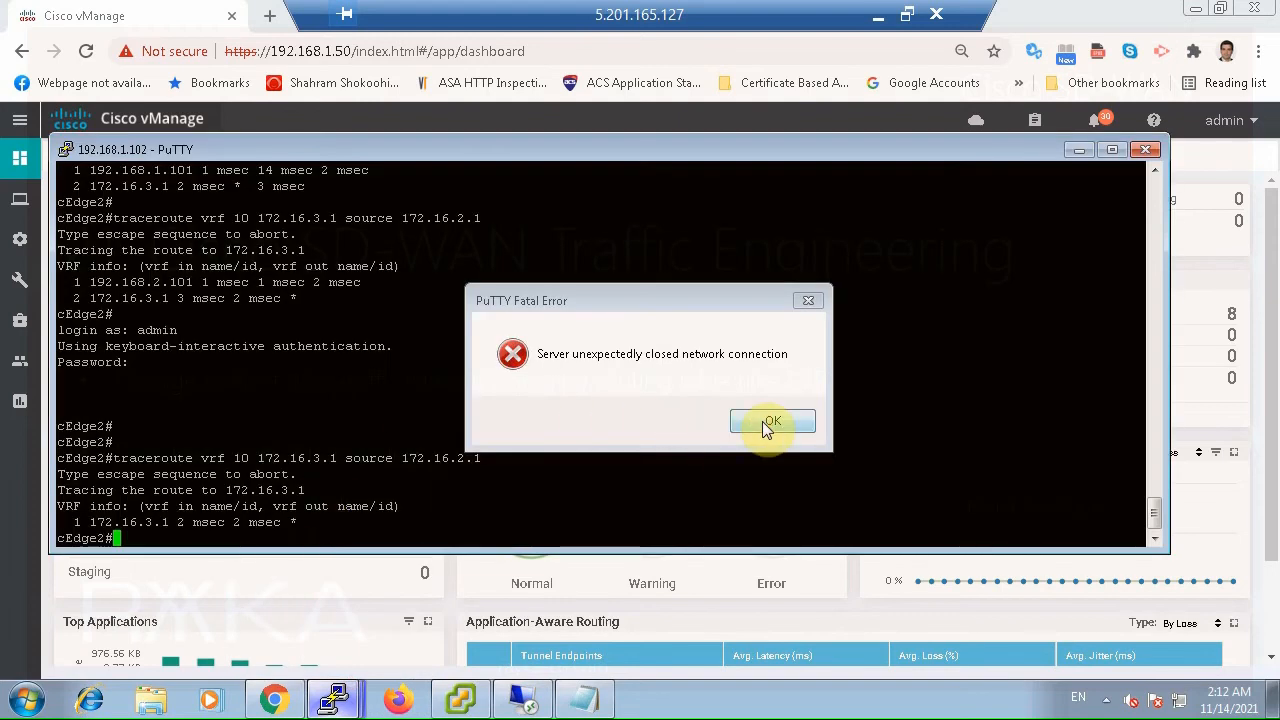
click(772, 420)
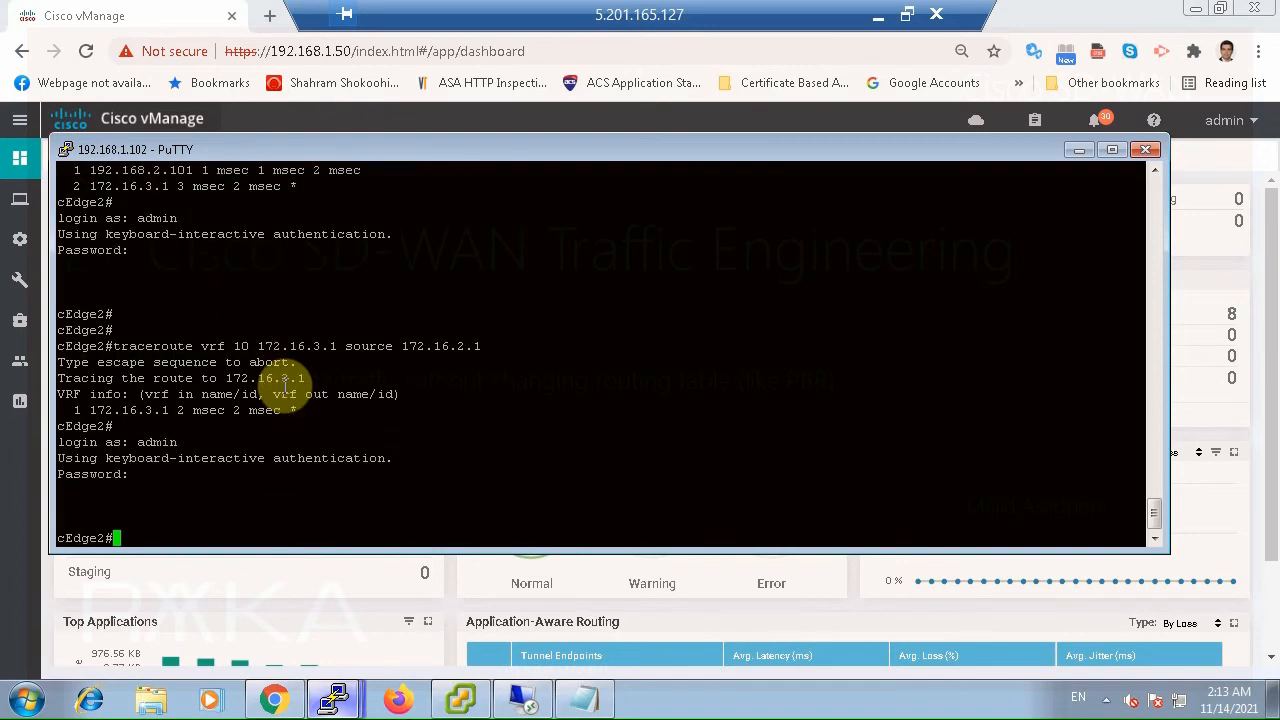
double_click(152, 344)
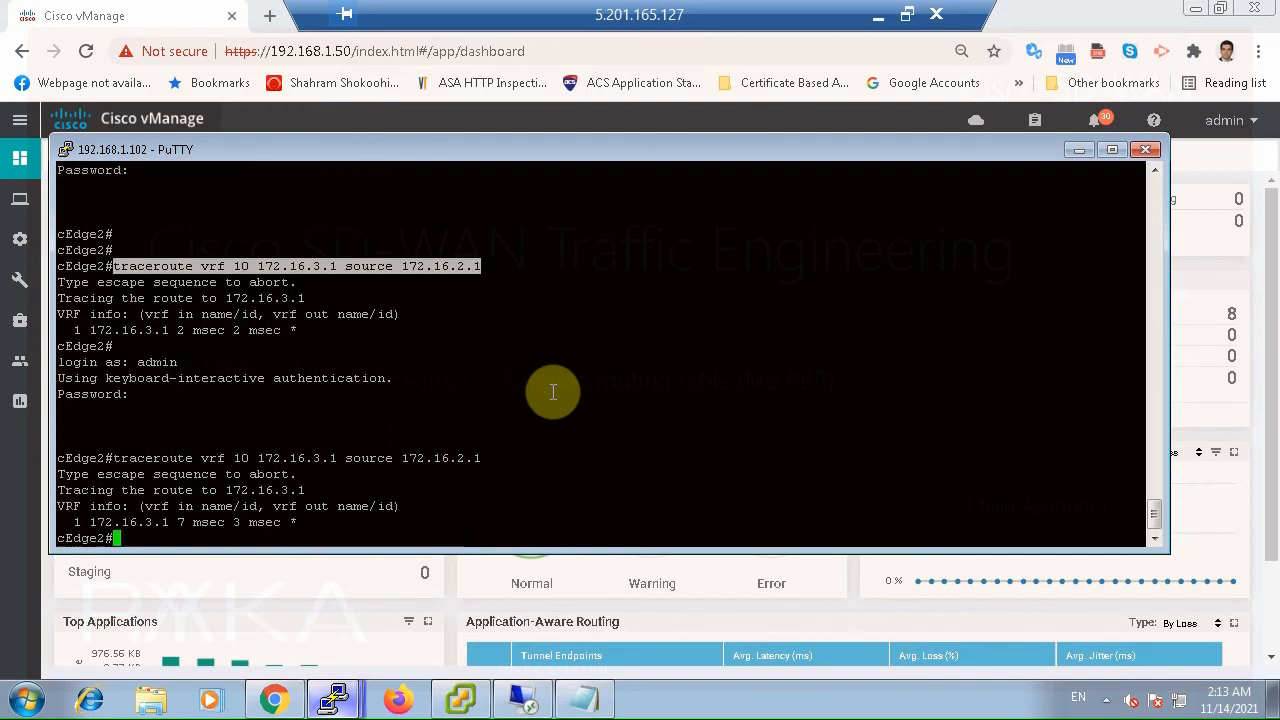
mouse_move(168, 516)
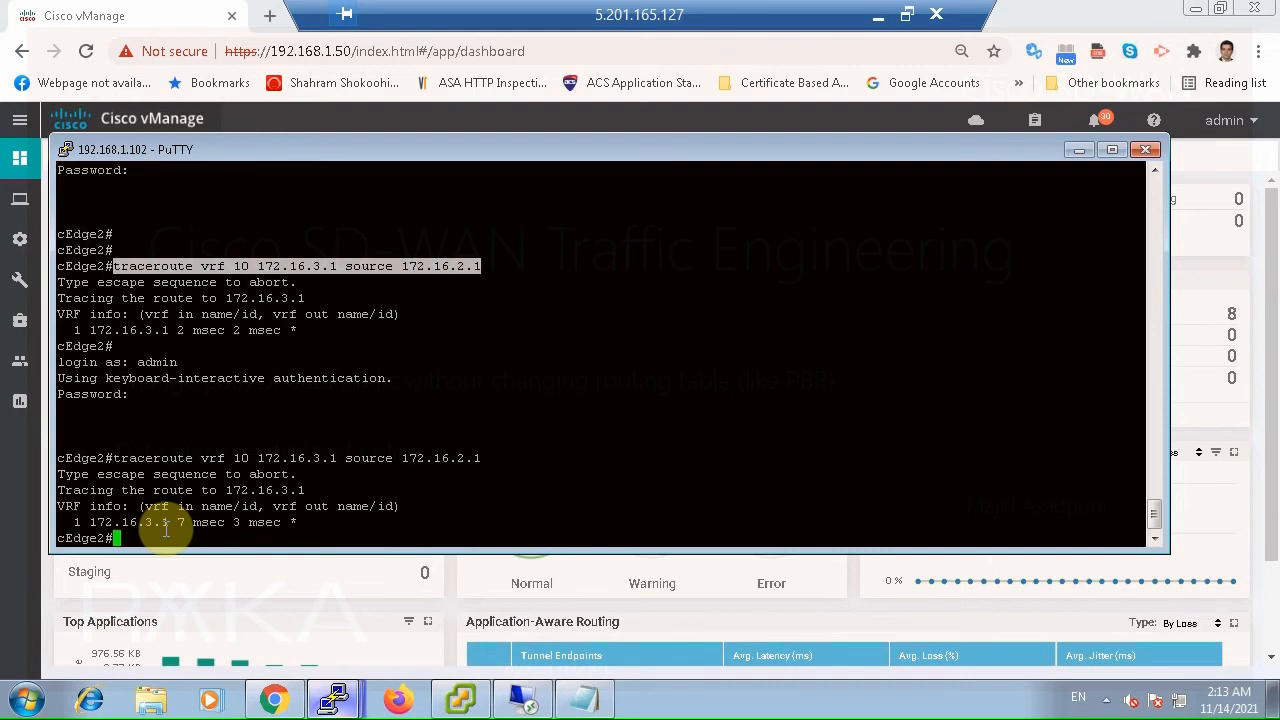
click(1146, 148)
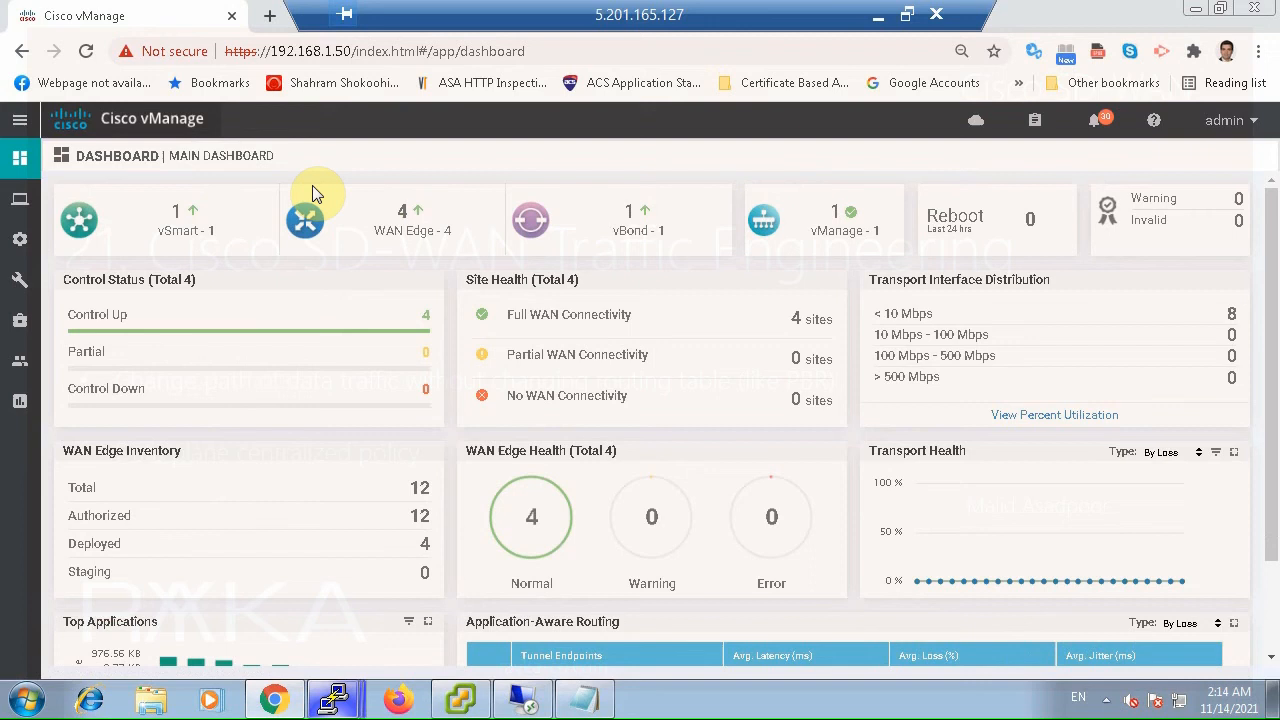
mouse_move(228, 212)
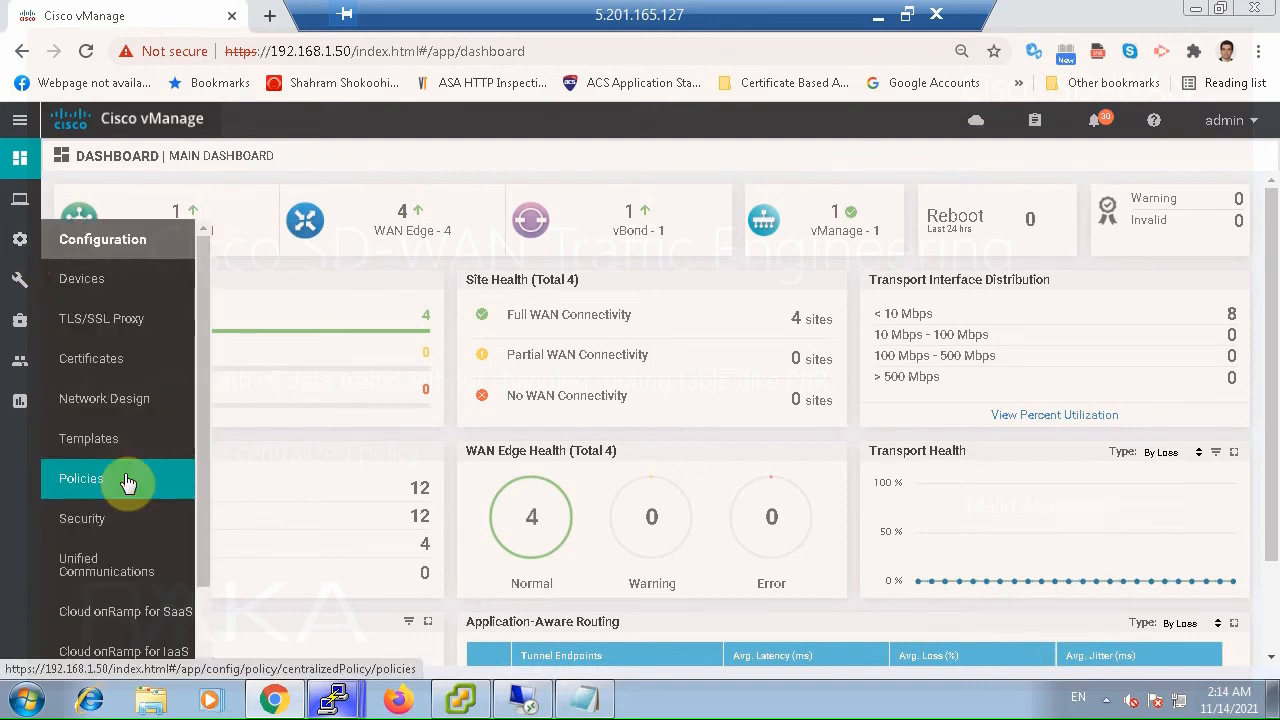
Go to Configuration > Policies > Traffic Policy > Traffic Data and edit the ACL_from_Services policy
click(80, 478)
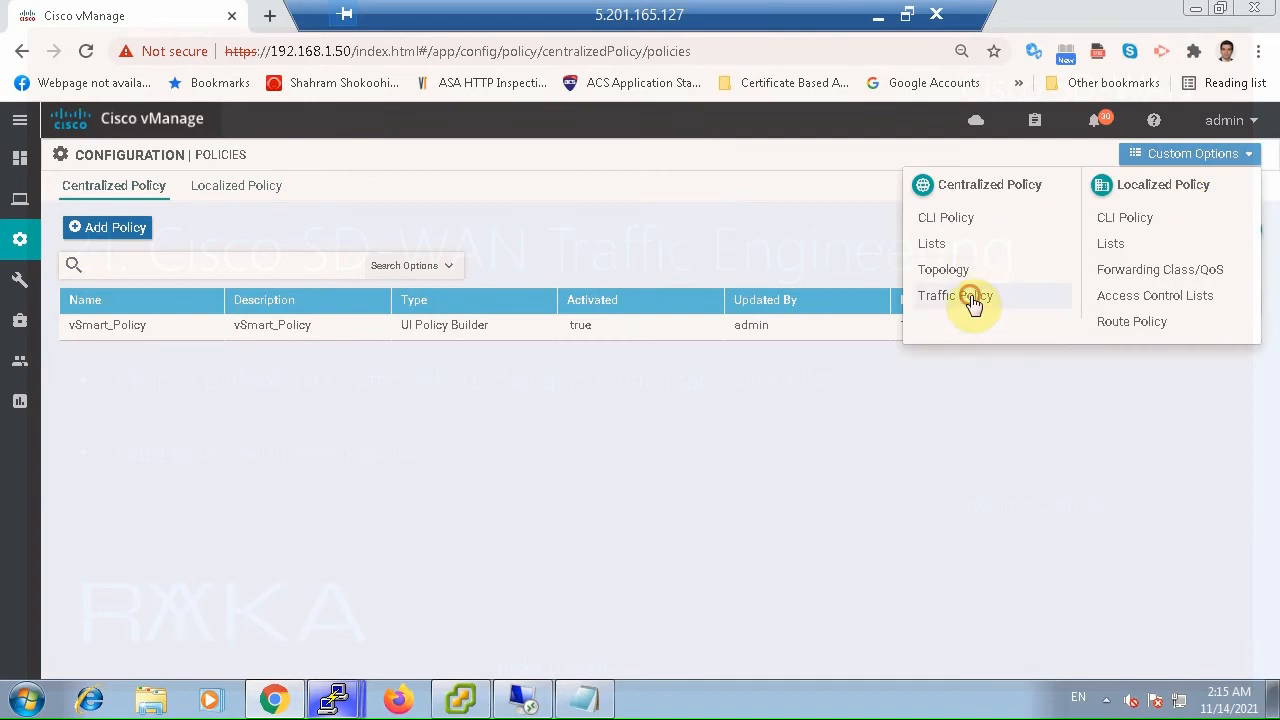
click(956, 296)
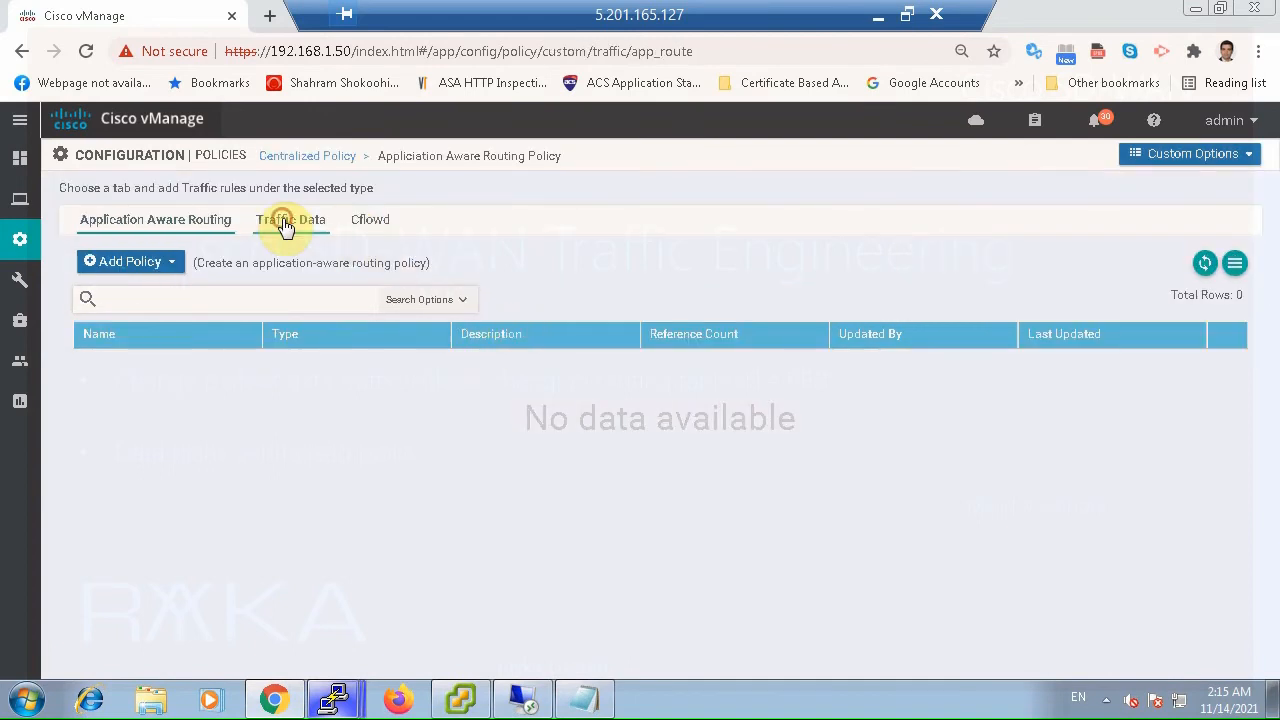
click(288, 218)
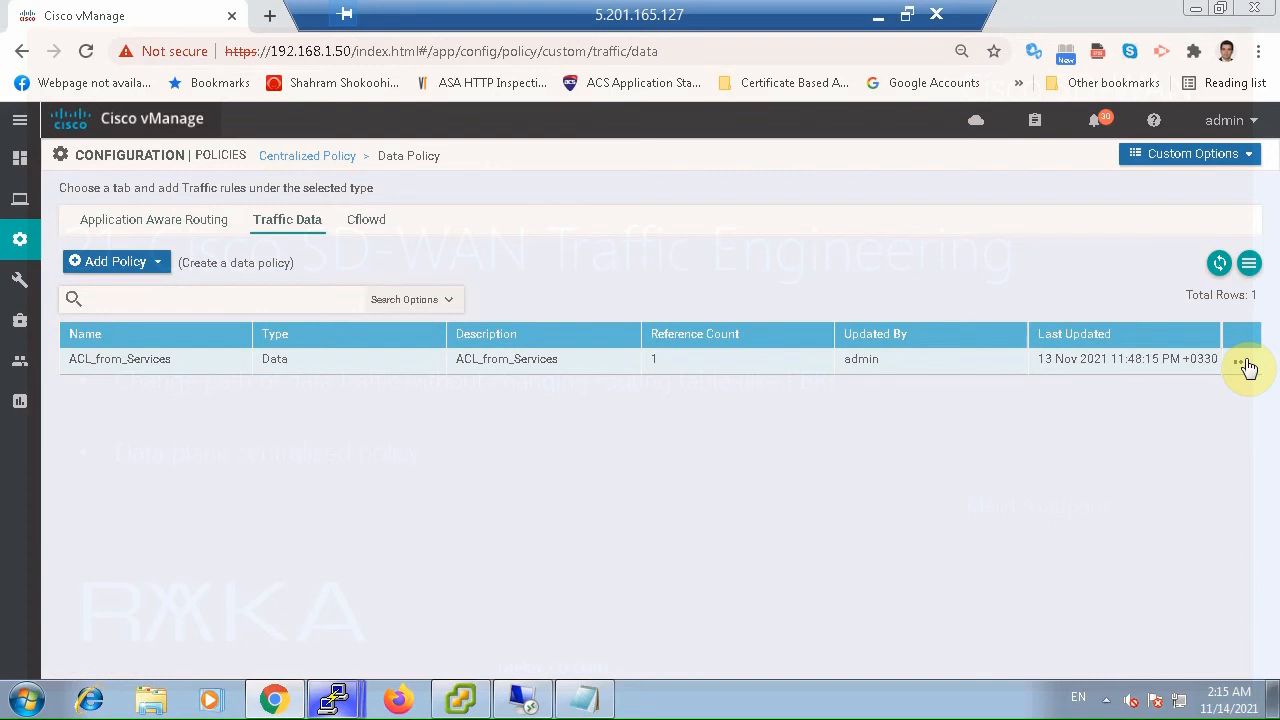
click(1240, 360)
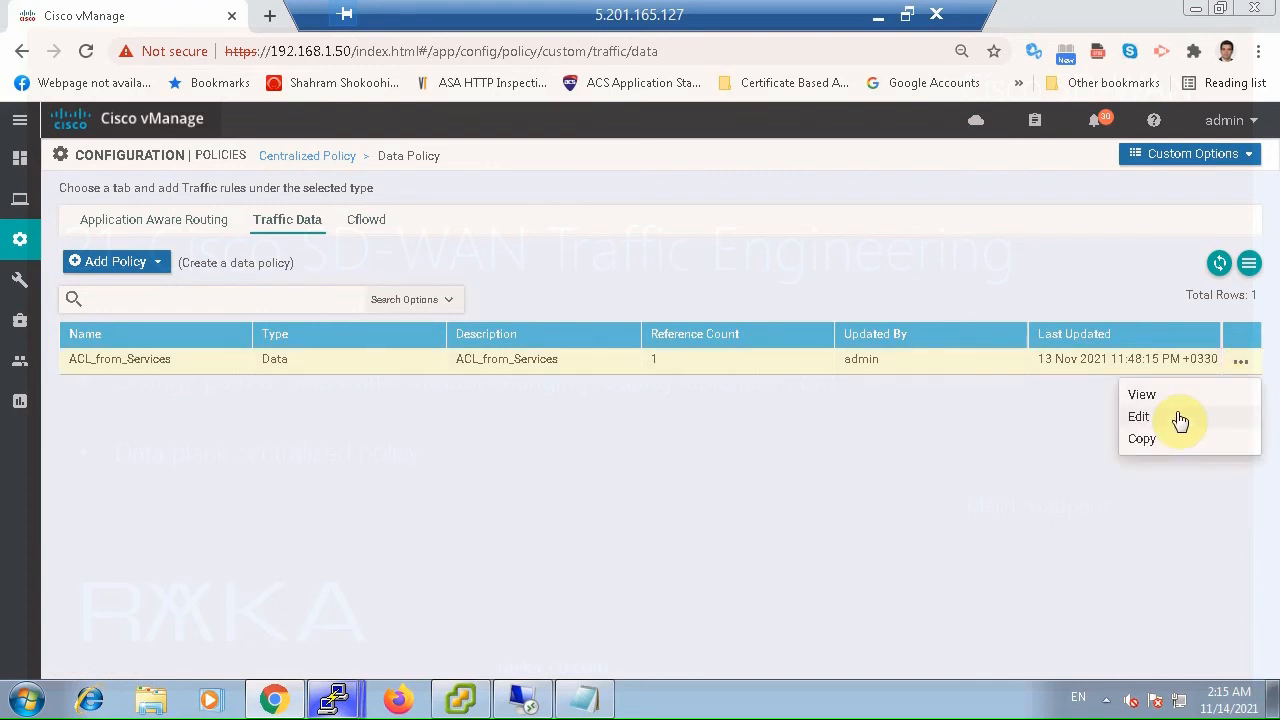
click(1138, 416)
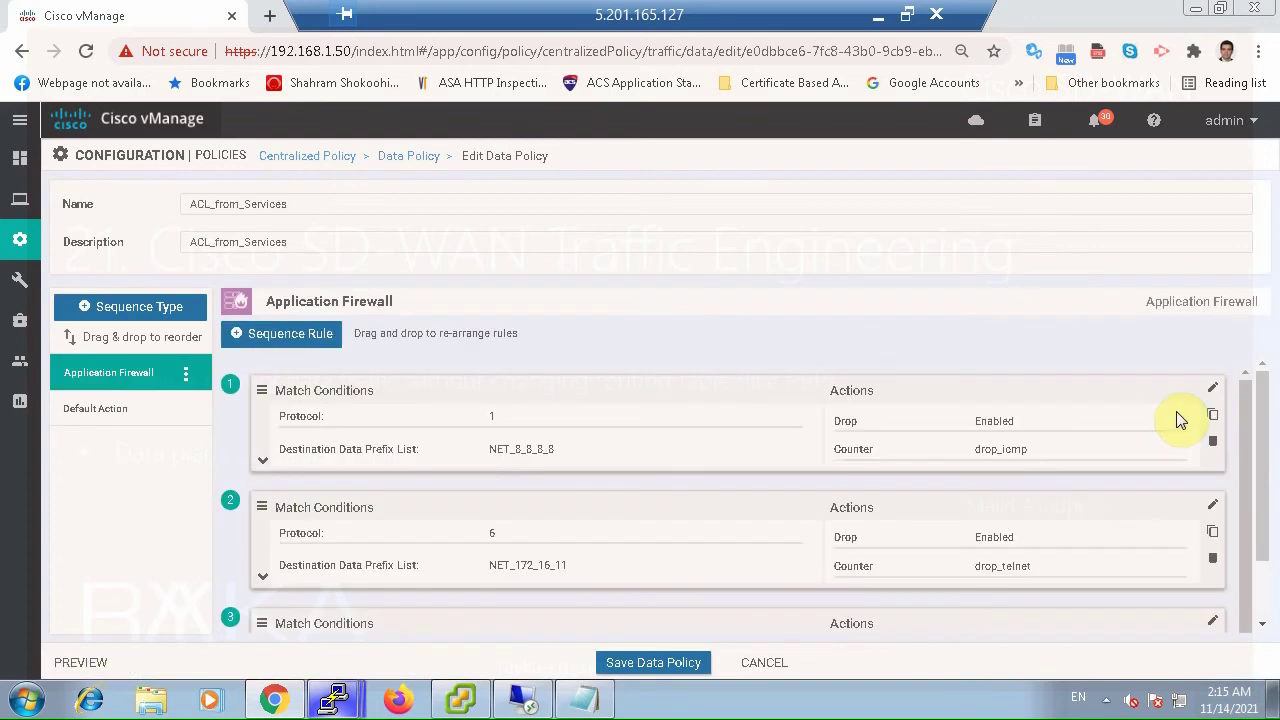
mouse_move(912, 410)
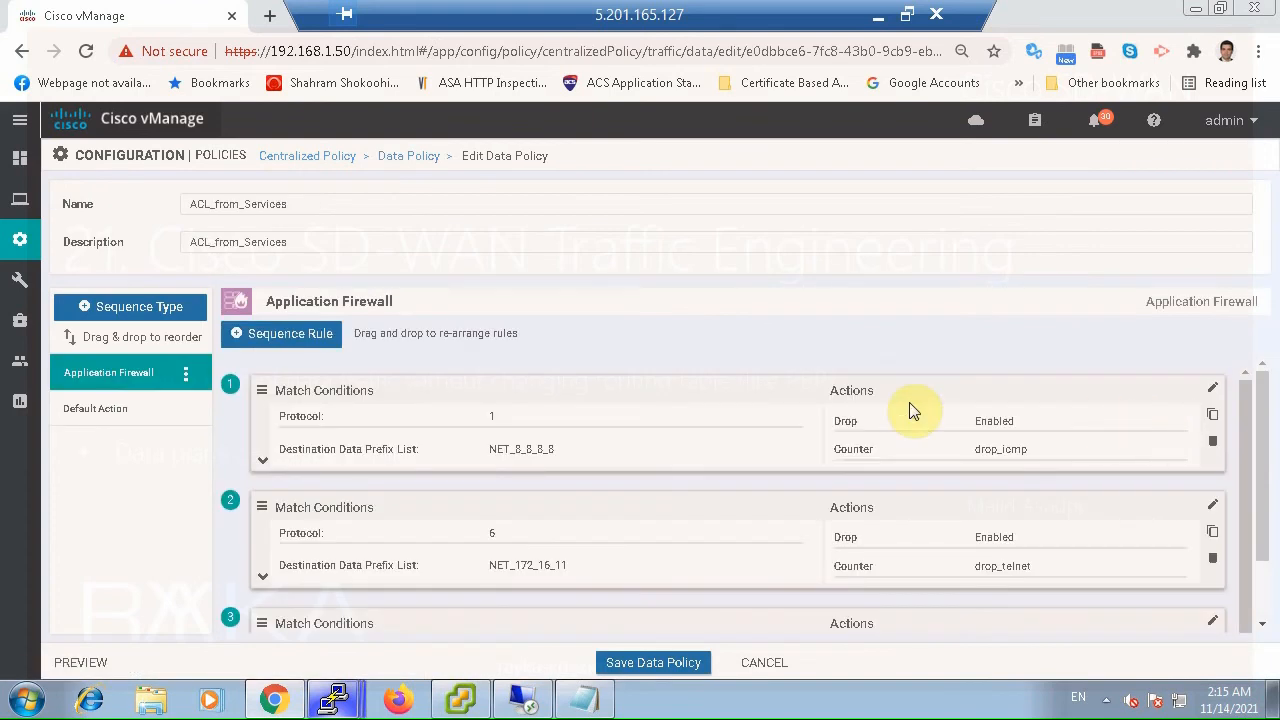
mouse_move(704, 416)
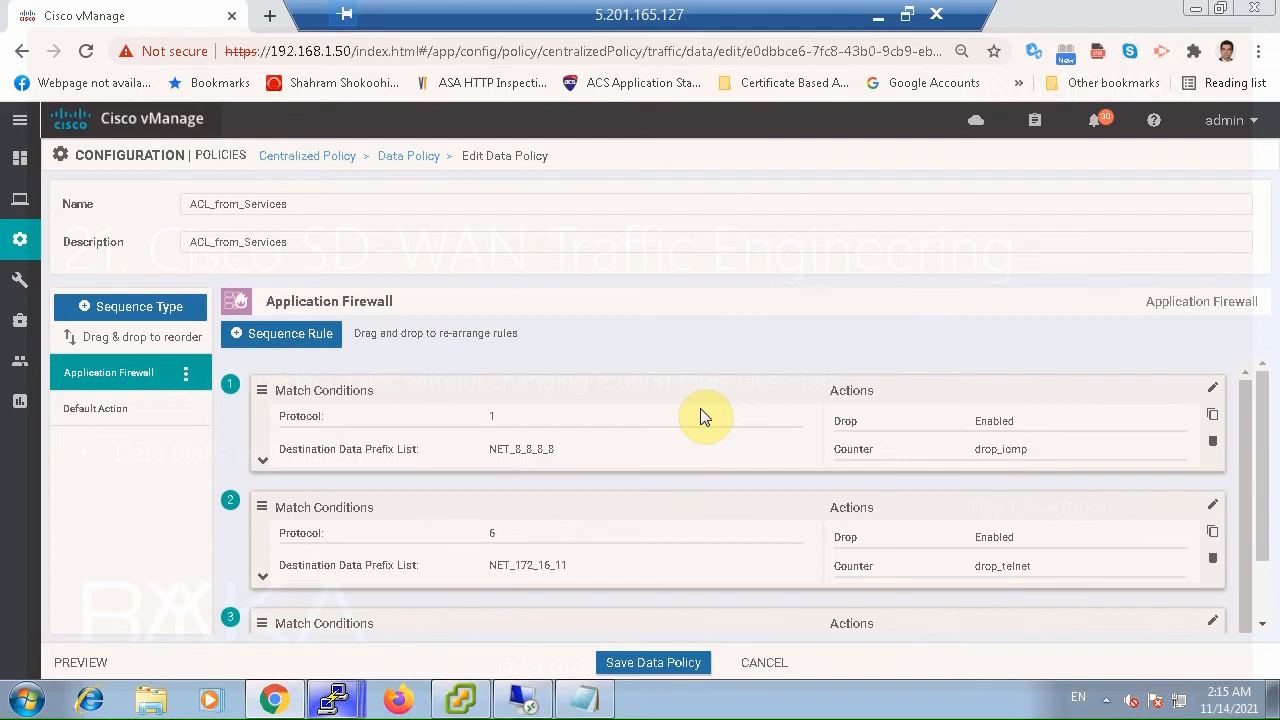
mouse_move(420, 440)
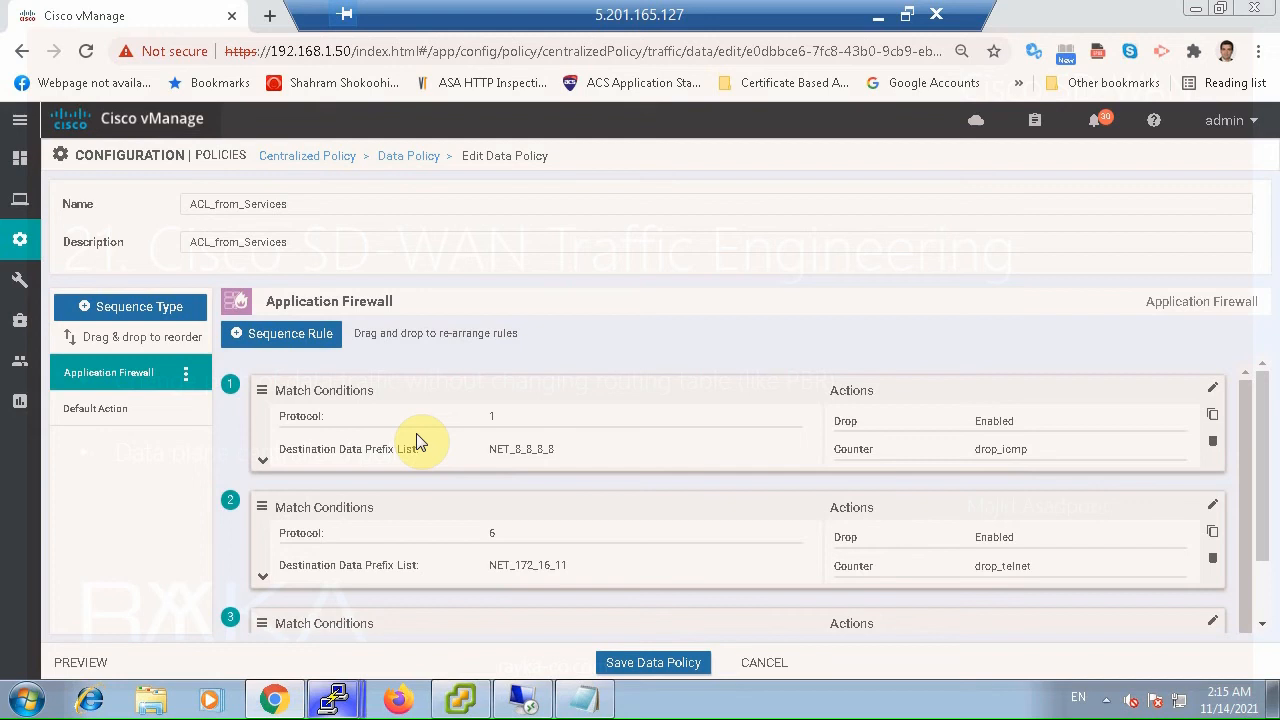
mouse_move(416, 450)
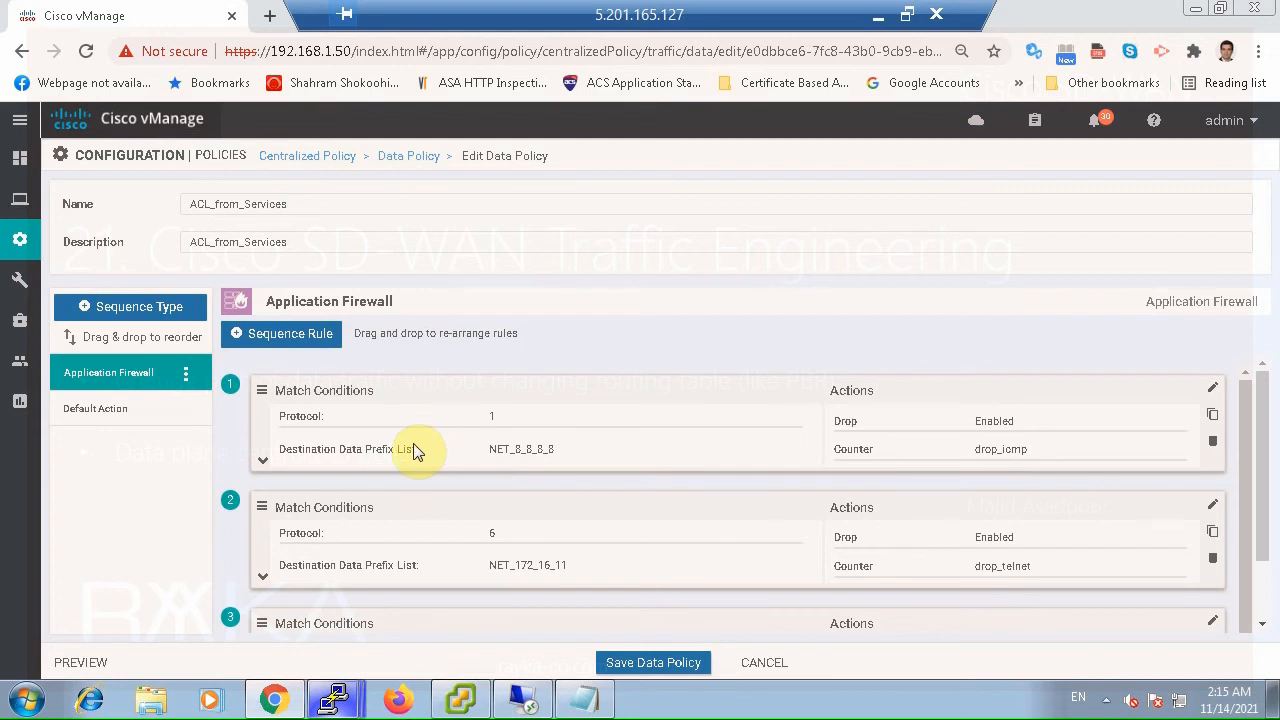
mouse_move(380, 404)
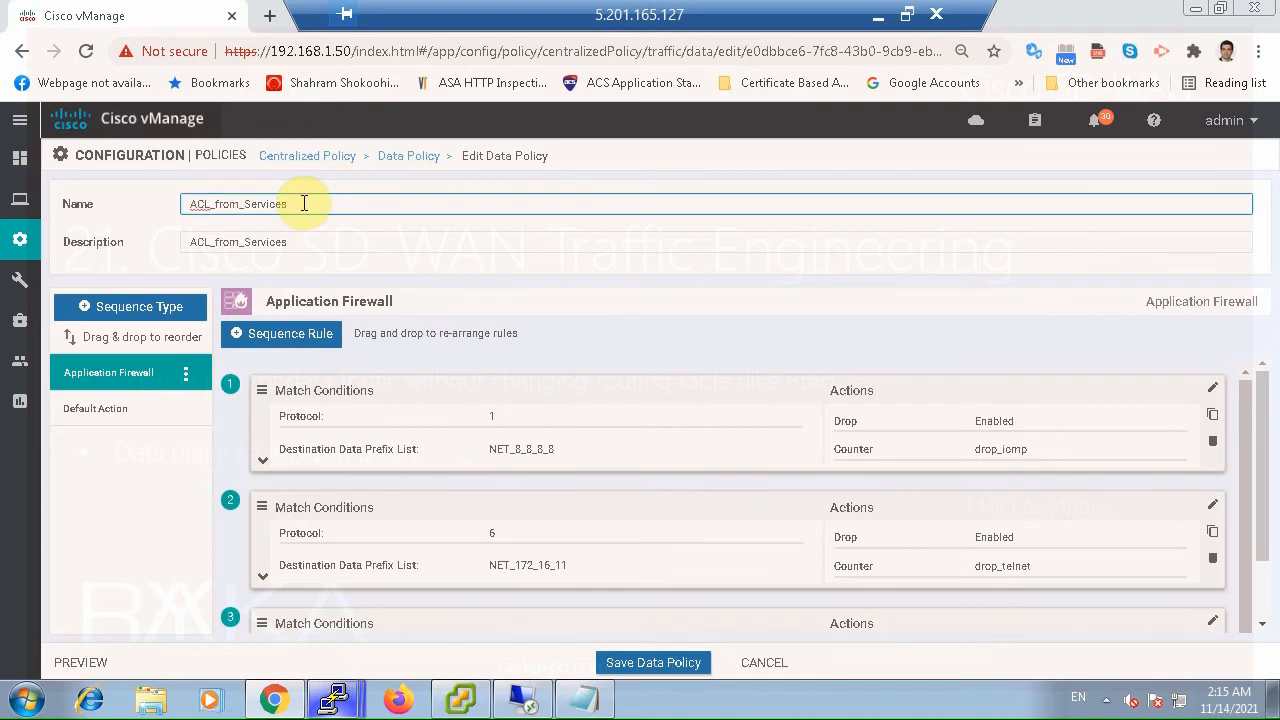
mouse_move(348, 204)
text(_ENG)
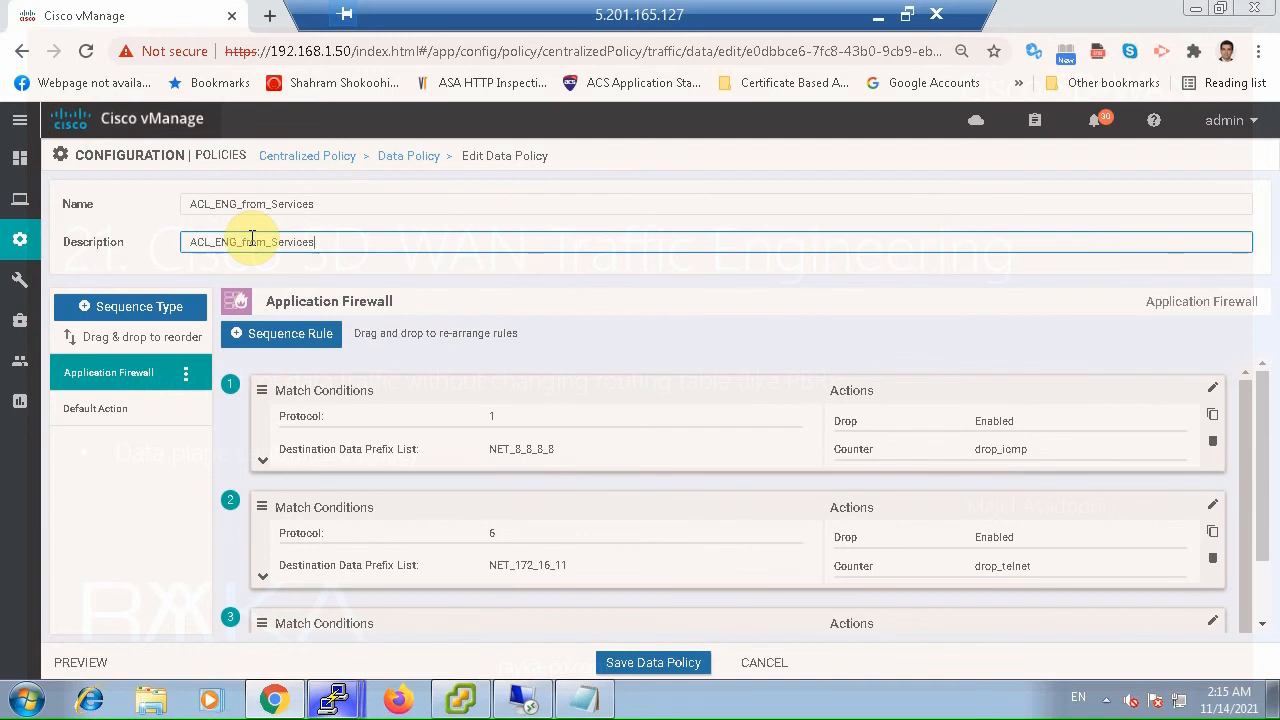
mouse_move(250, 242)
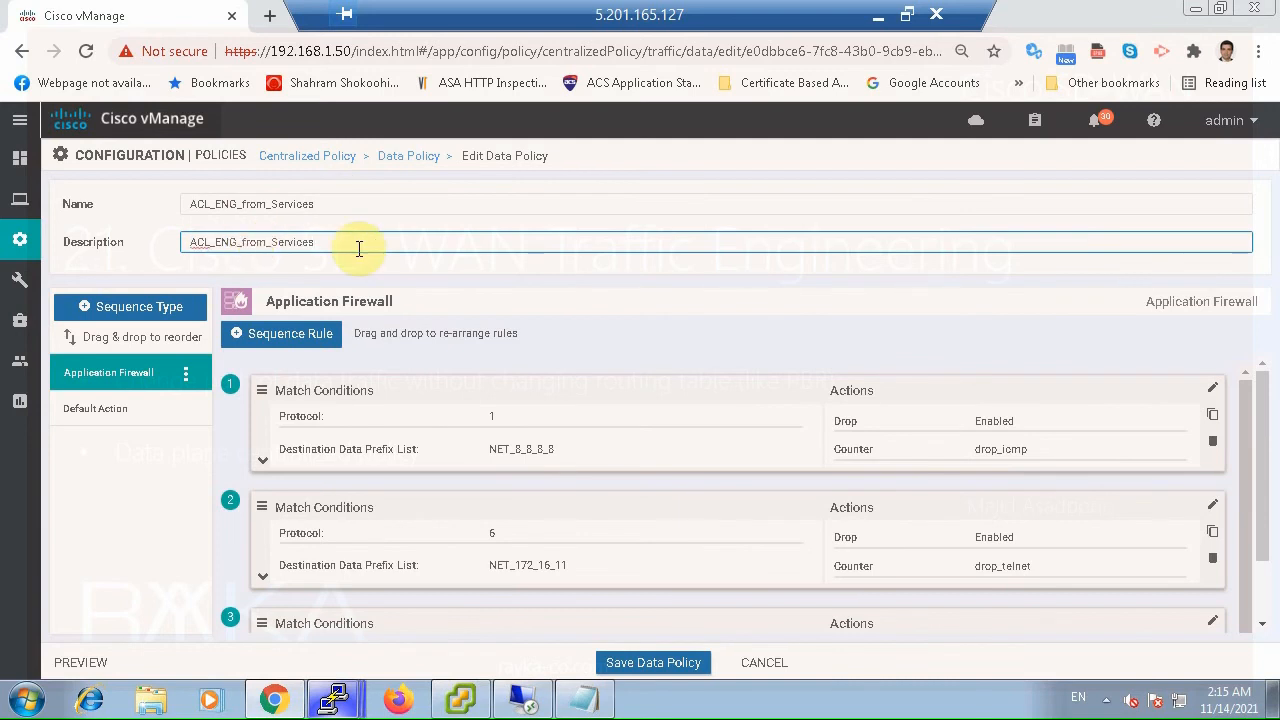
mouse_move(812, 240)
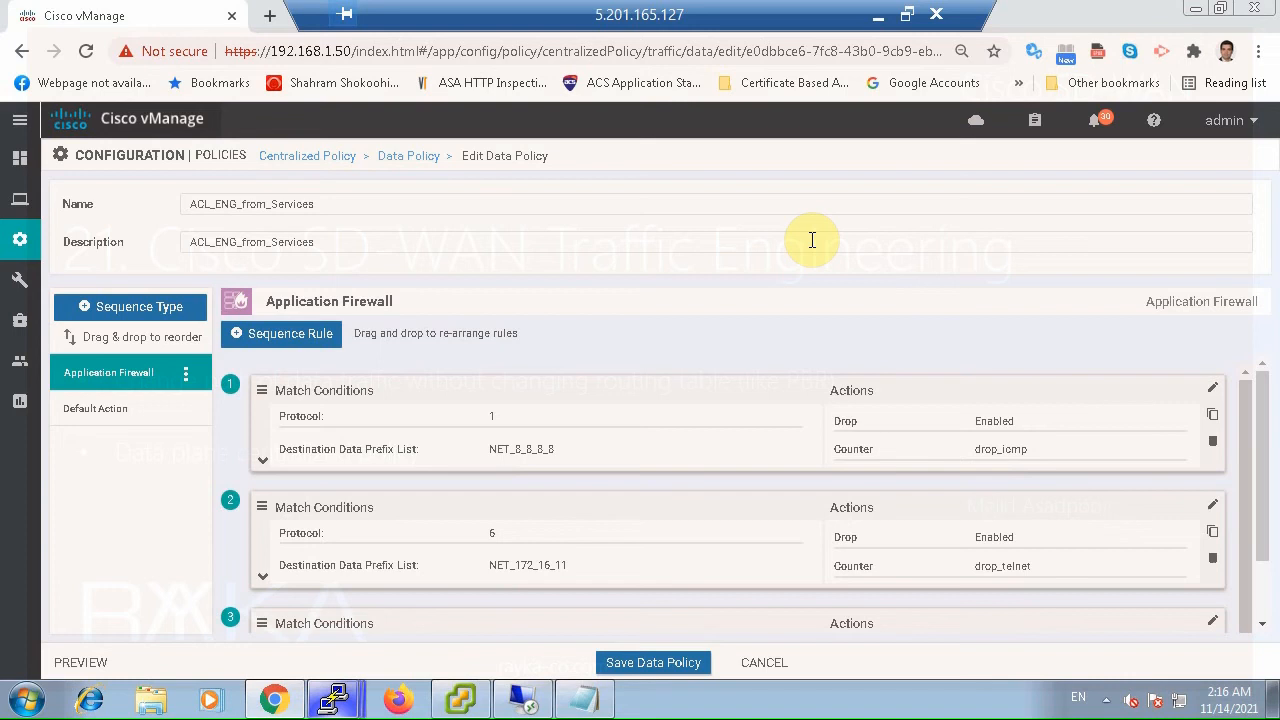
mouse_move(252, 240)
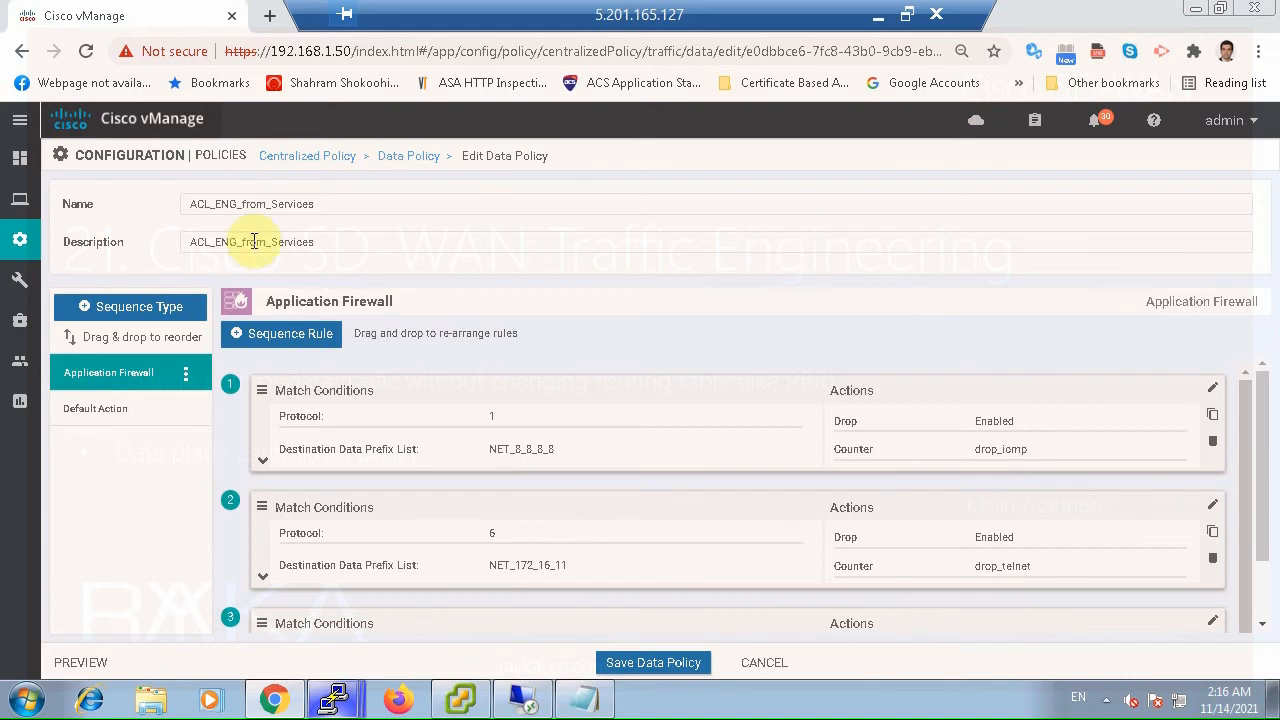
Add a Traffic Engineering sequence type to the data policy
click(130, 306)
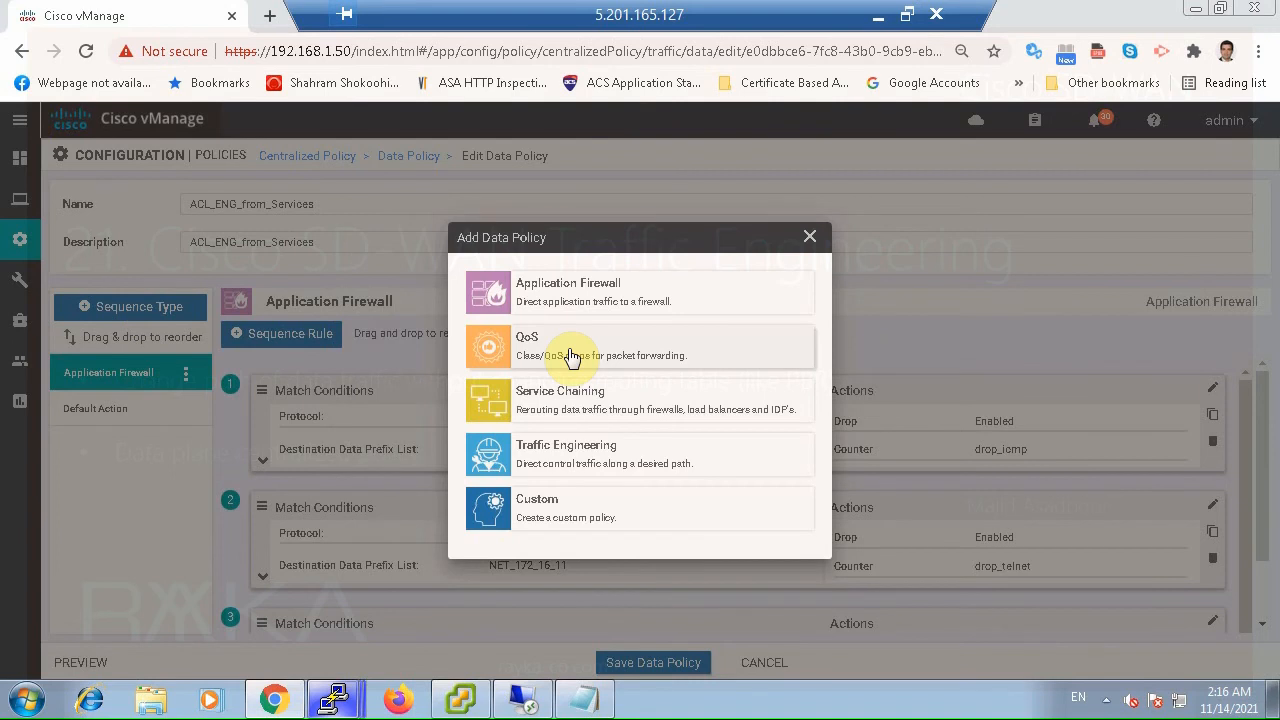
mouse_move(600, 470)
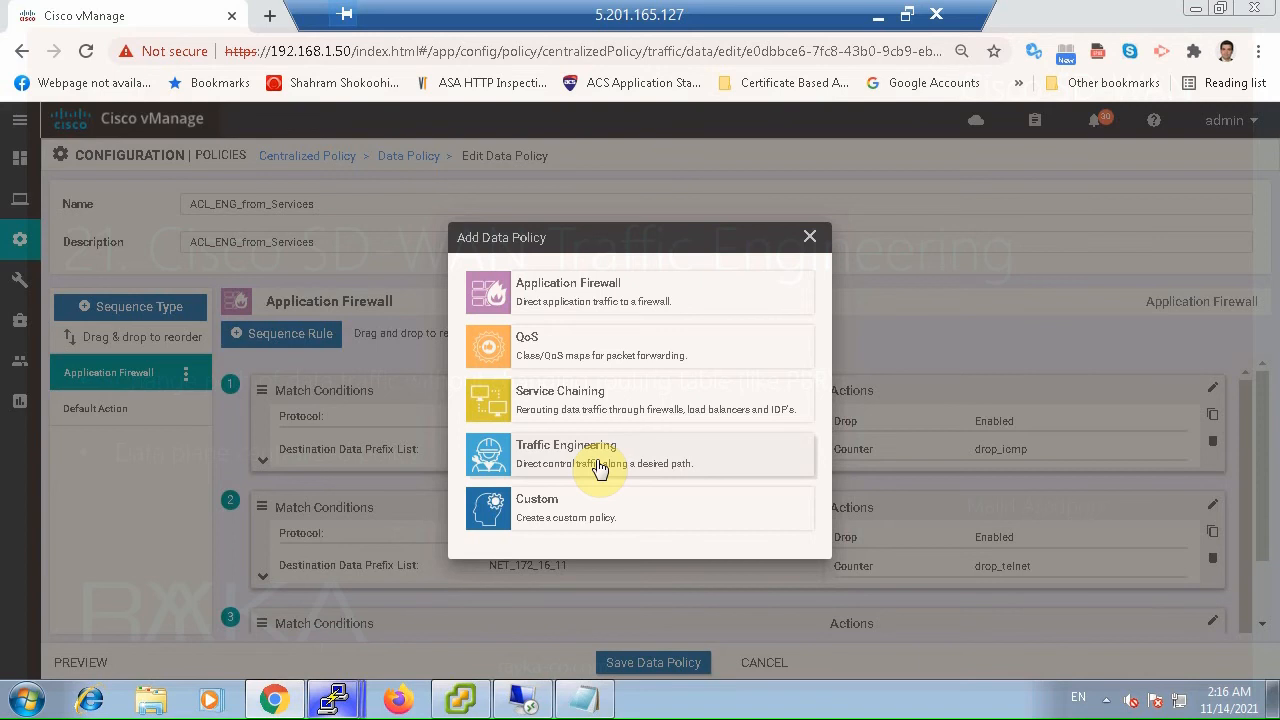
mouse_move(590, 464)
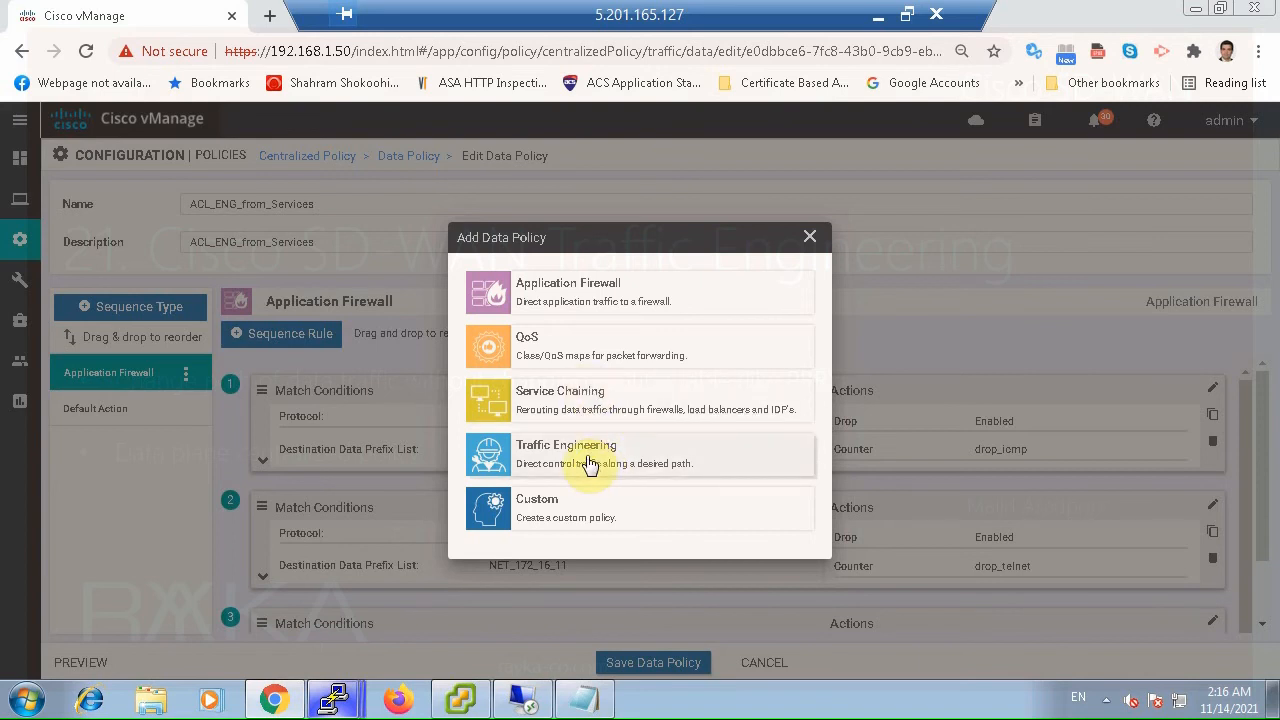
click(590, 454)
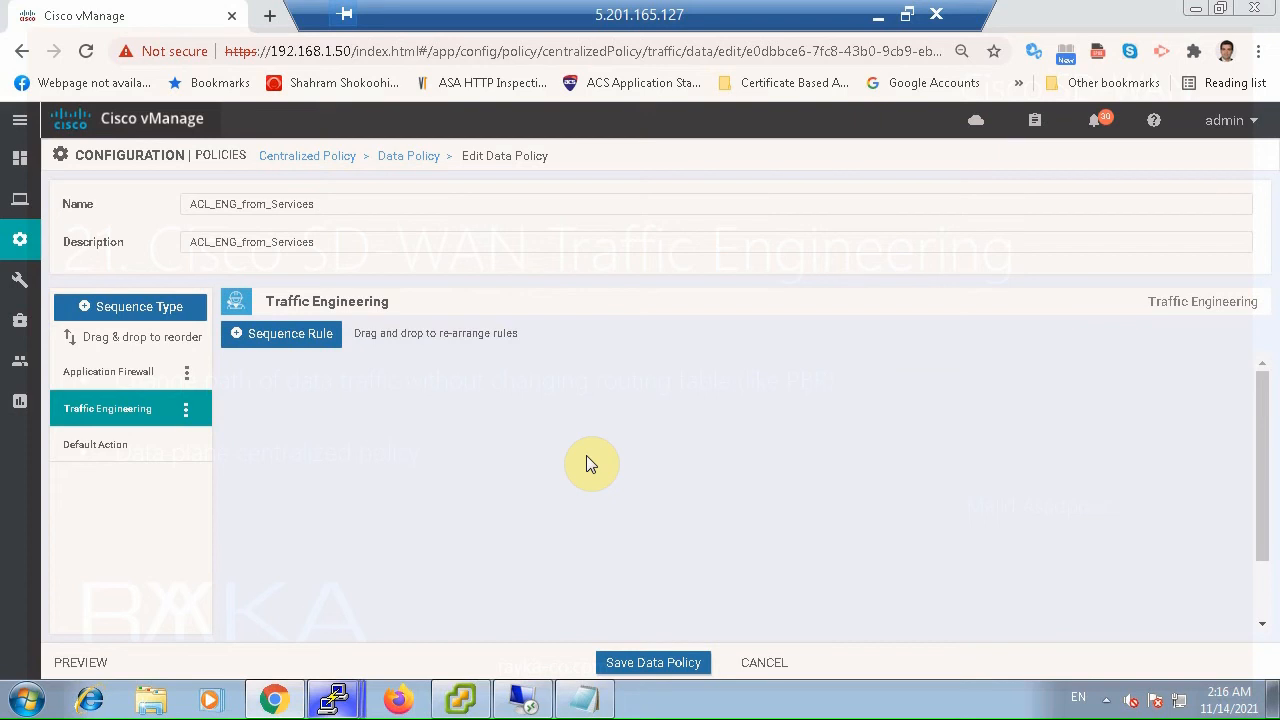
mouse_move(316, 344)
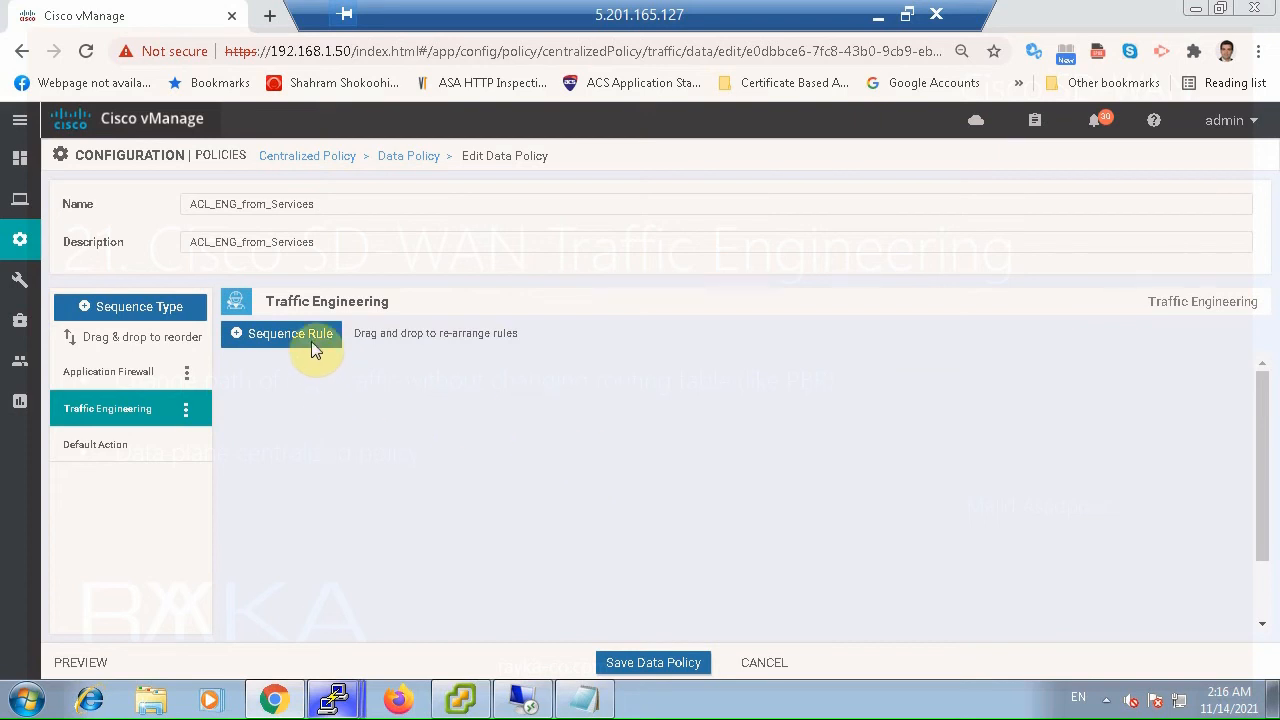
Add a sequence rule matching Source and Destination Data Prefix 172.16.0.0/16
click(288, 332)
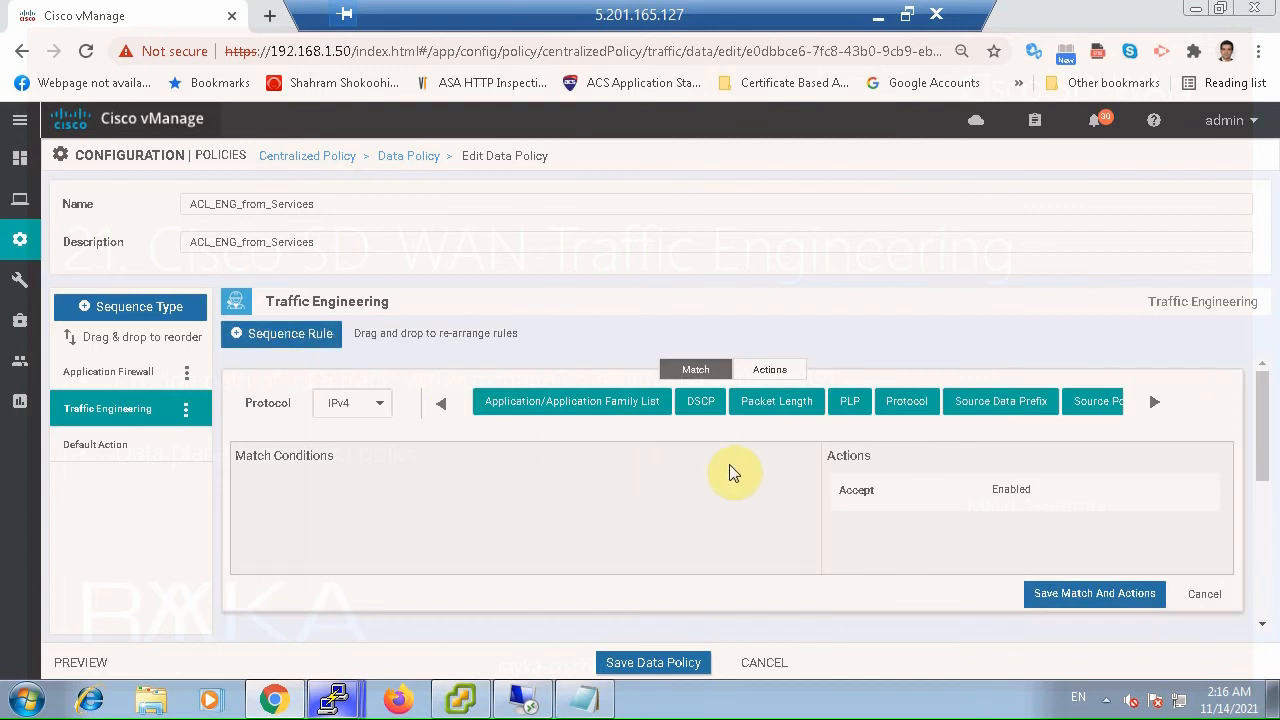
mouse_move(1024, 412)
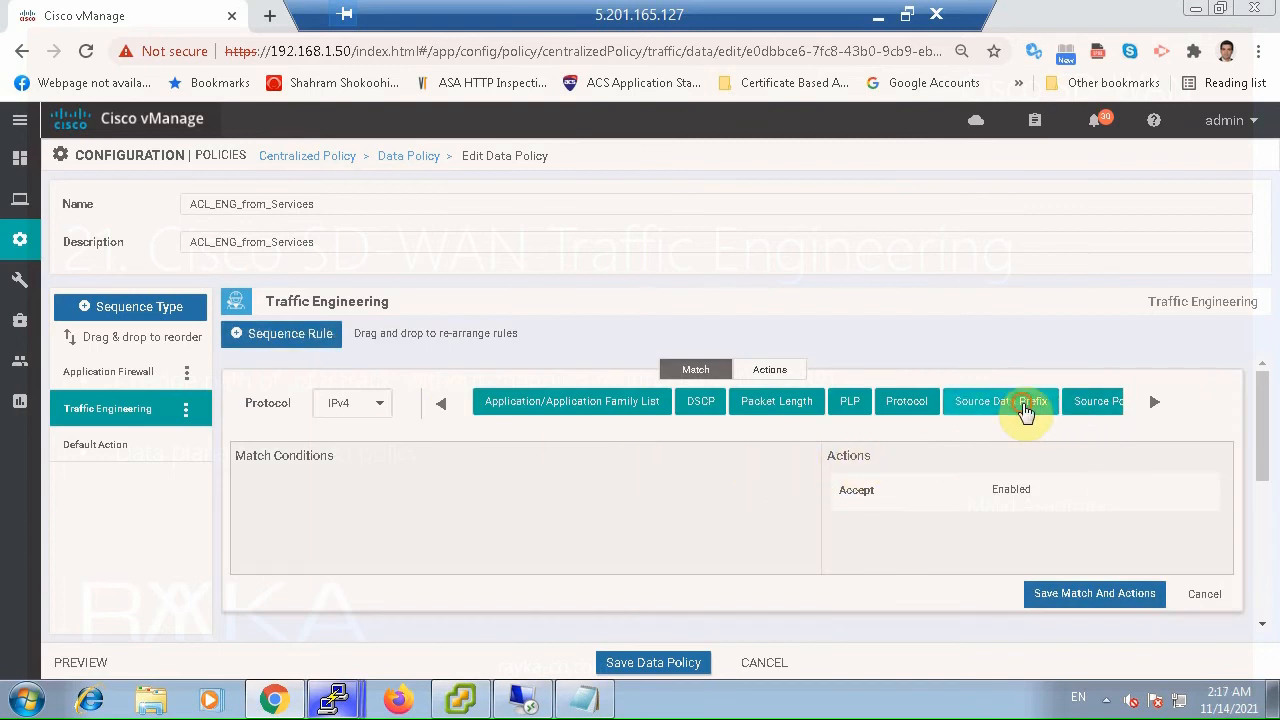
click(1000, 400)
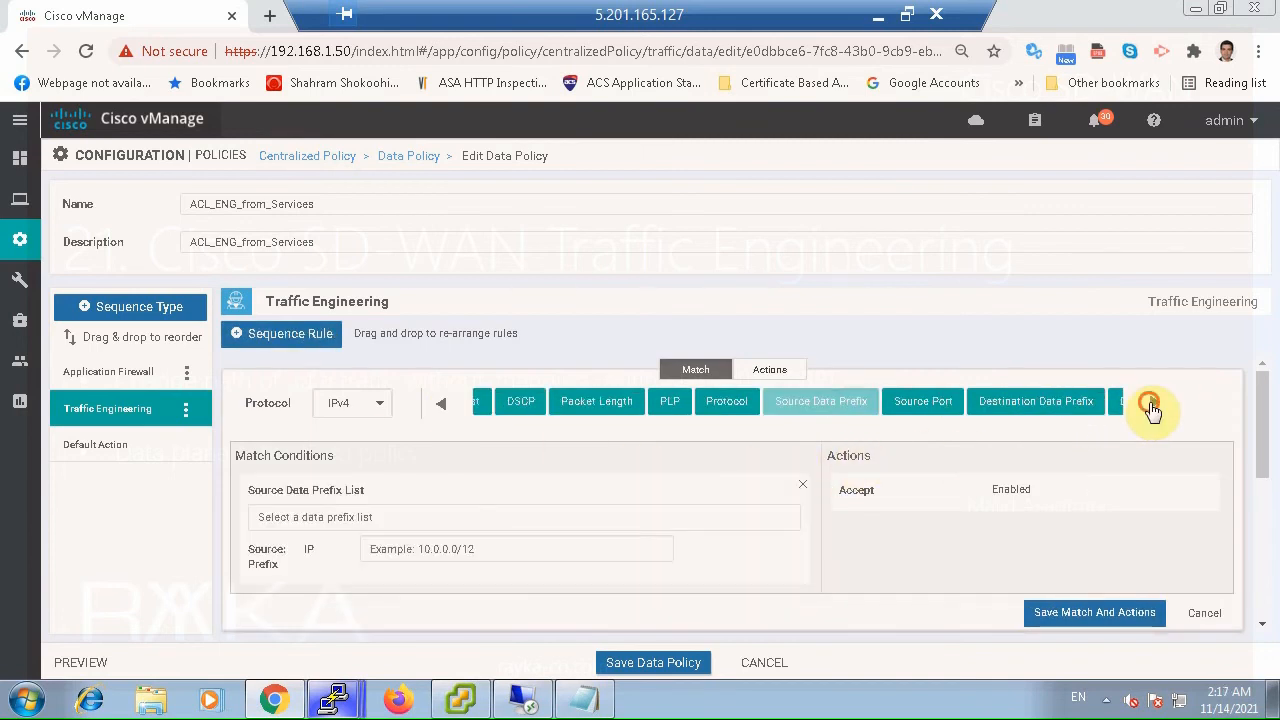
click(1152, 400)
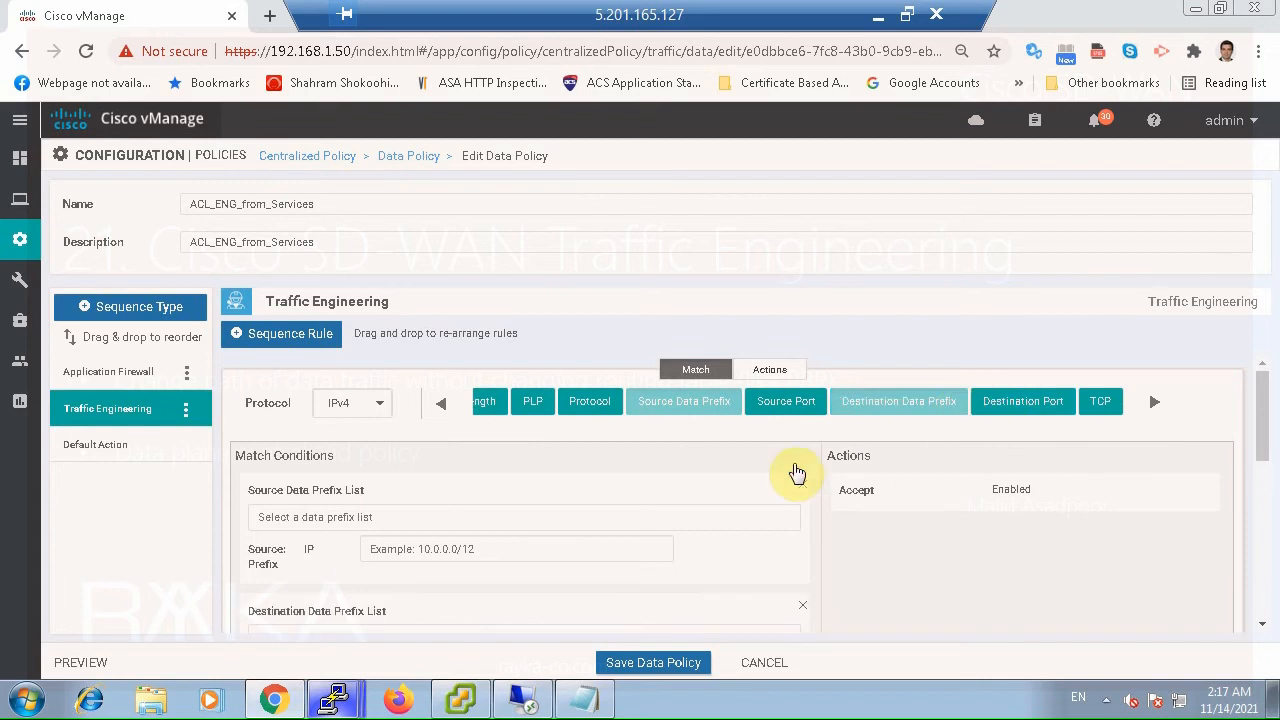
click(522, 516)
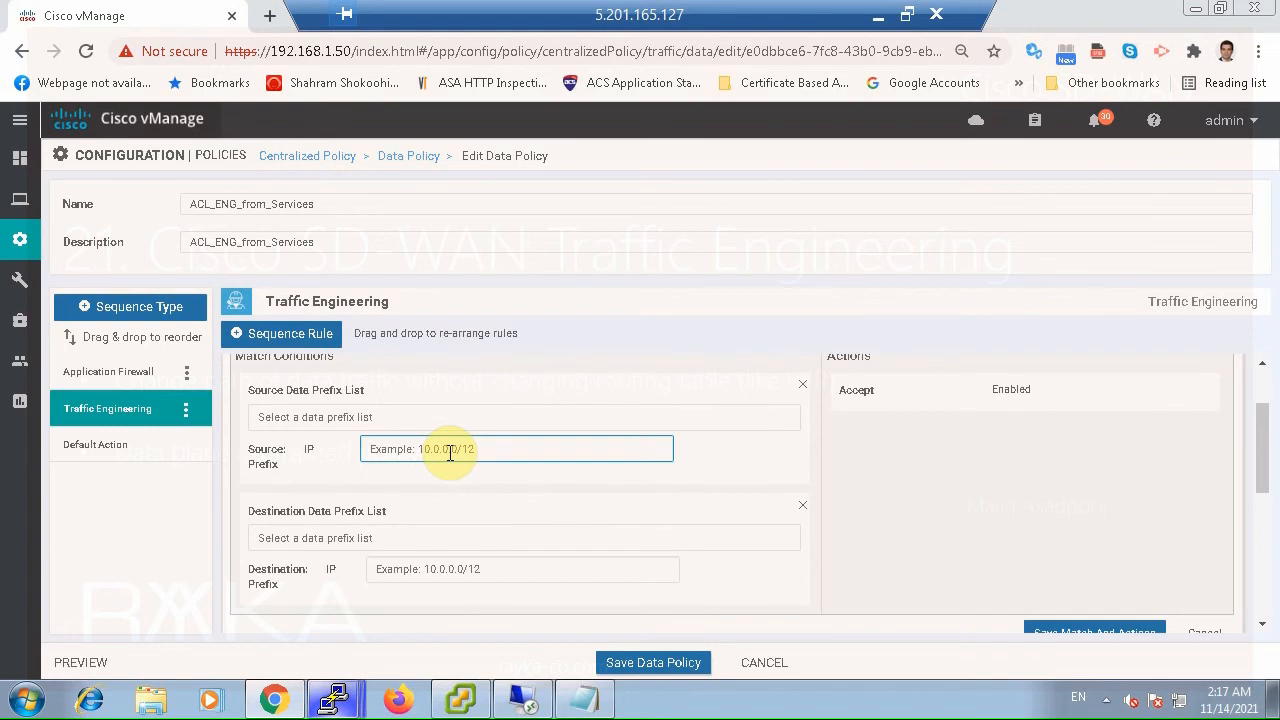
text(172.16.0.0/16)
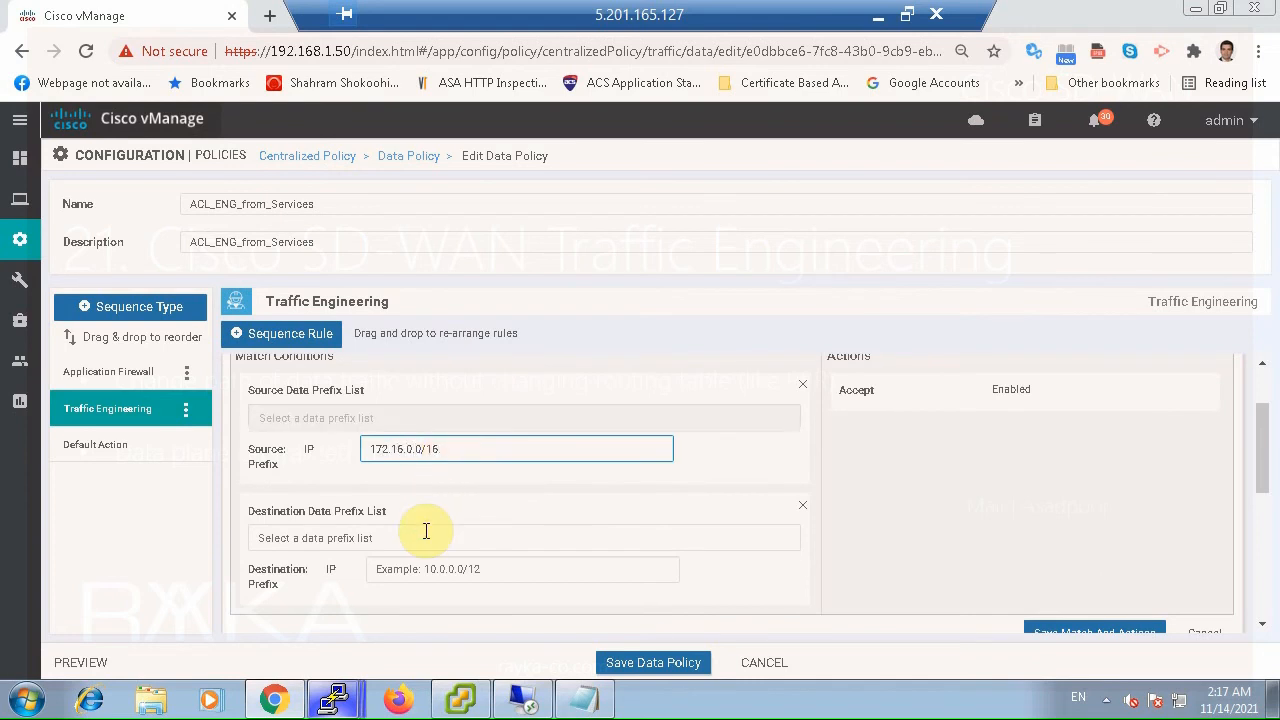
text(172.16.0.)
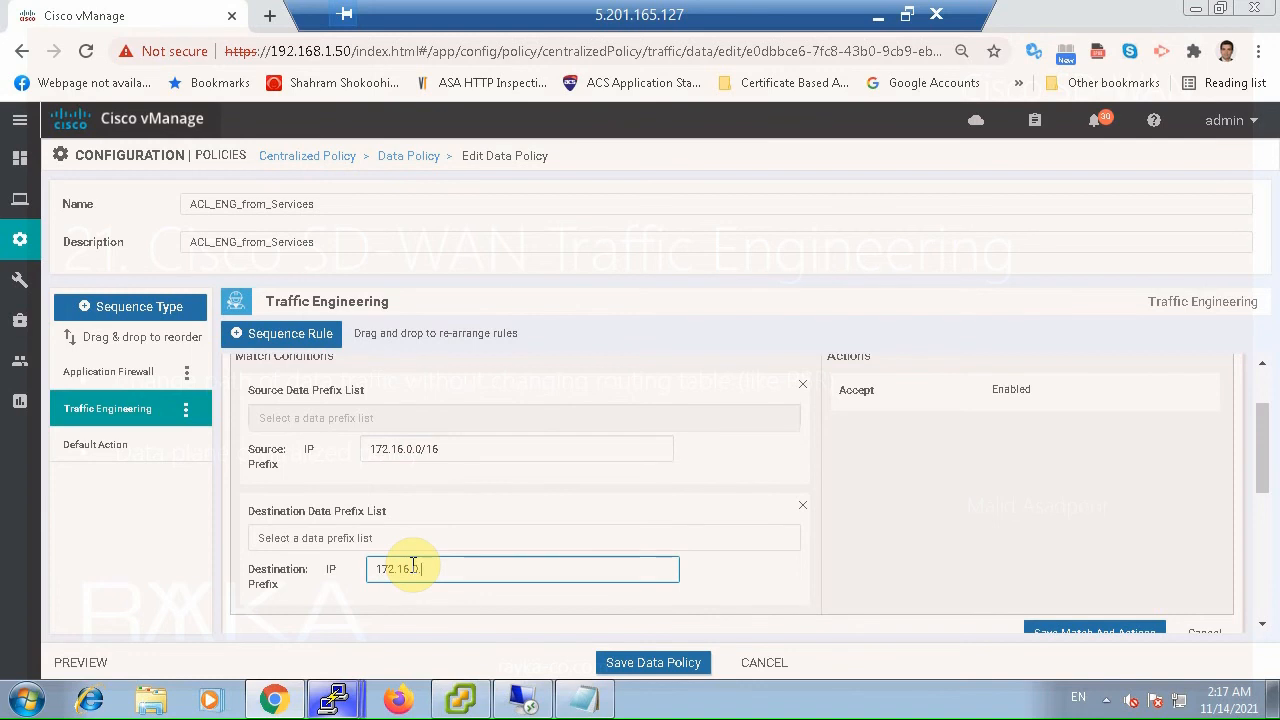
text(0/16)
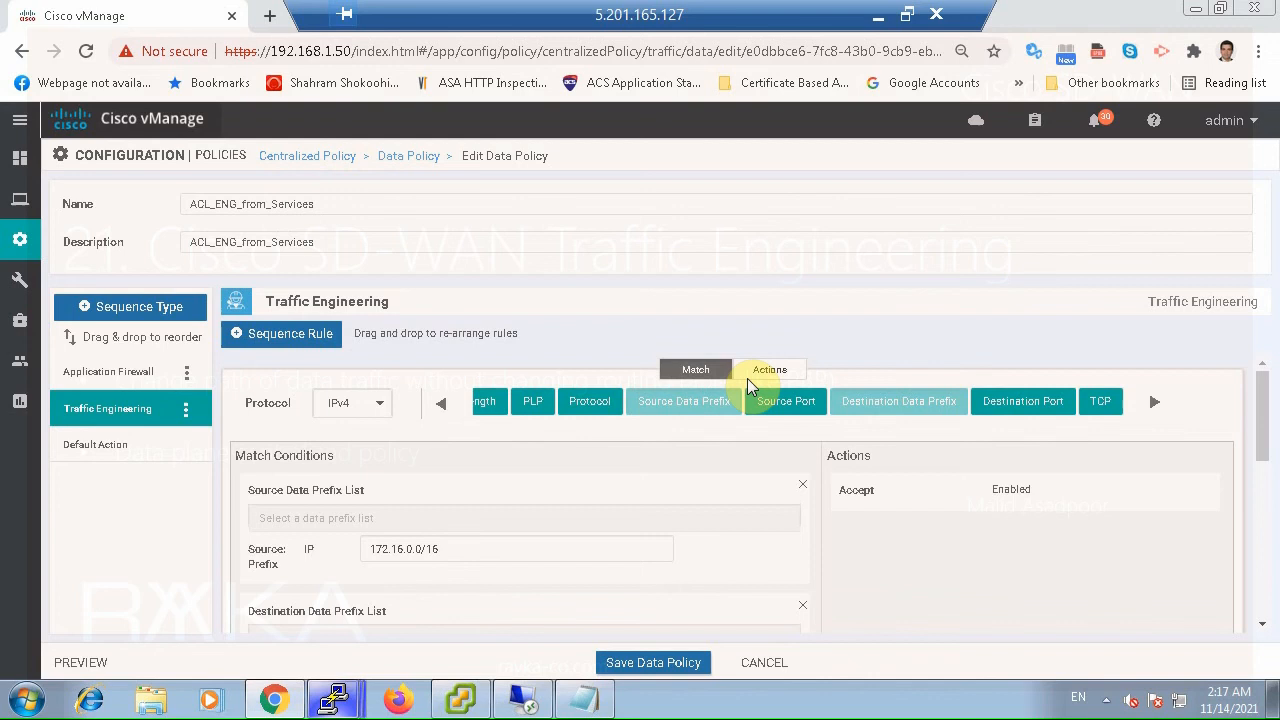
Set the rule's action to Accept with TLOC list HUB_LOCATION in VPN 10 and save the rule
click(768, 368)
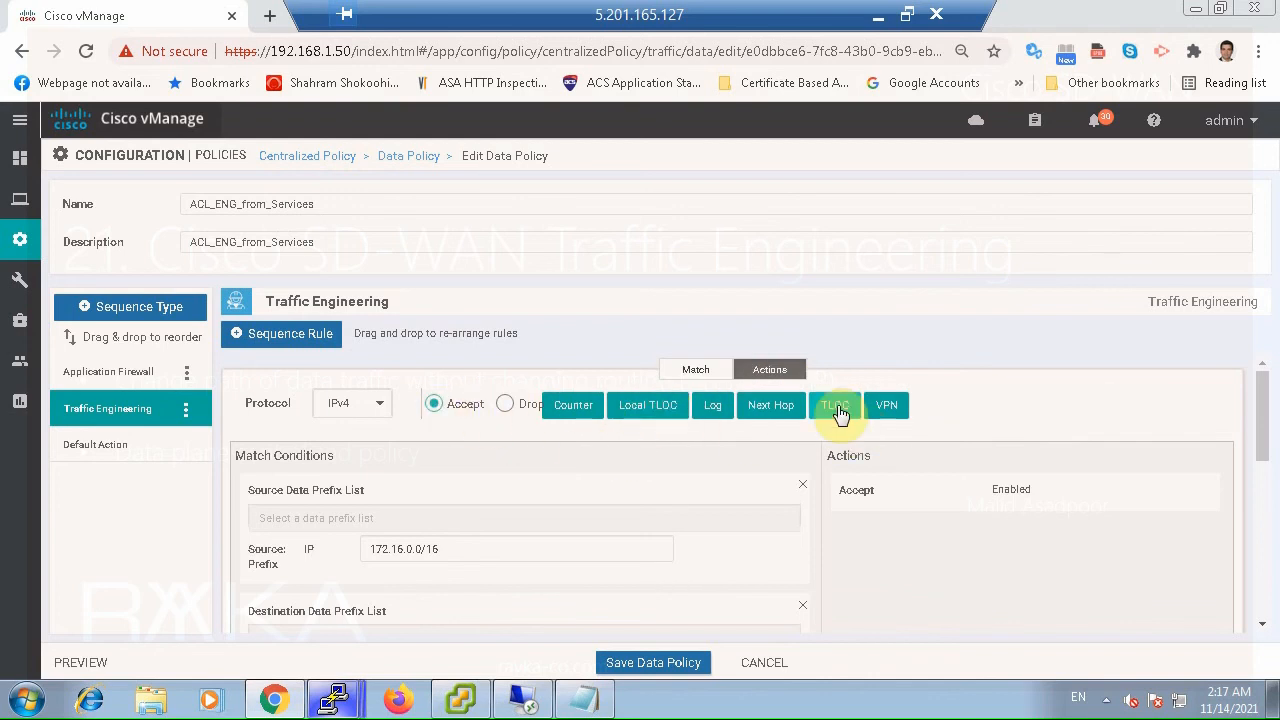
click(834, 404)
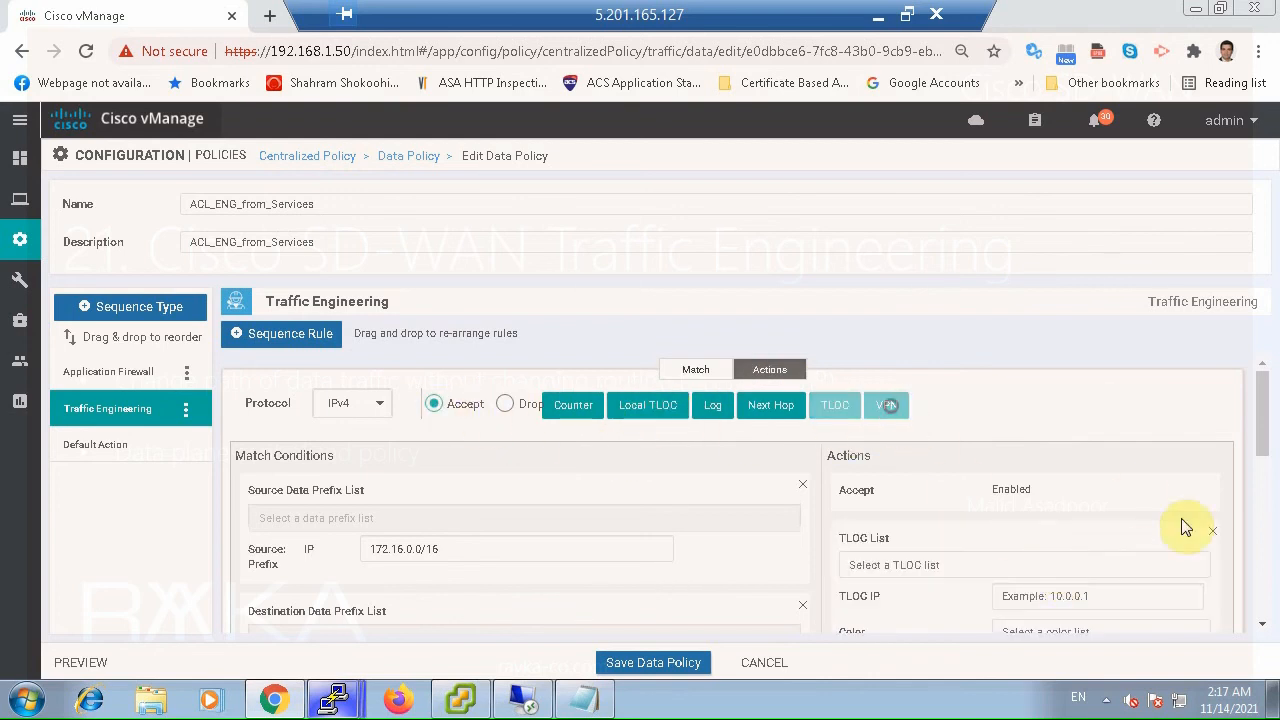
scroll(down, 3)
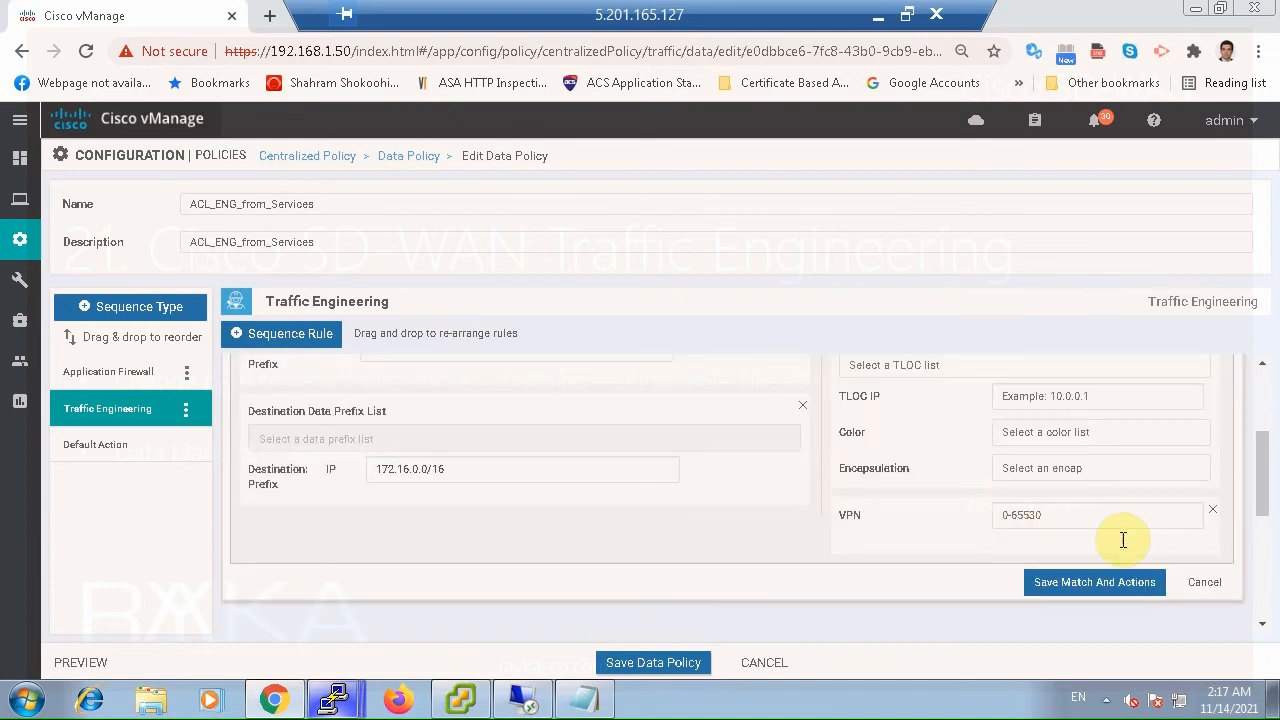
text(10)
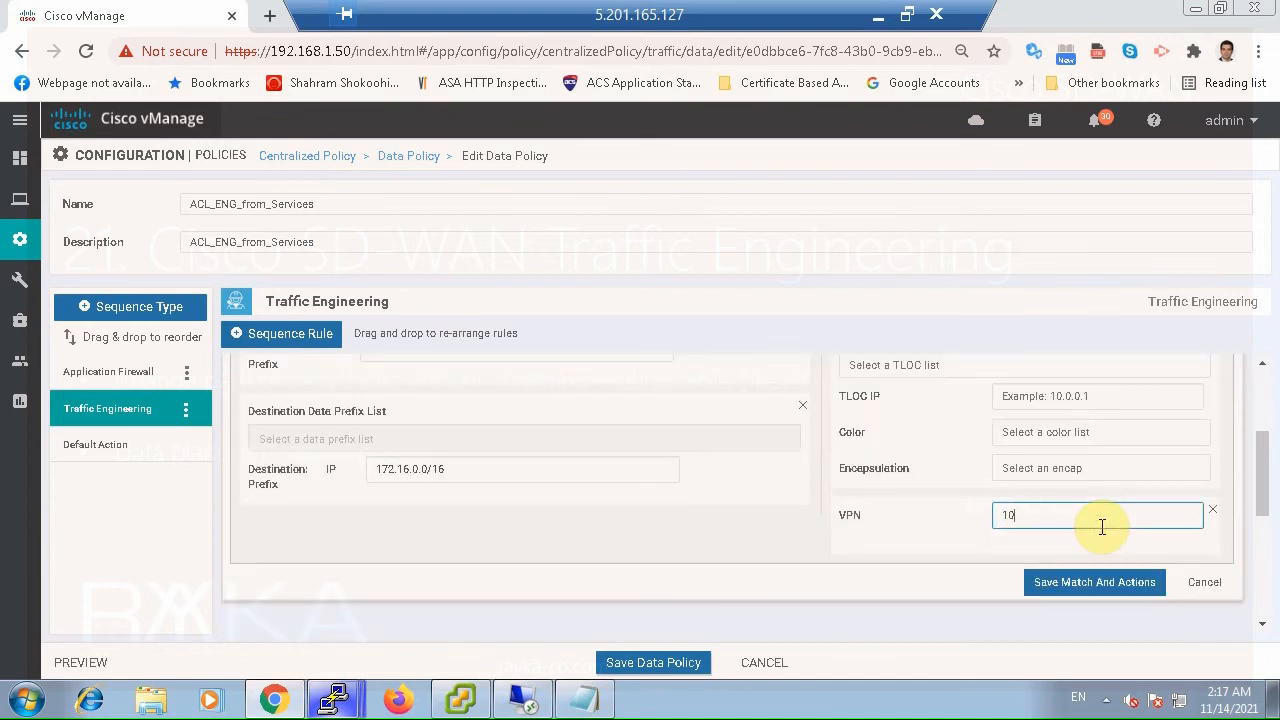
mouse_move(1040, 452)
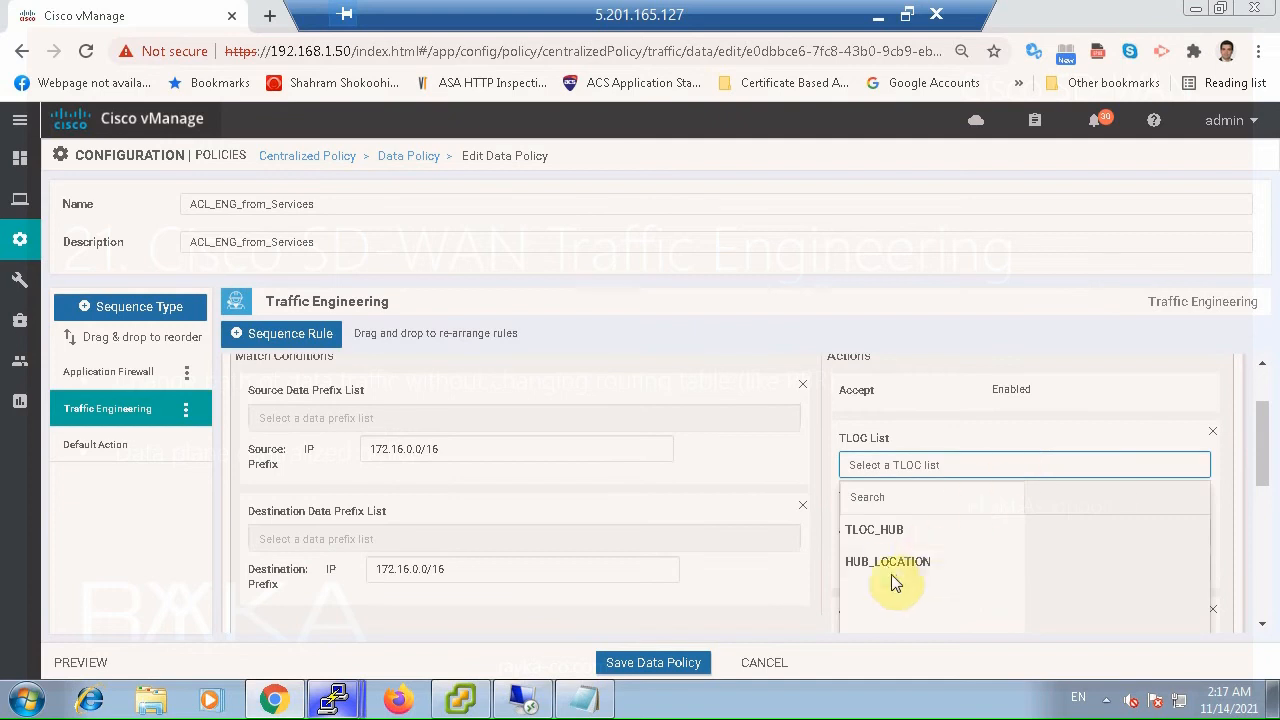
click(888, 560)
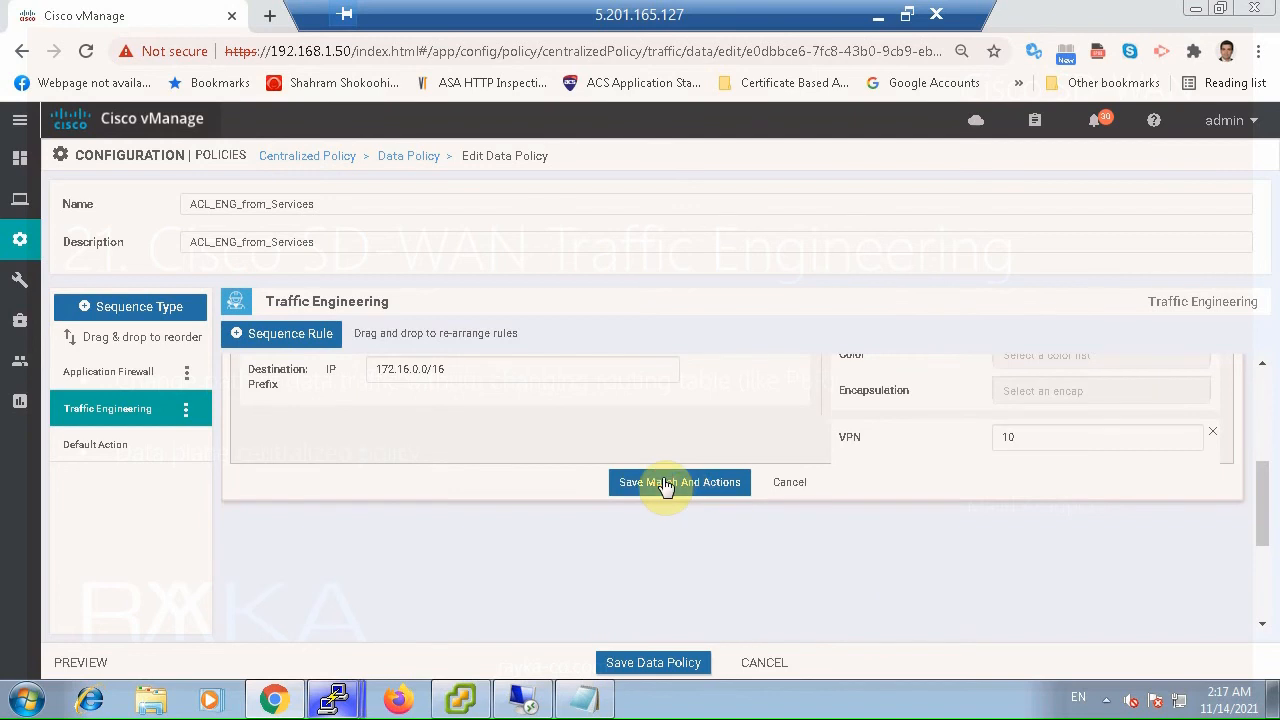
click(680, 482)
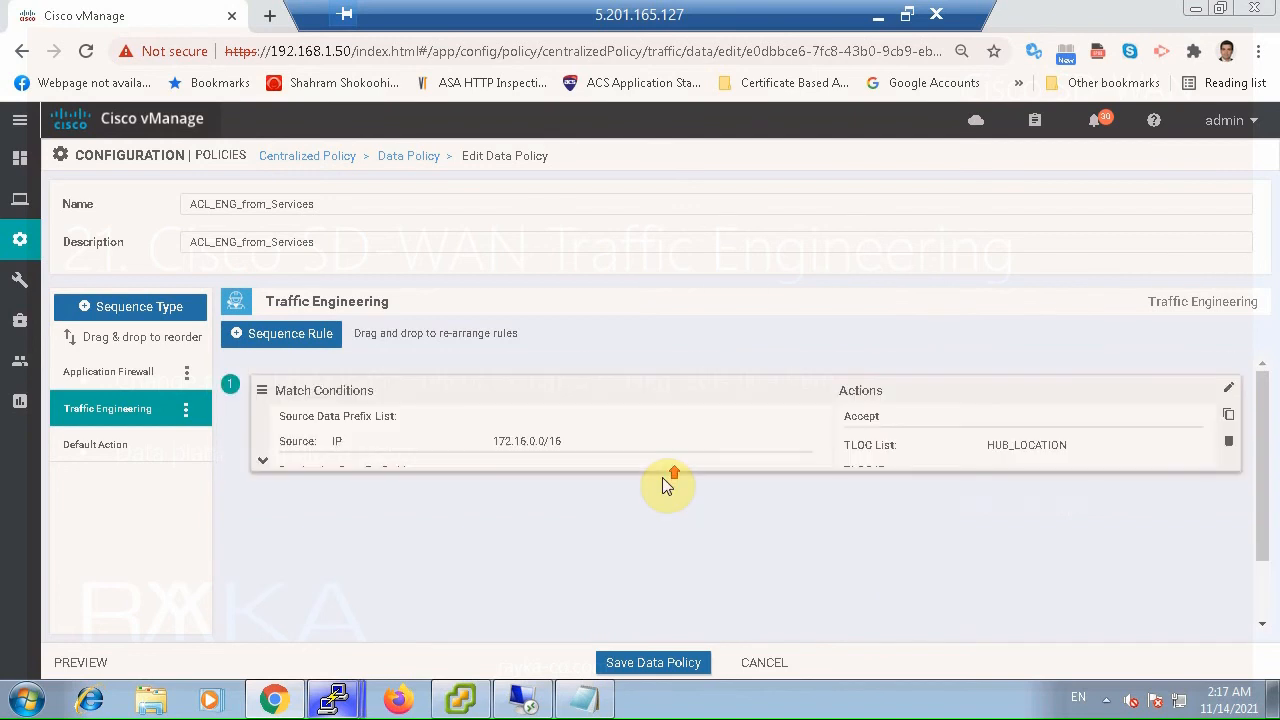
scroll(up, 3)
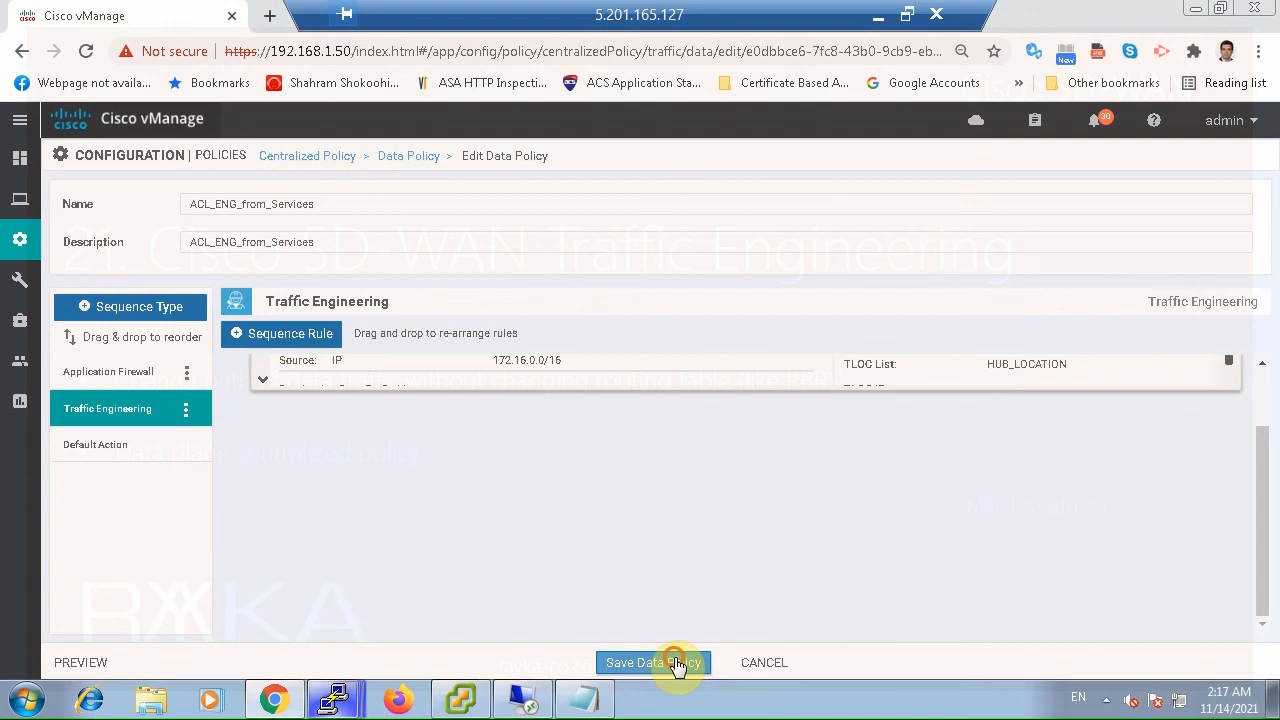
Save the data policy, confirm activation on vSmart 1.1.1.52, and continue to the configuration preview
click(652, 662)
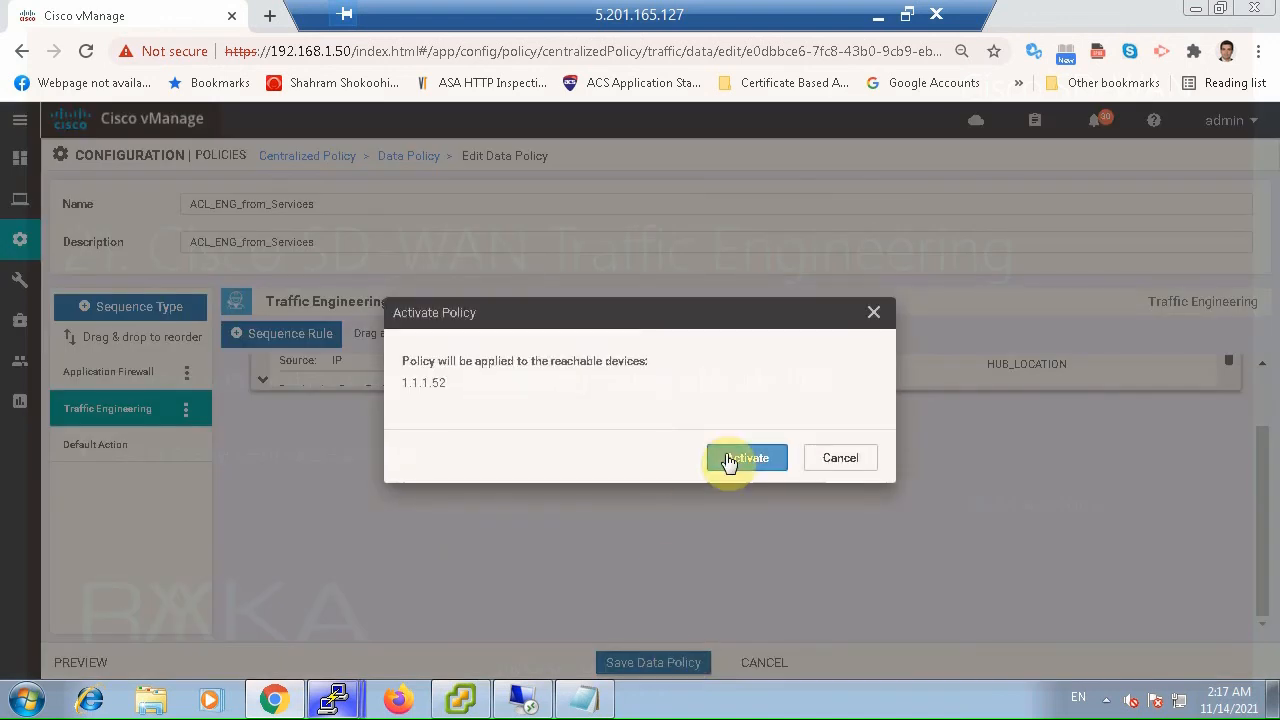
click(744, 456)
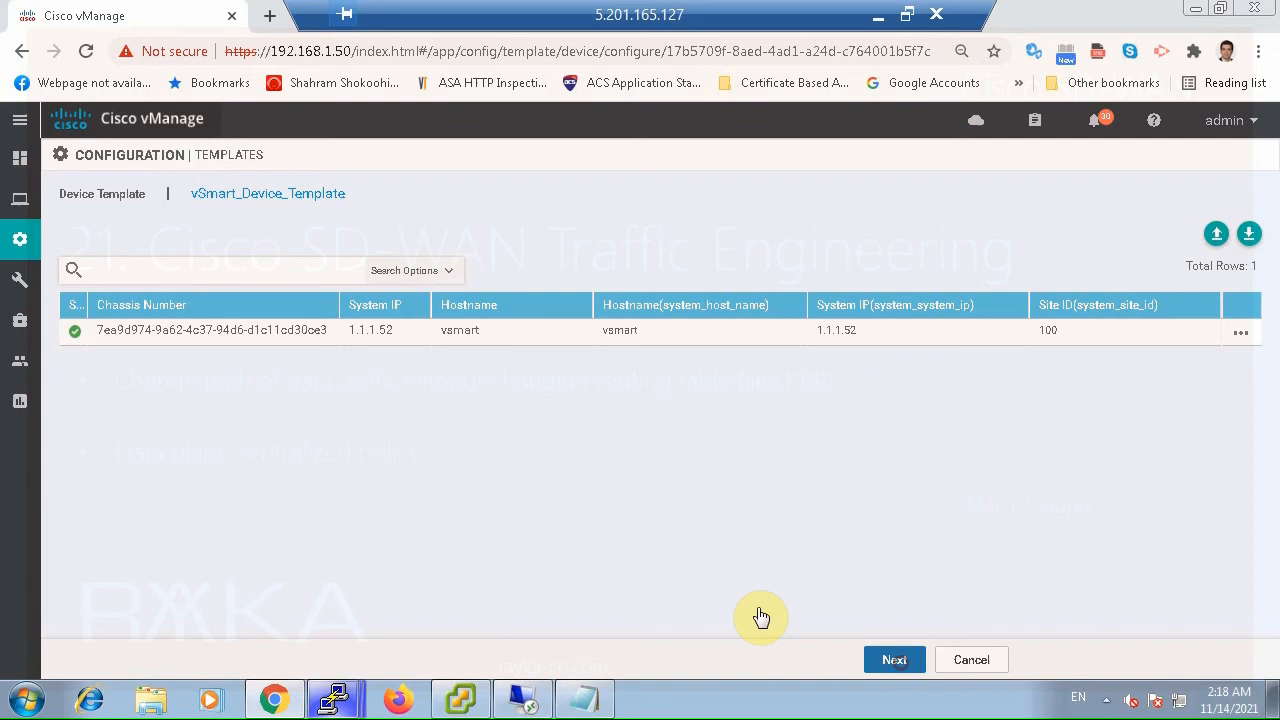
click(892, 660)
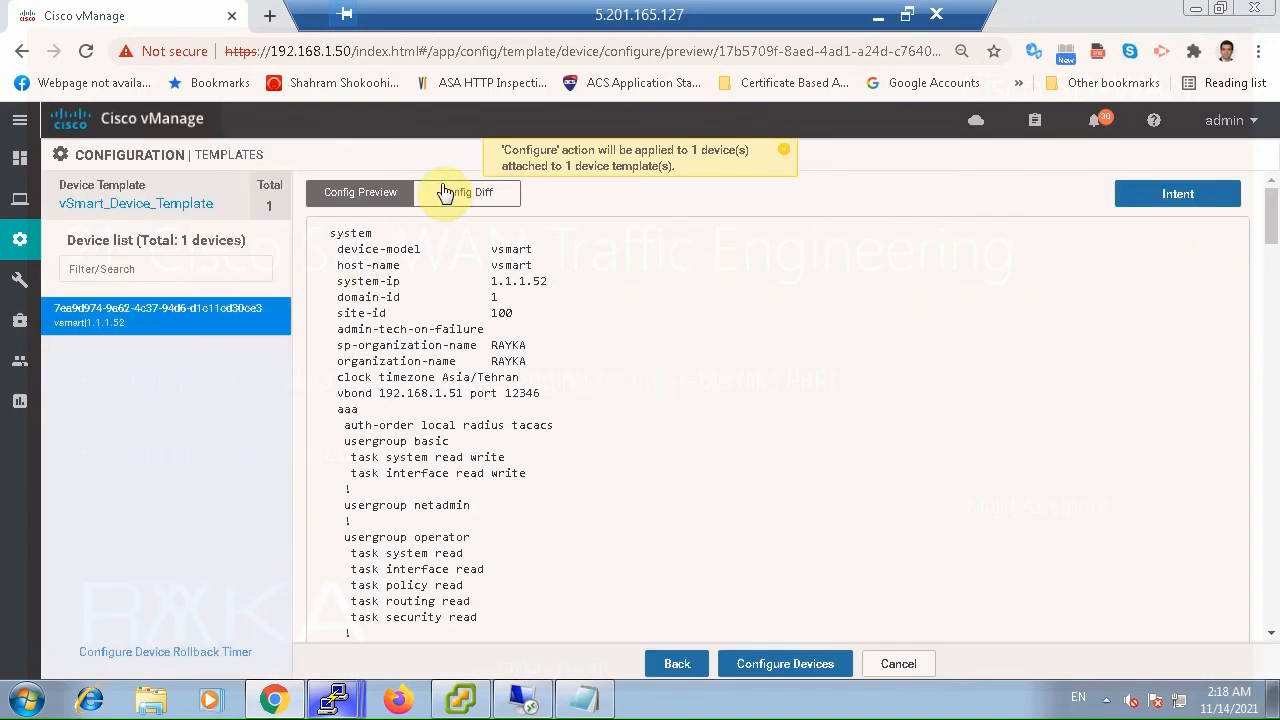
Review the Config Diff, checking the VPN10 policy name and hub TLOC address 1.1.1.101
click(466, 192)
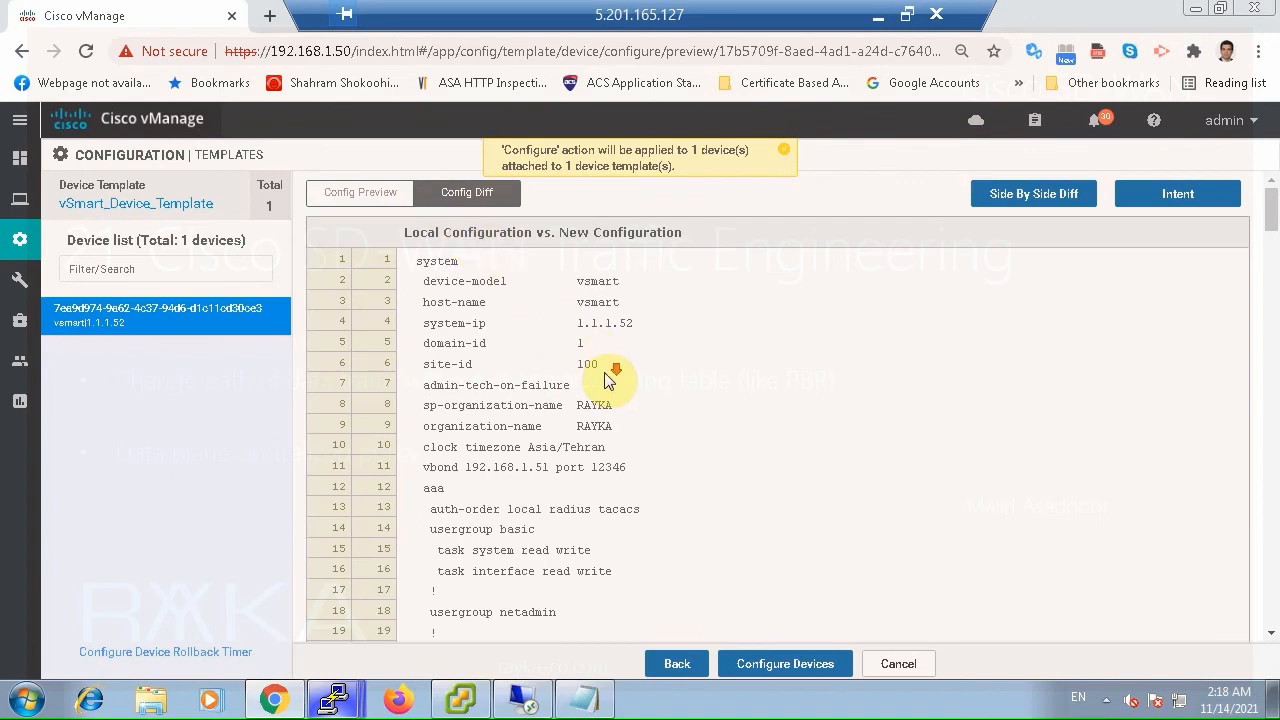
scroll(down, 3)
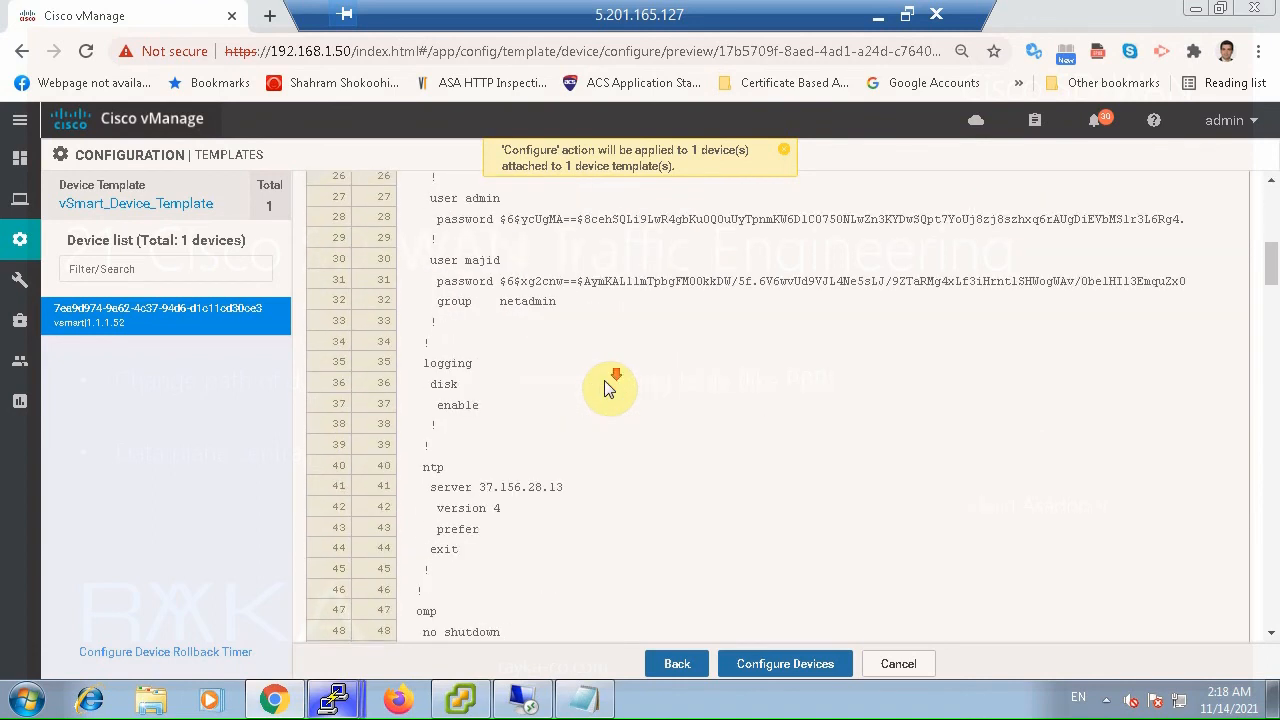
scroll(down, 3)
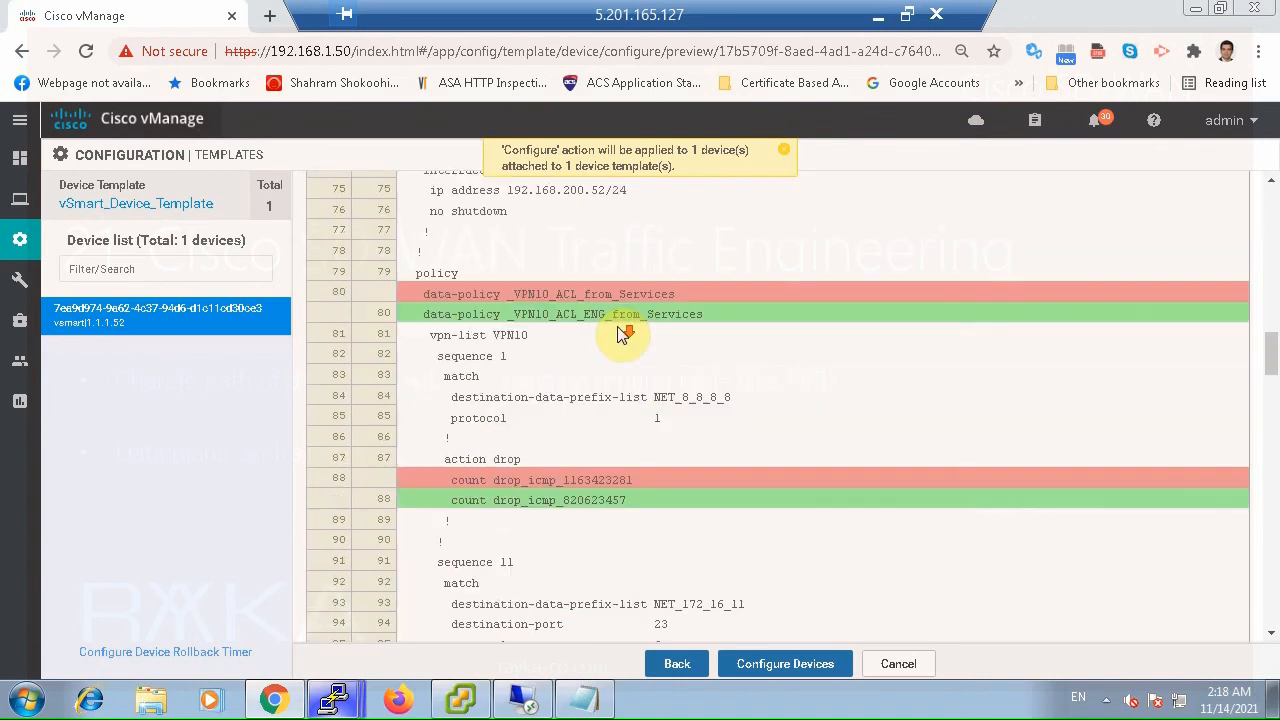
scroll(down, 3)
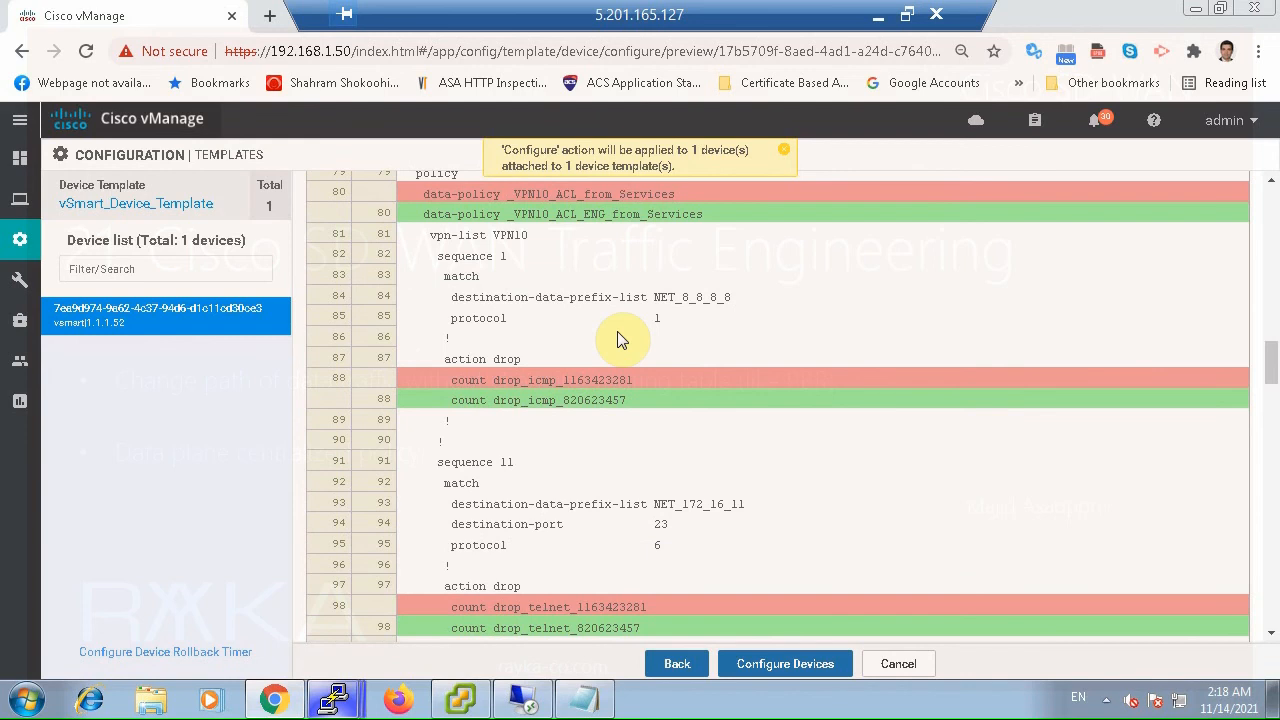
mouse_move(644, 404)
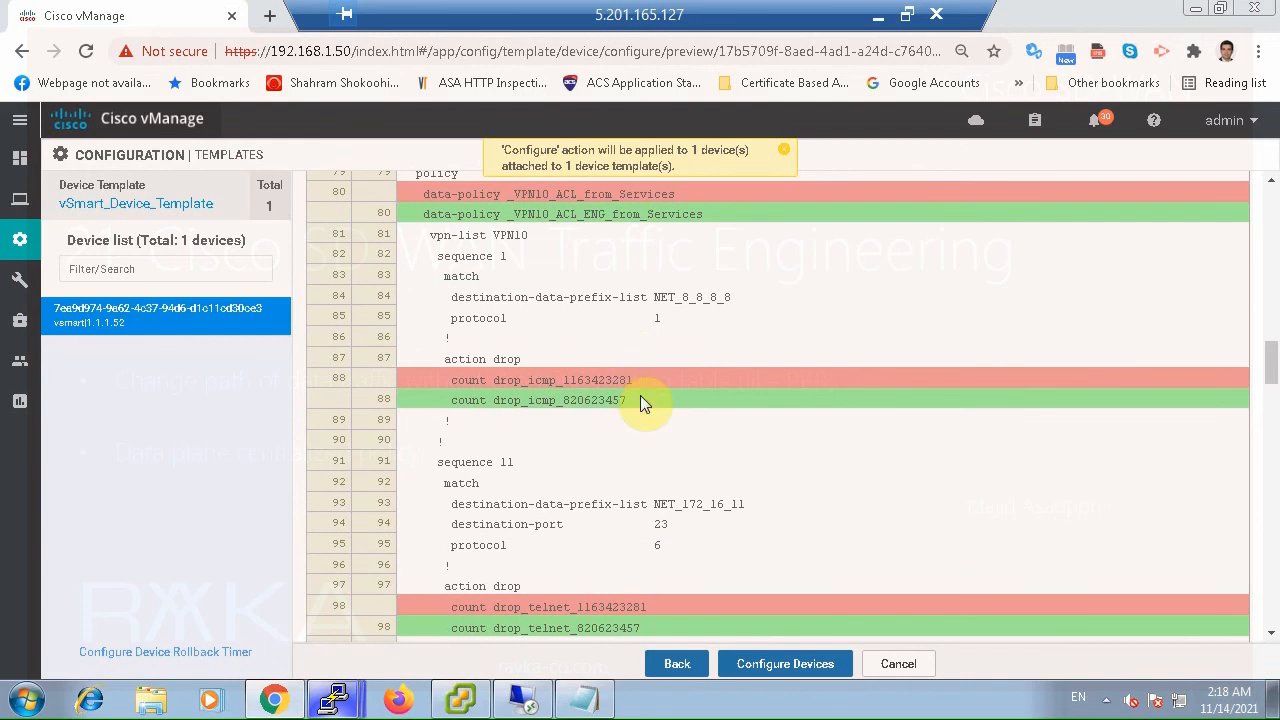
scroll(down, 3)
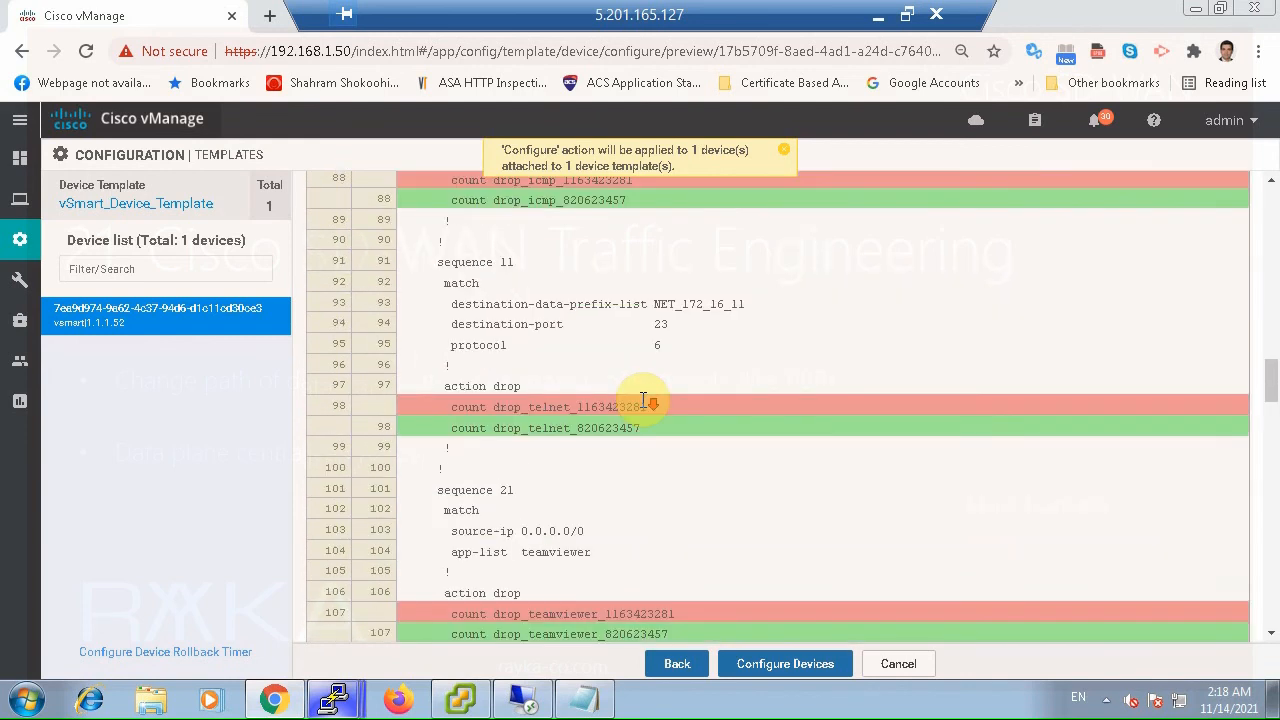
scroll(up, 3)
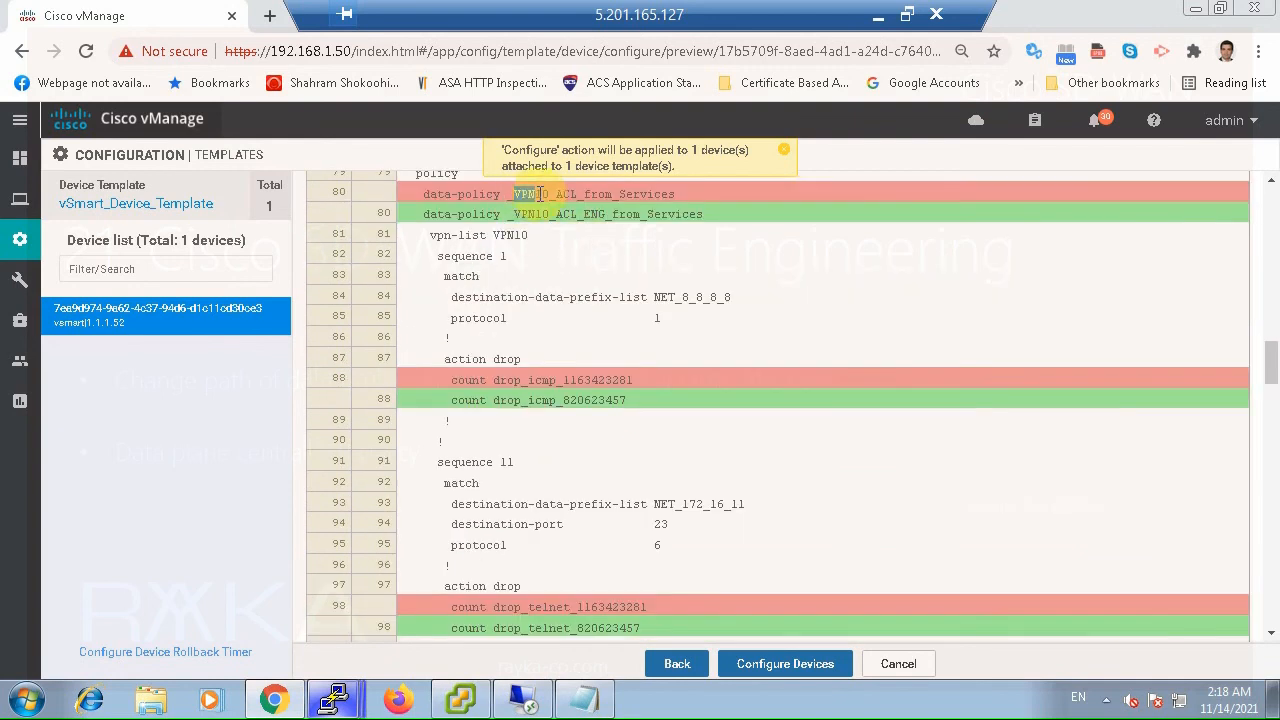
double_click(594, 192)
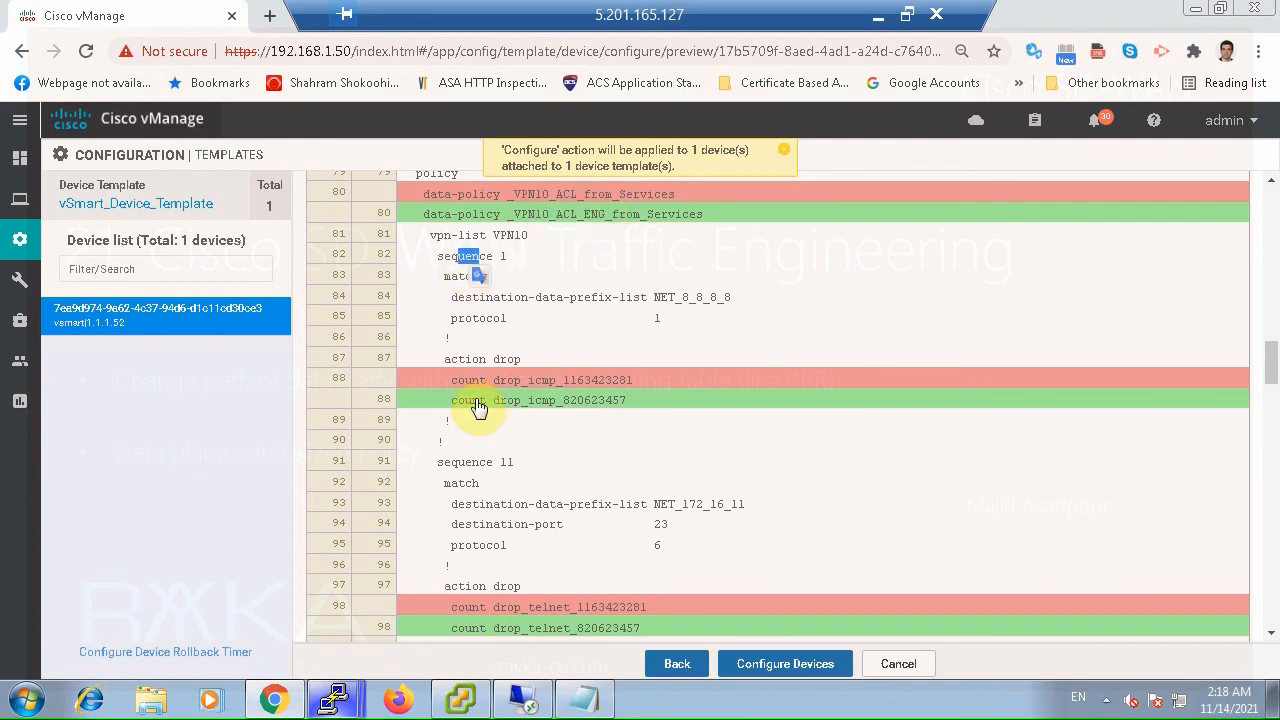
scroll(down, 3)
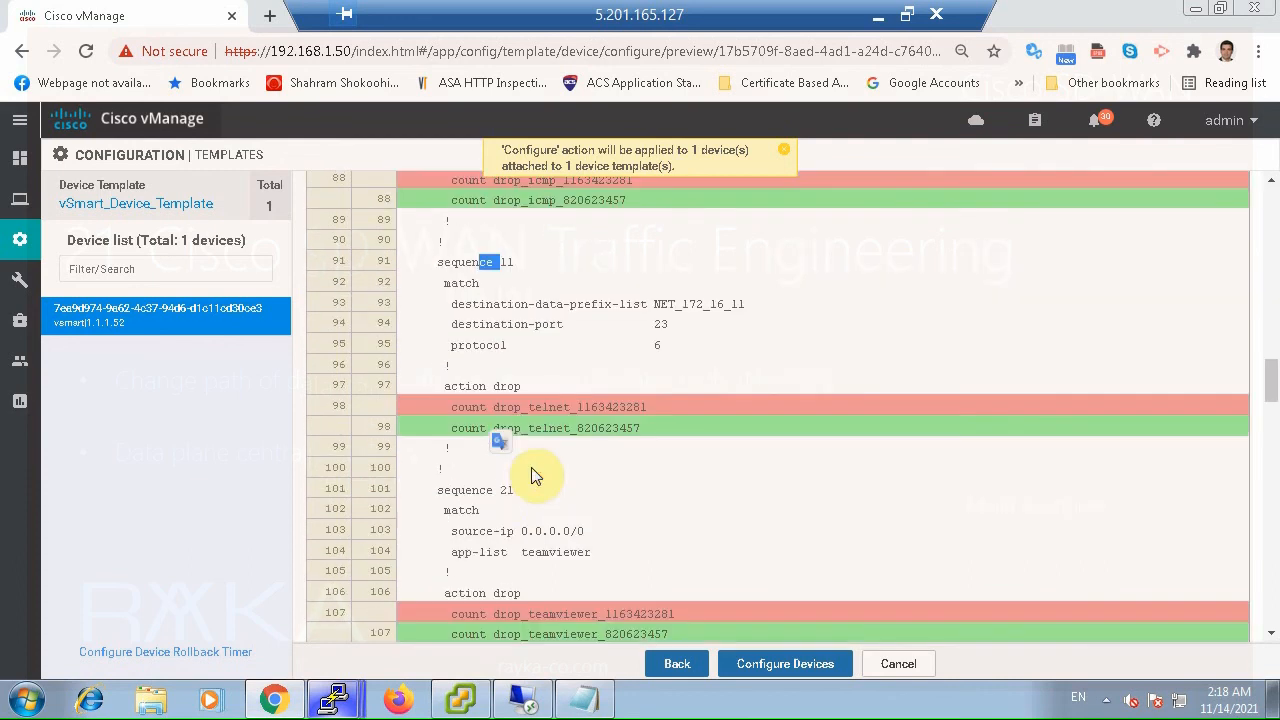
scroll(down, 3)
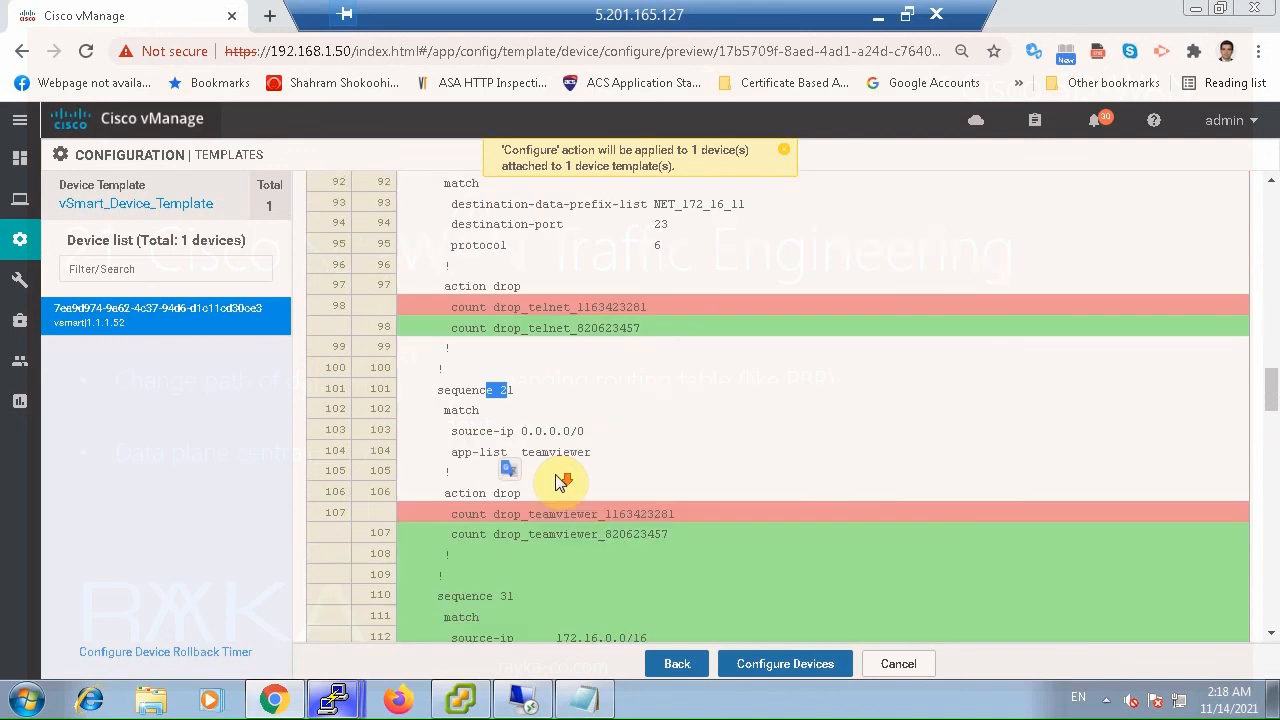
scroll(down, 3)
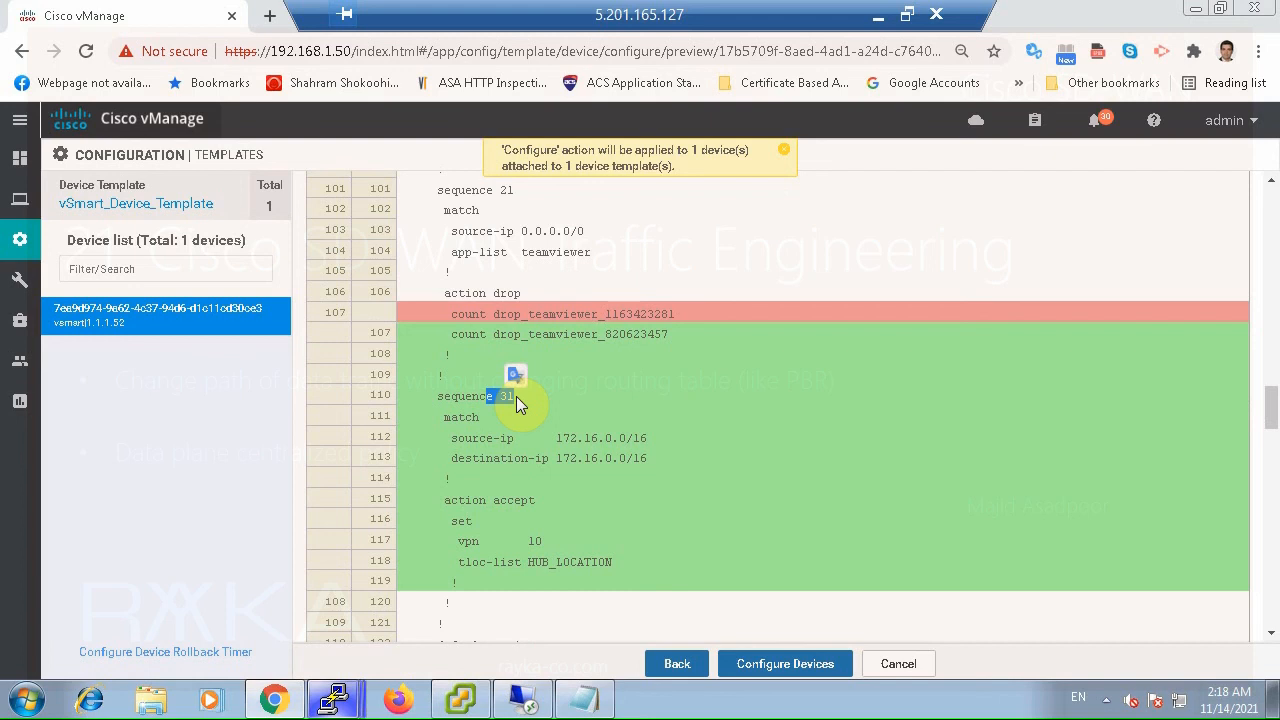
mouse_move(500, 444)
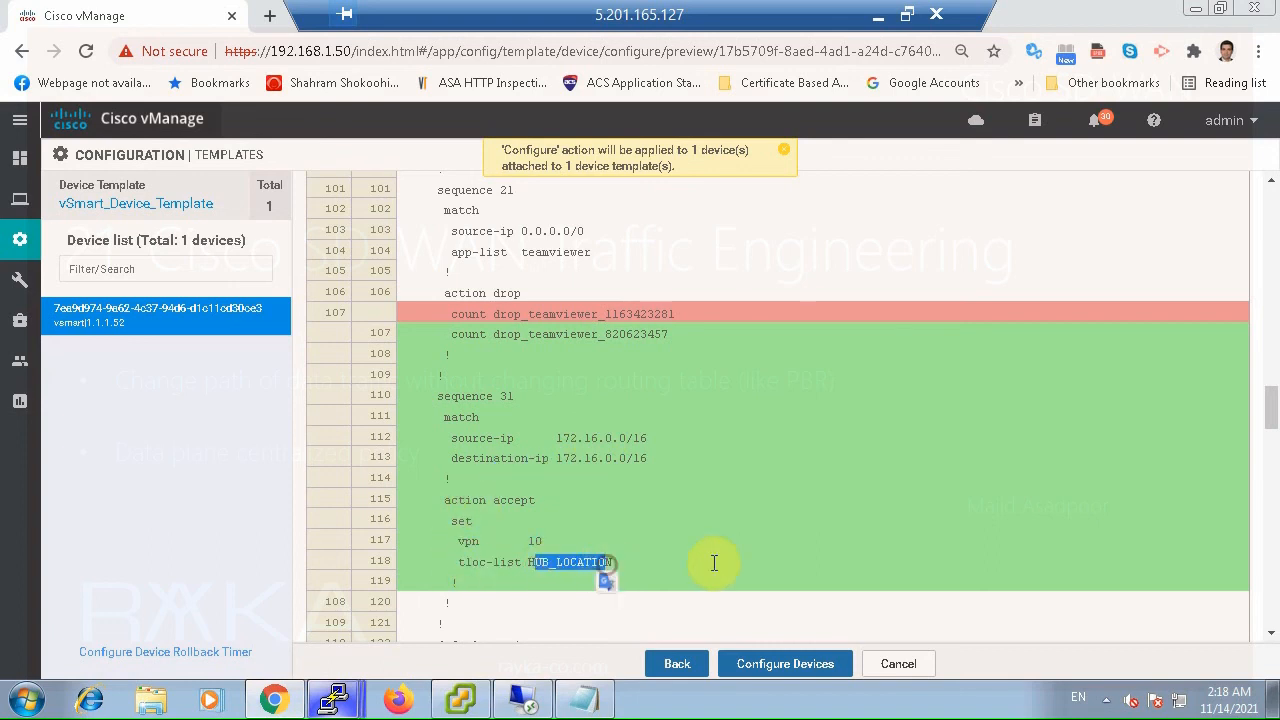
scroll(down, 3)
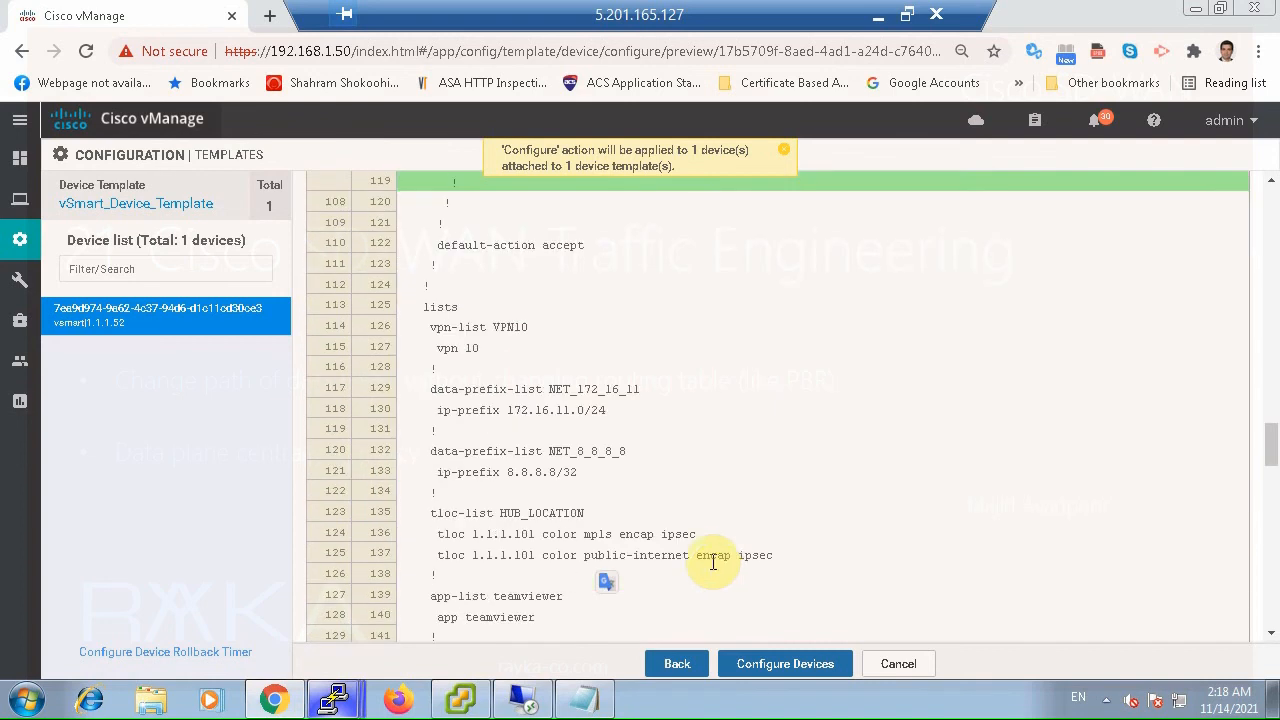
double_click(548, 512)
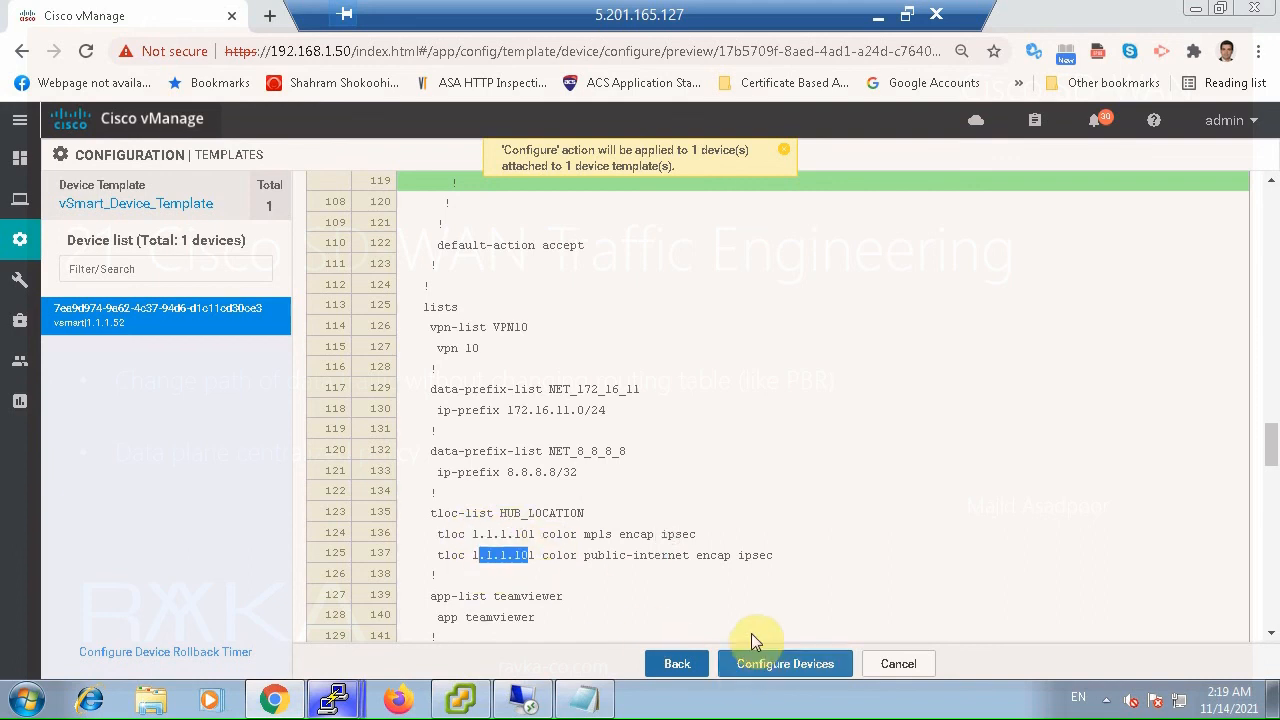
Push the new configuration to the vSmart with Configure Devices
click(784, 664)
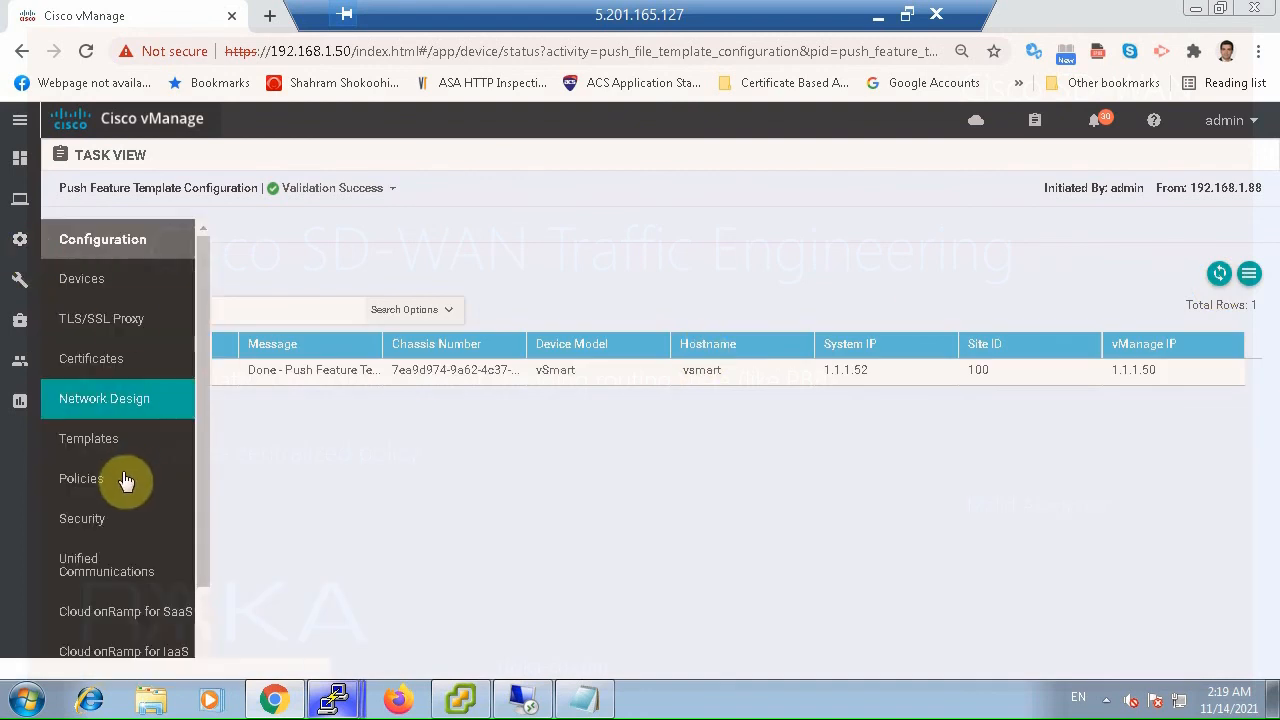
Edit vSmart_Policy and check its Traffic Data application shows ACL_ENG_from_Services on SPOKES VPN10
click(80, 478)
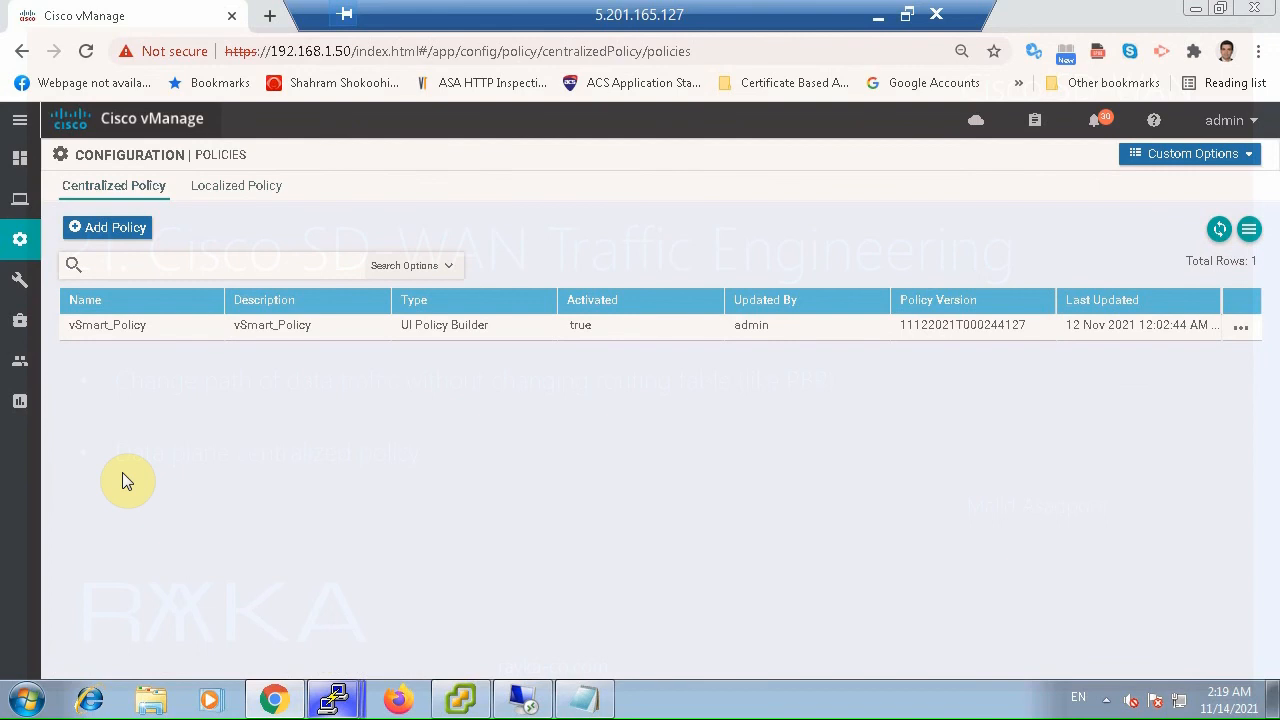
mouse_move(118, 342)
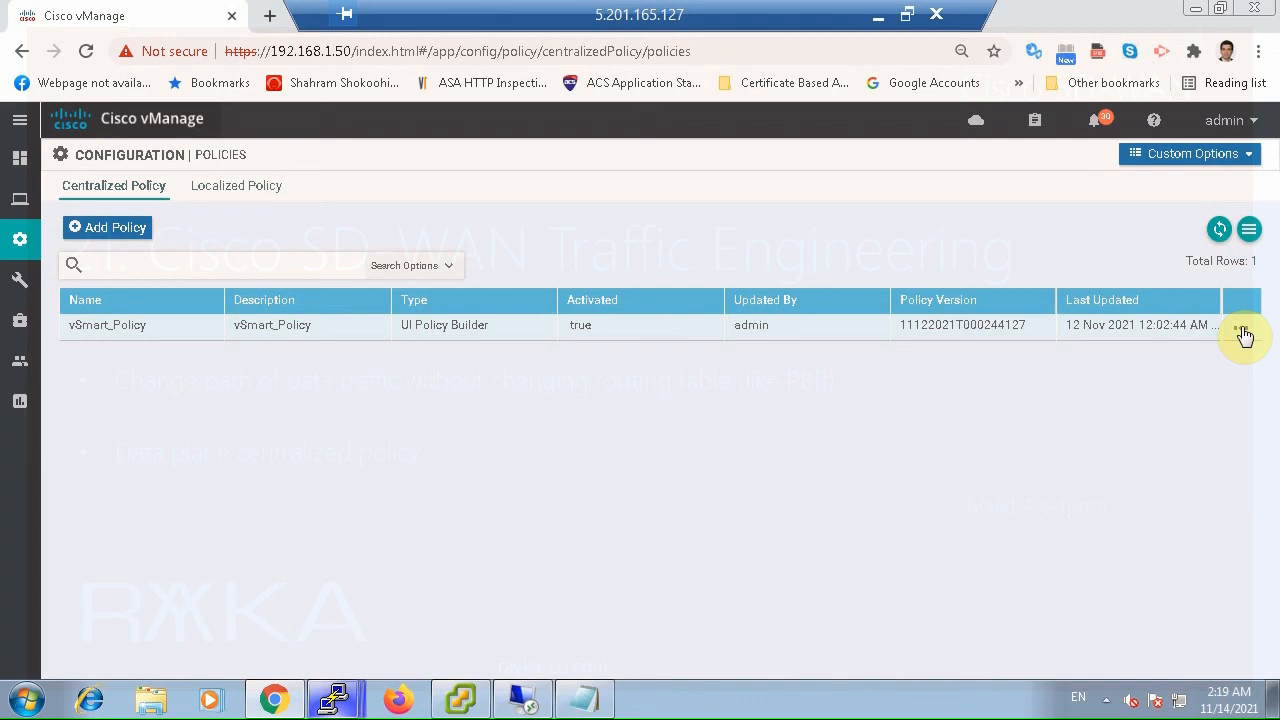
click(1244, 324)
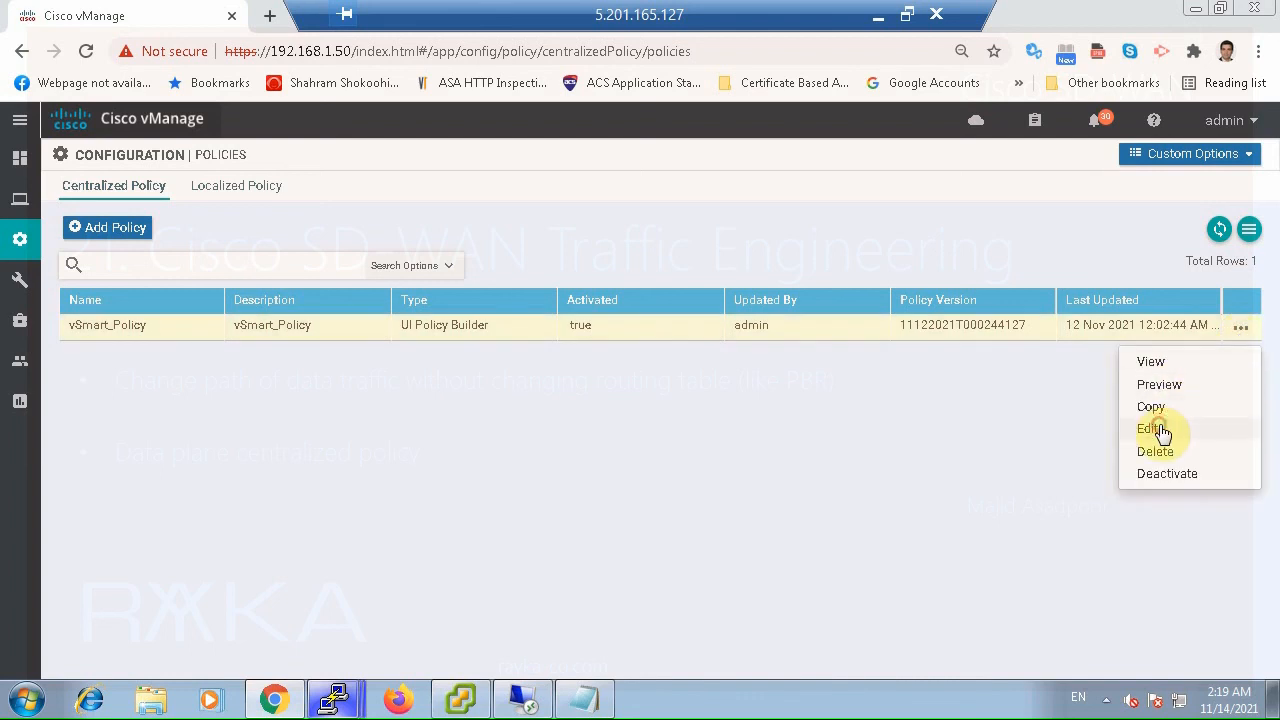
click(1152, 428)
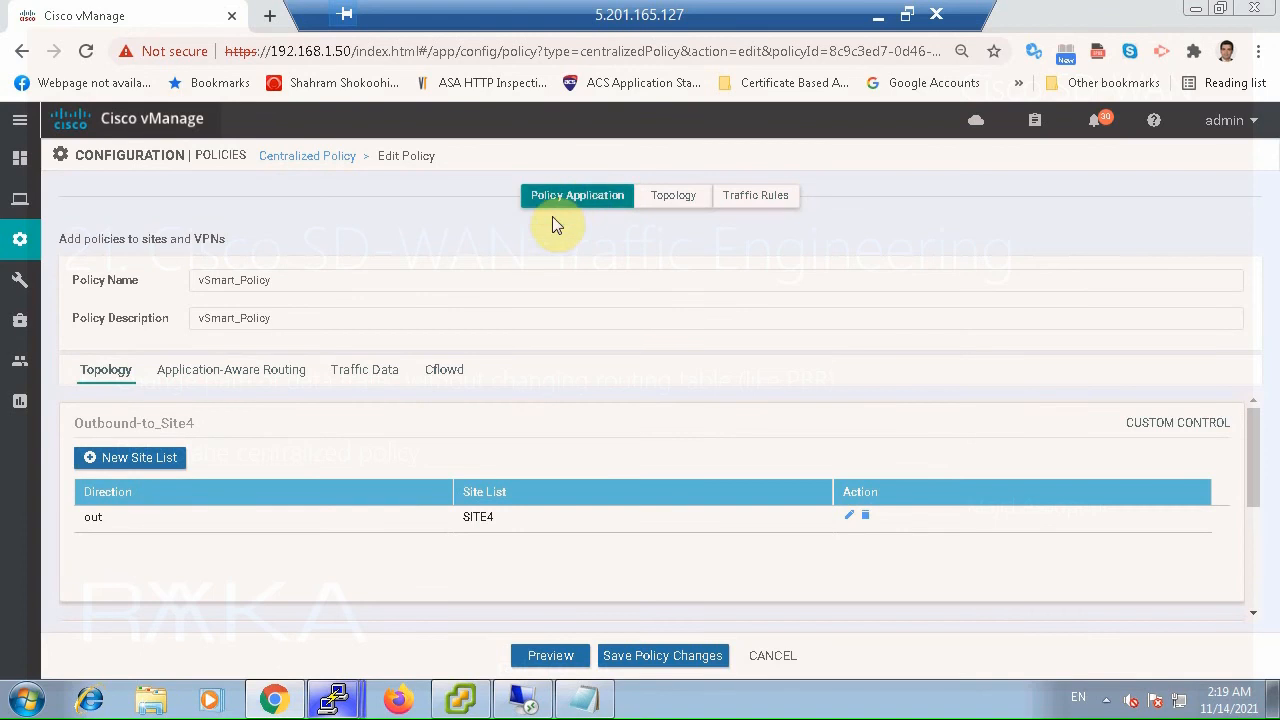
mouse_move(364, 368)
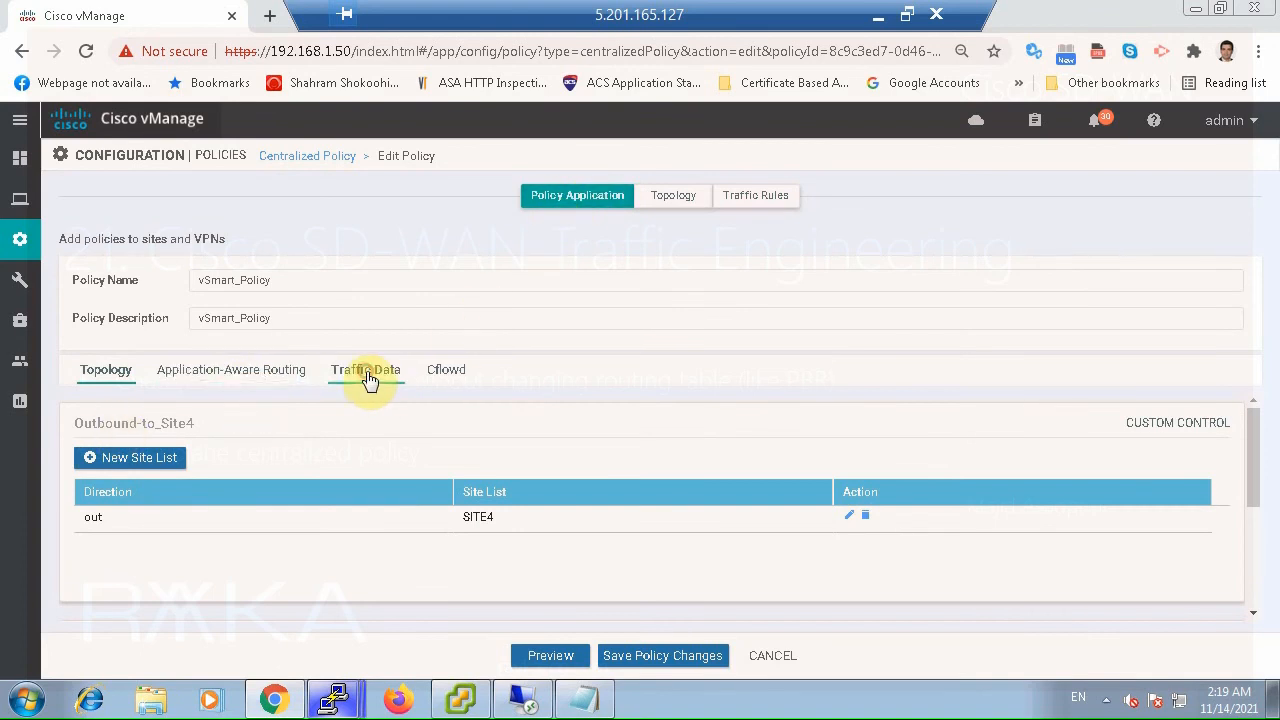
click(364, 368)
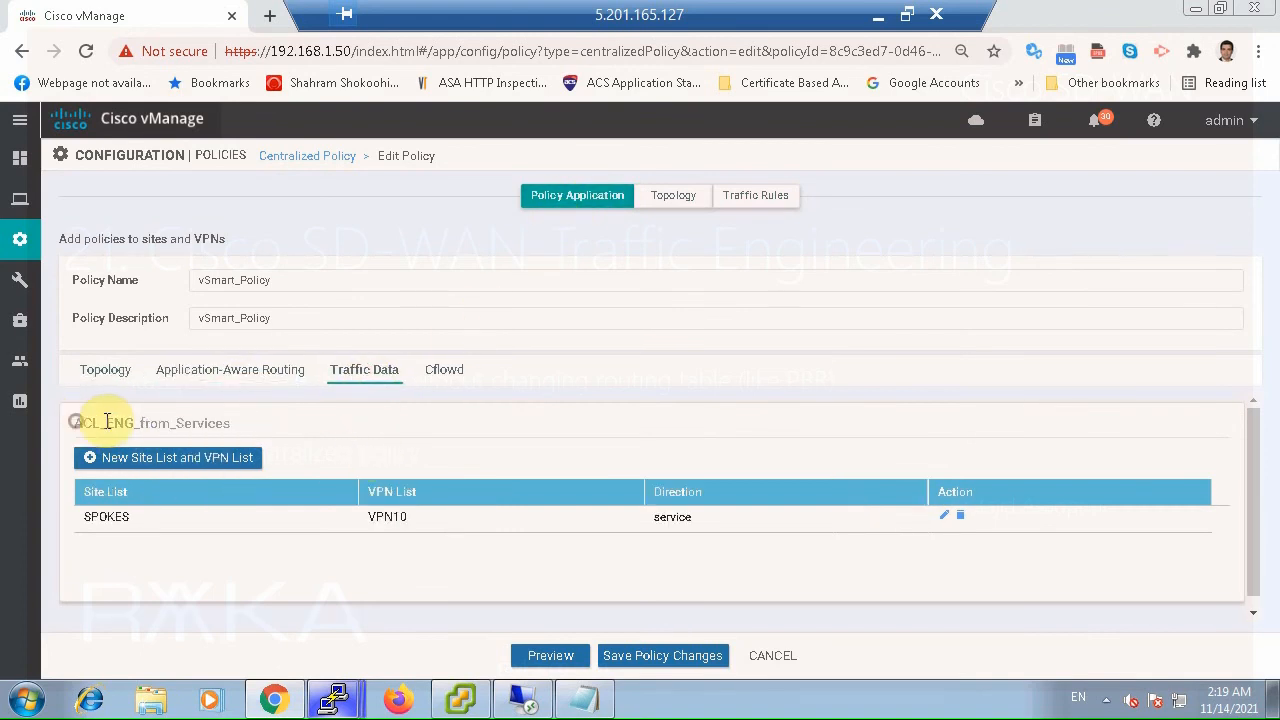
double_click(150, 422)
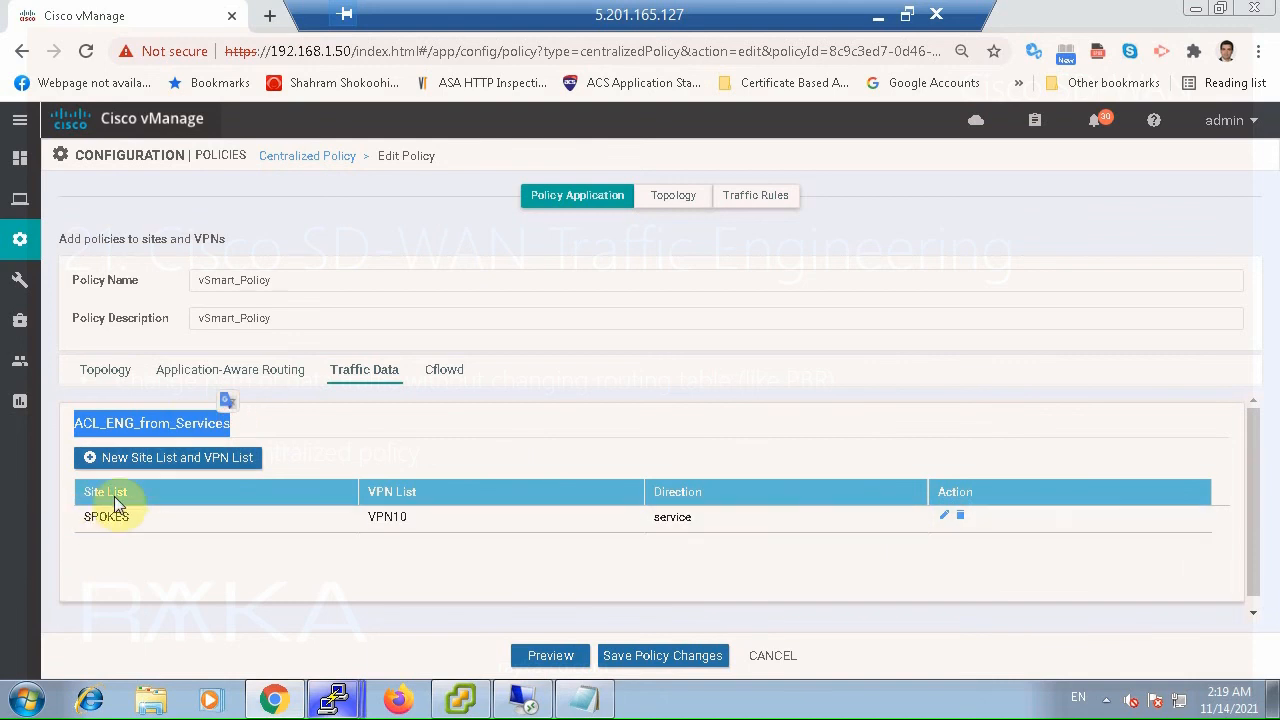
mouse_move(508, 552)
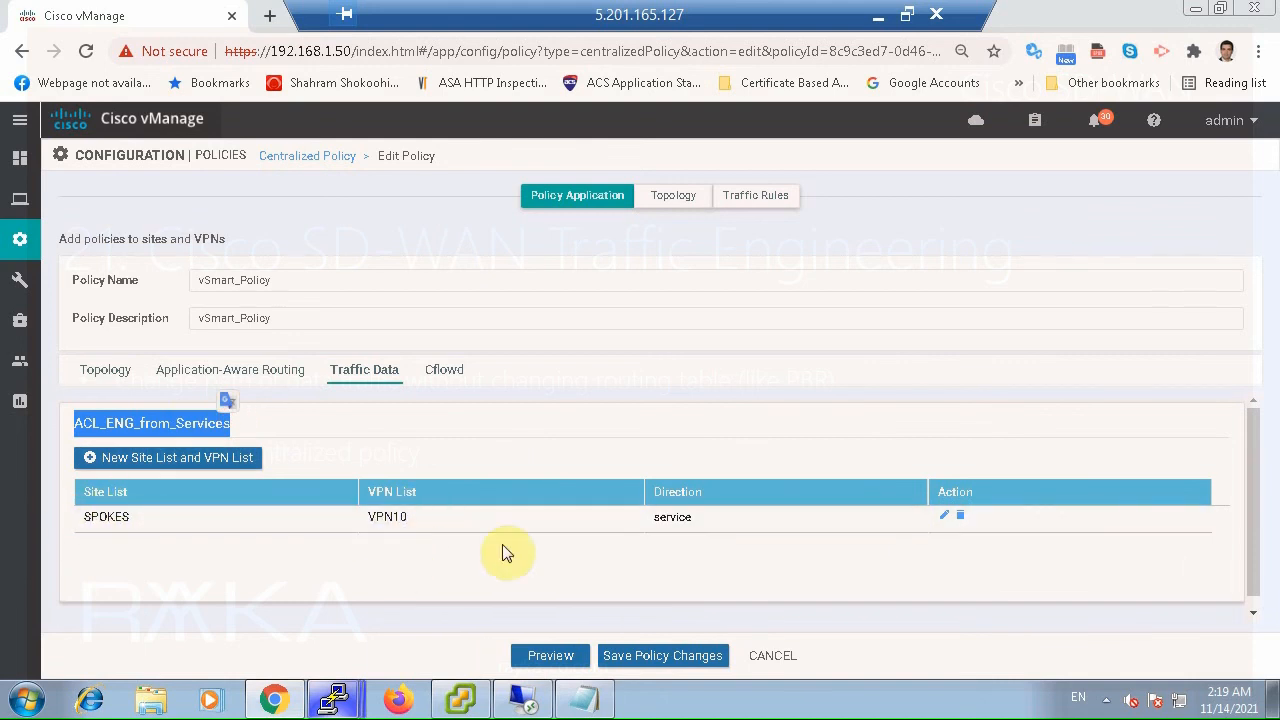
mouse_move(644, 546)
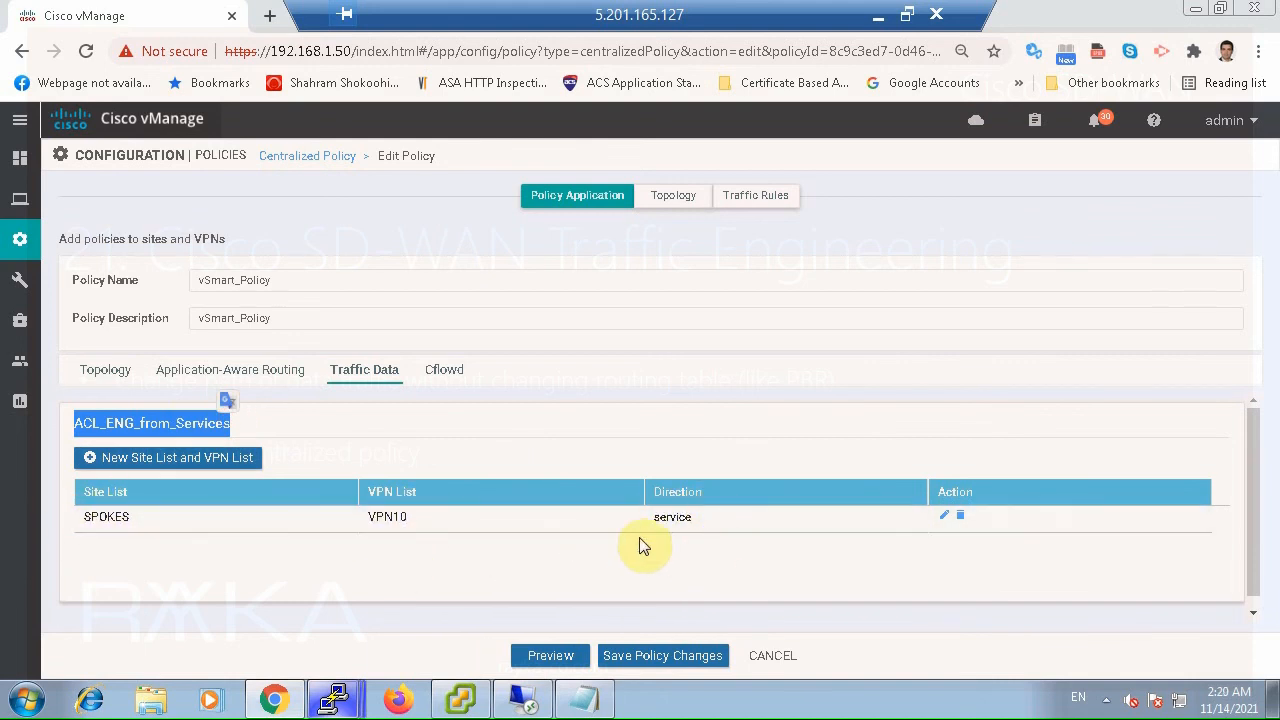
mouse_move(692, 524)
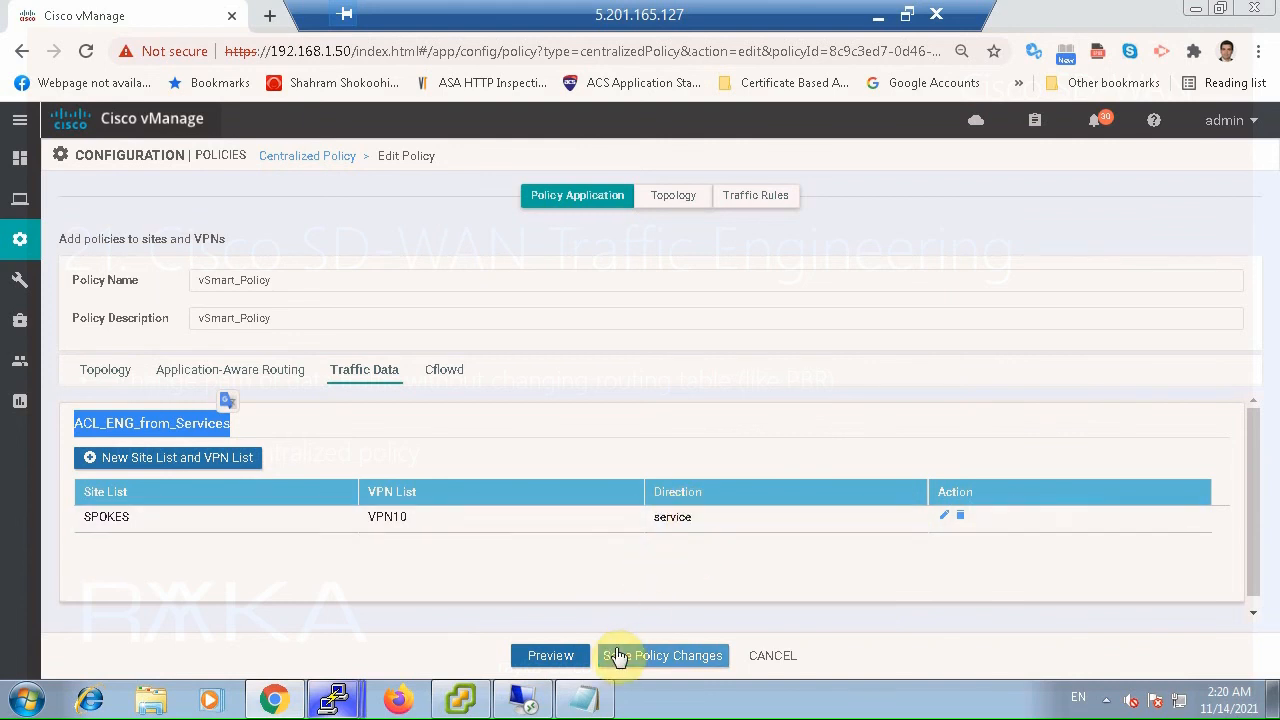
mouse_move(550, 656)
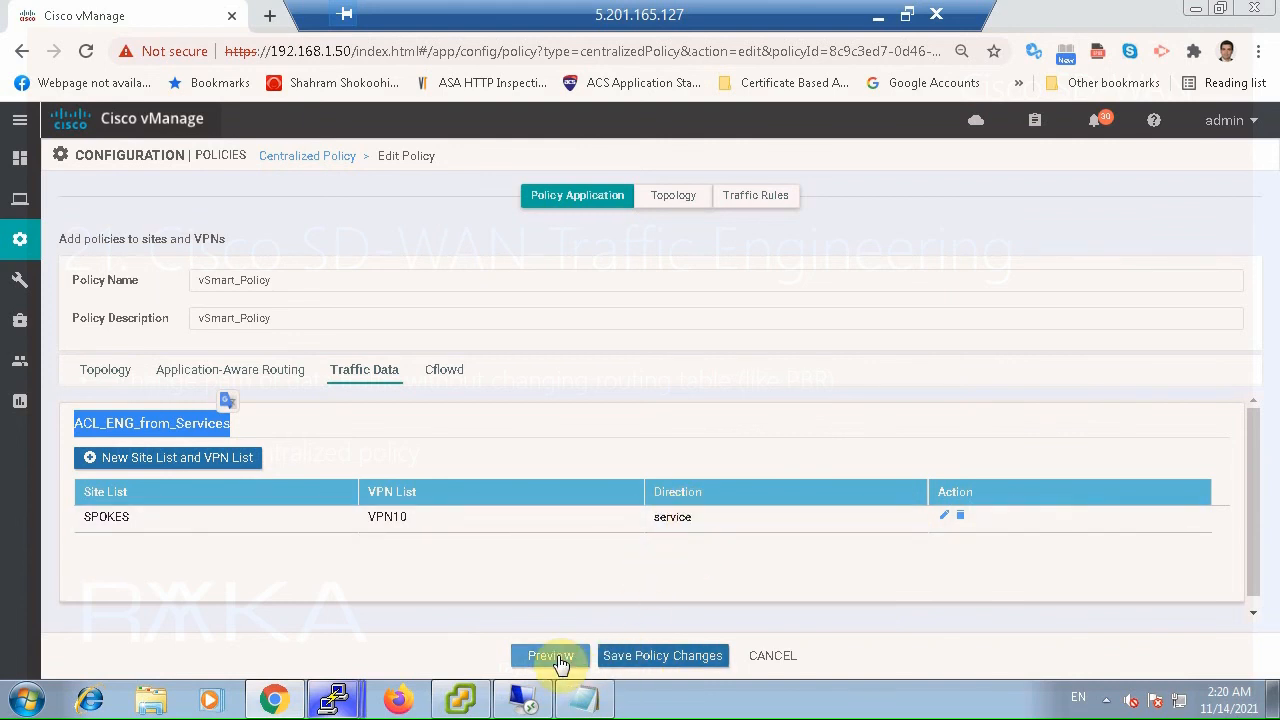
mouse_move(592, 604)
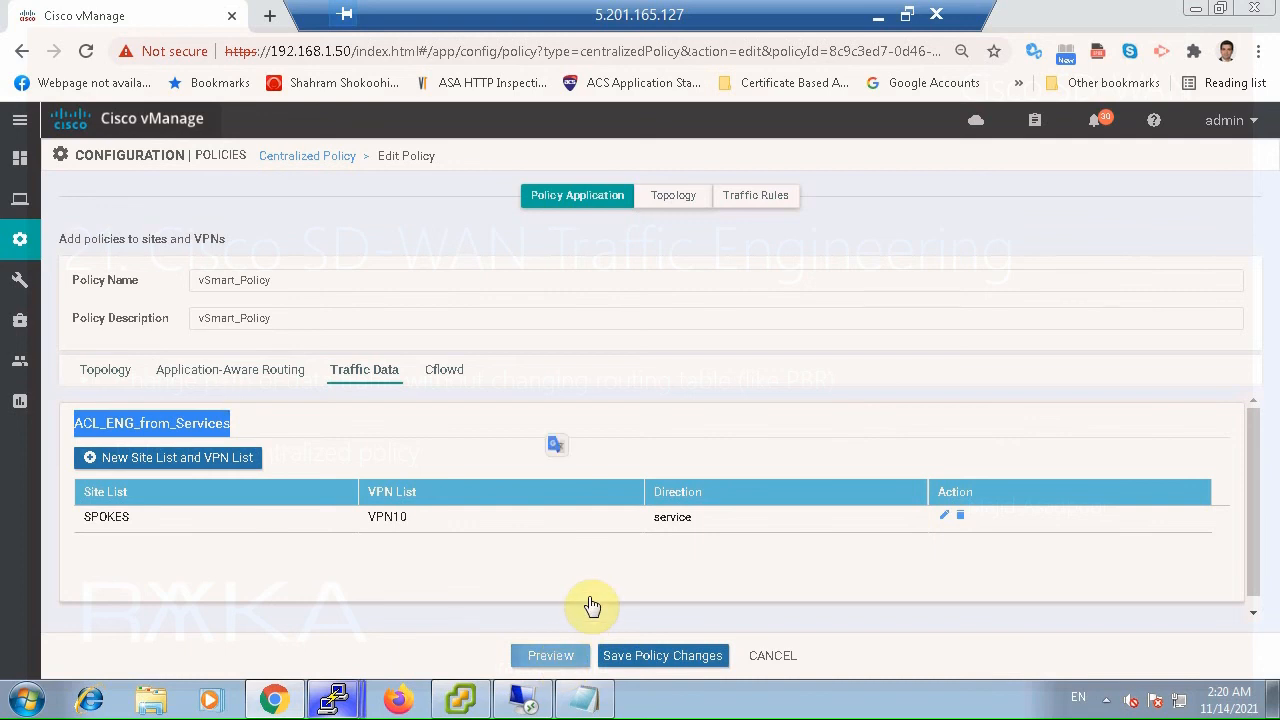
Preview the generated vSmart_Policy configuration with the HUB_LOCATION steering rule and save policy changes
click(548, 656)
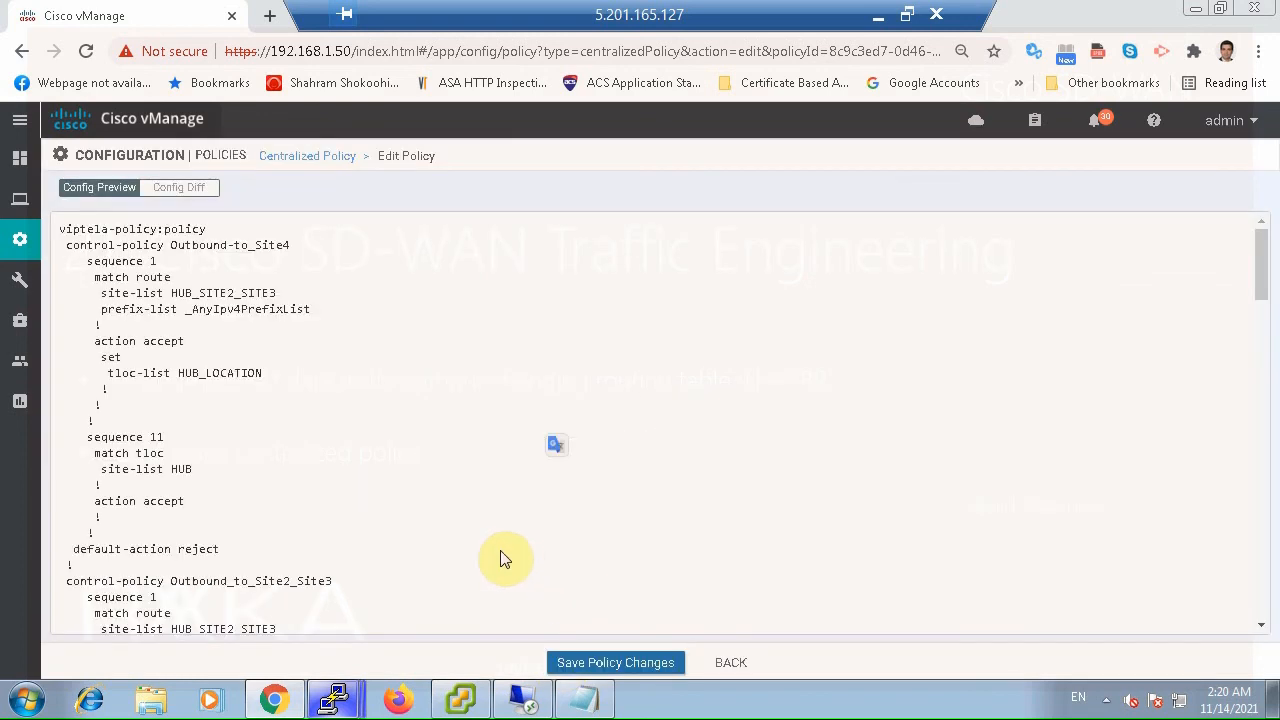
scroll(down, 3)
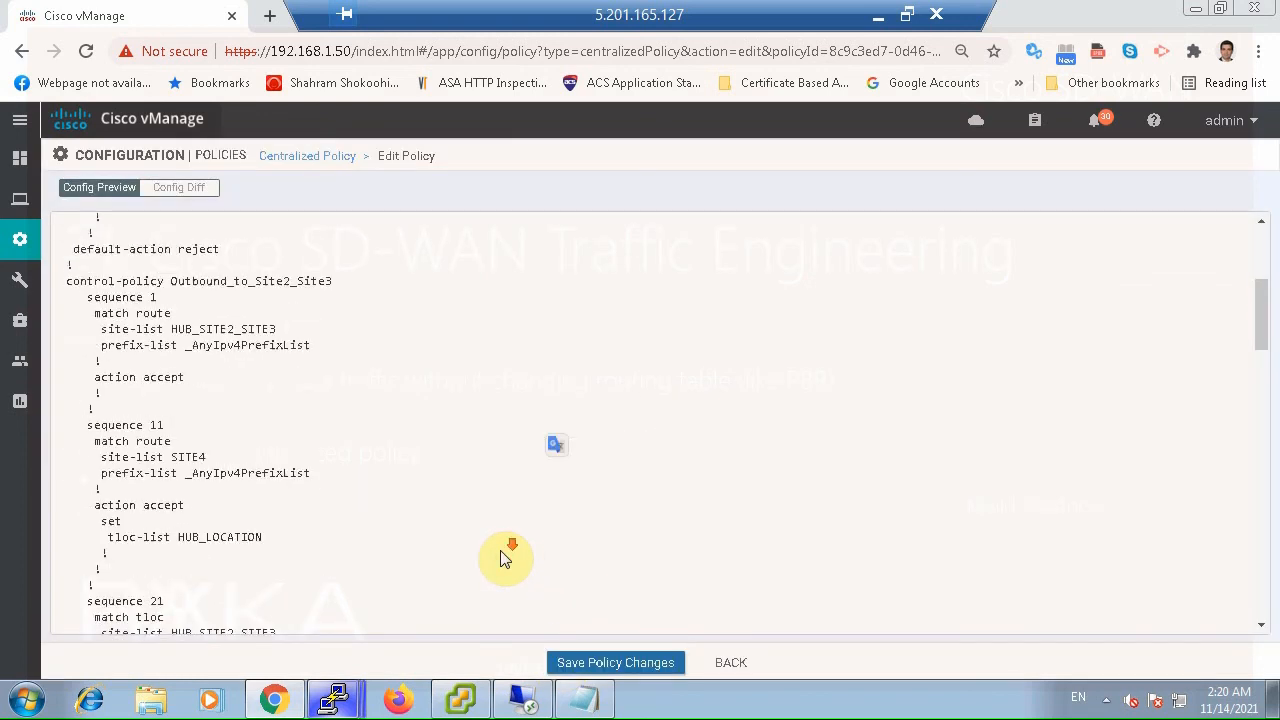
scroll(down, 3)
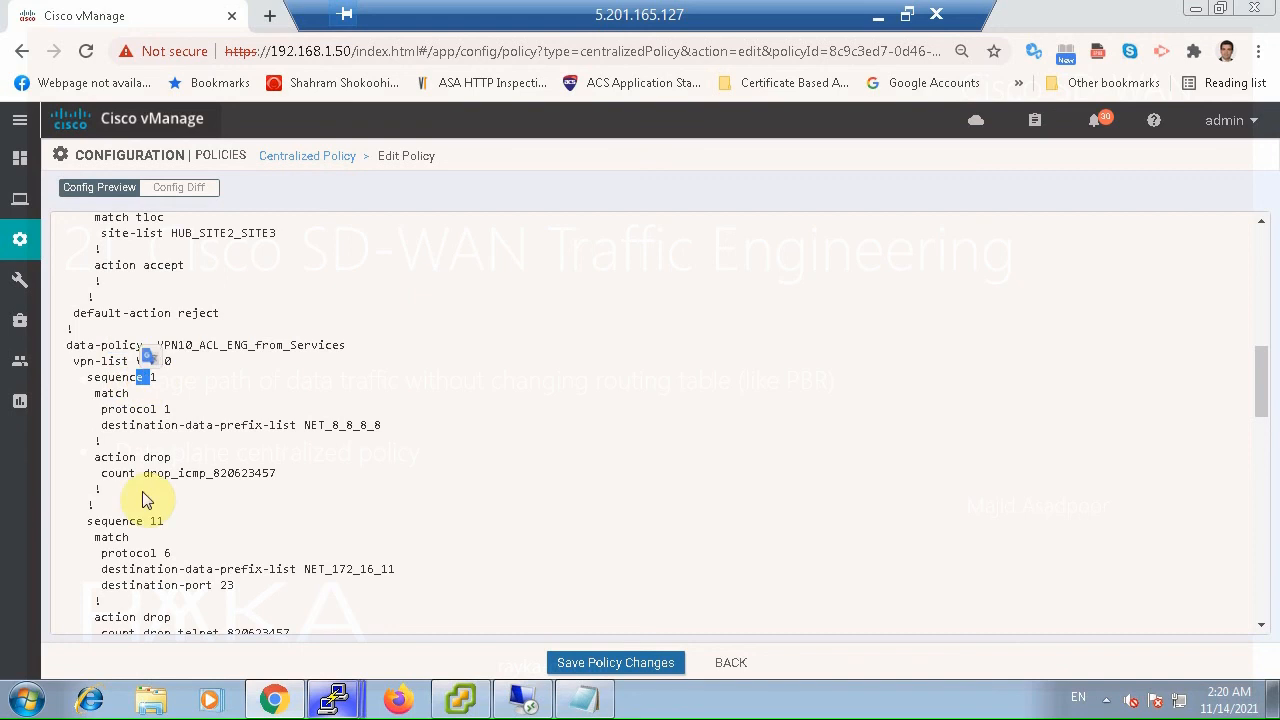
mouse_move(168, 518)
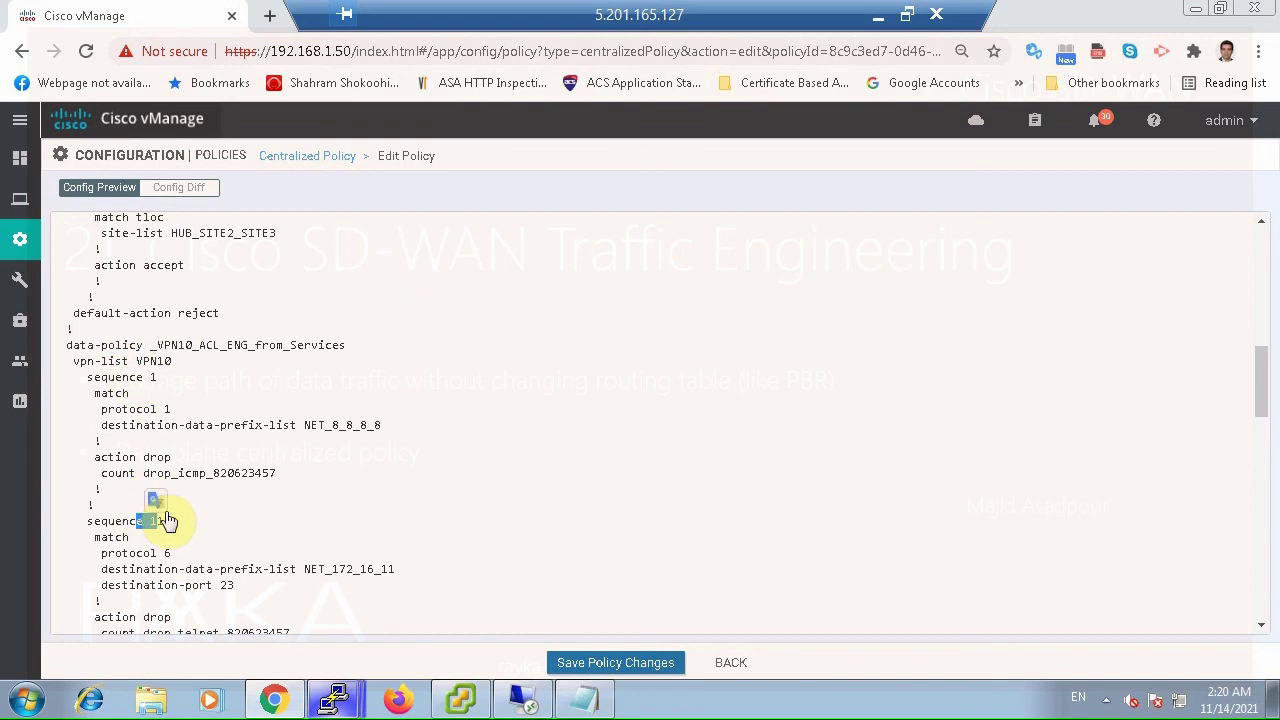
scroll(down, 3)
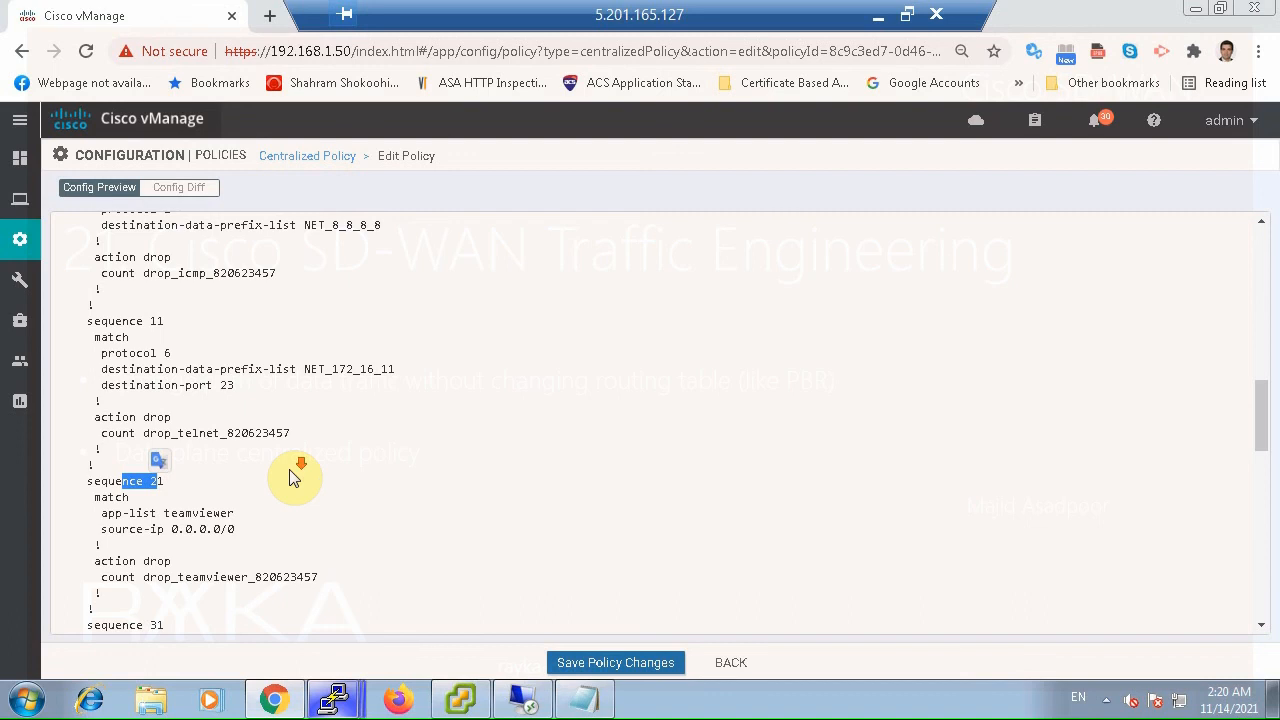
scroll(down, 3)
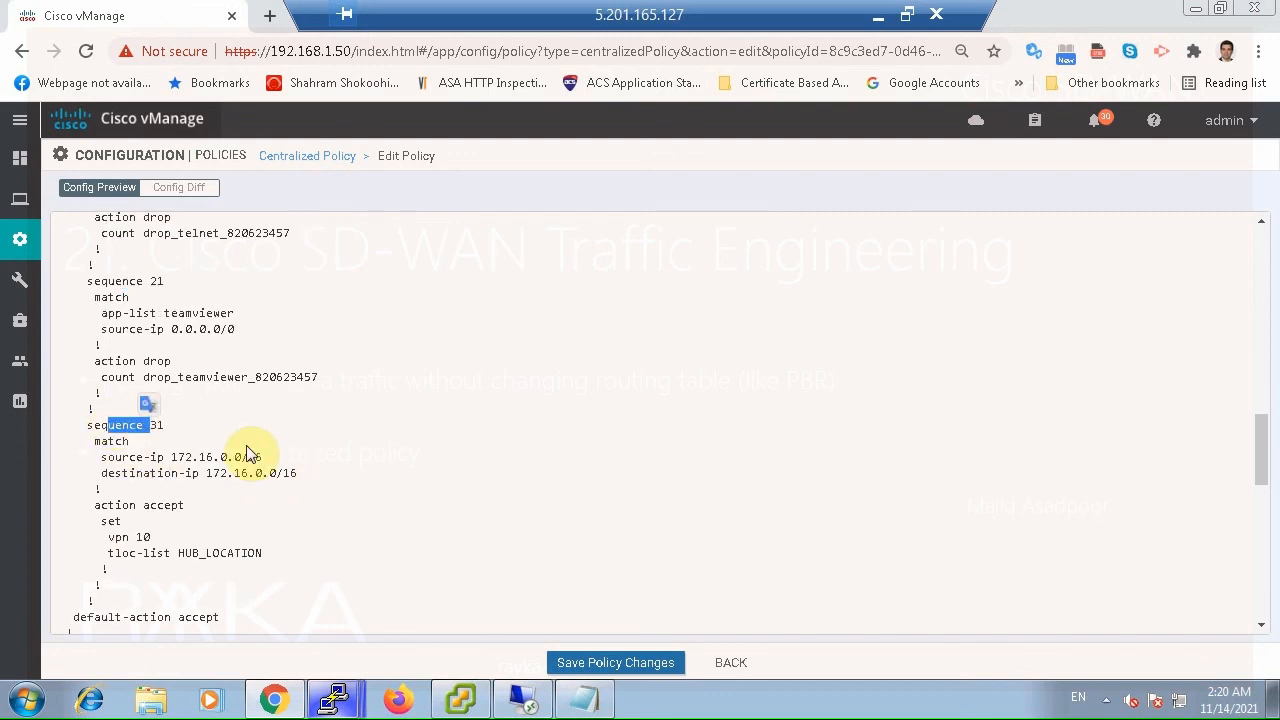
mouse_move(172, 462)
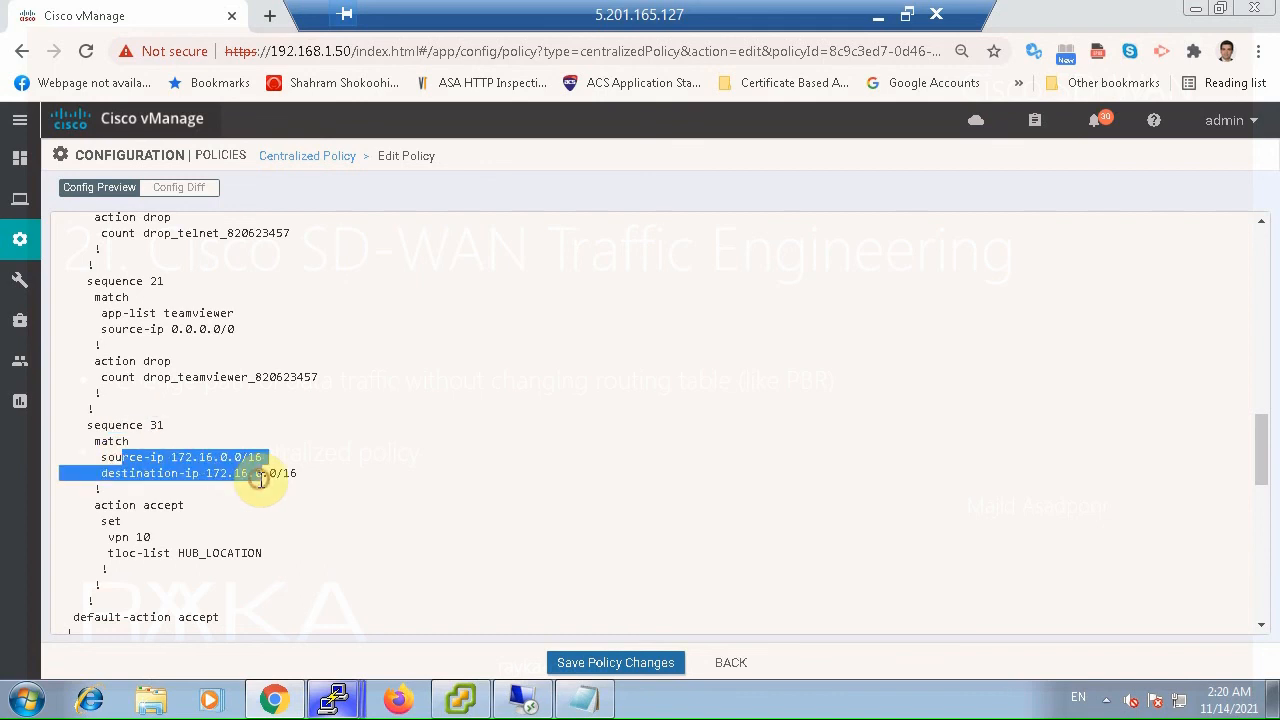
mouse_move(190, 528)
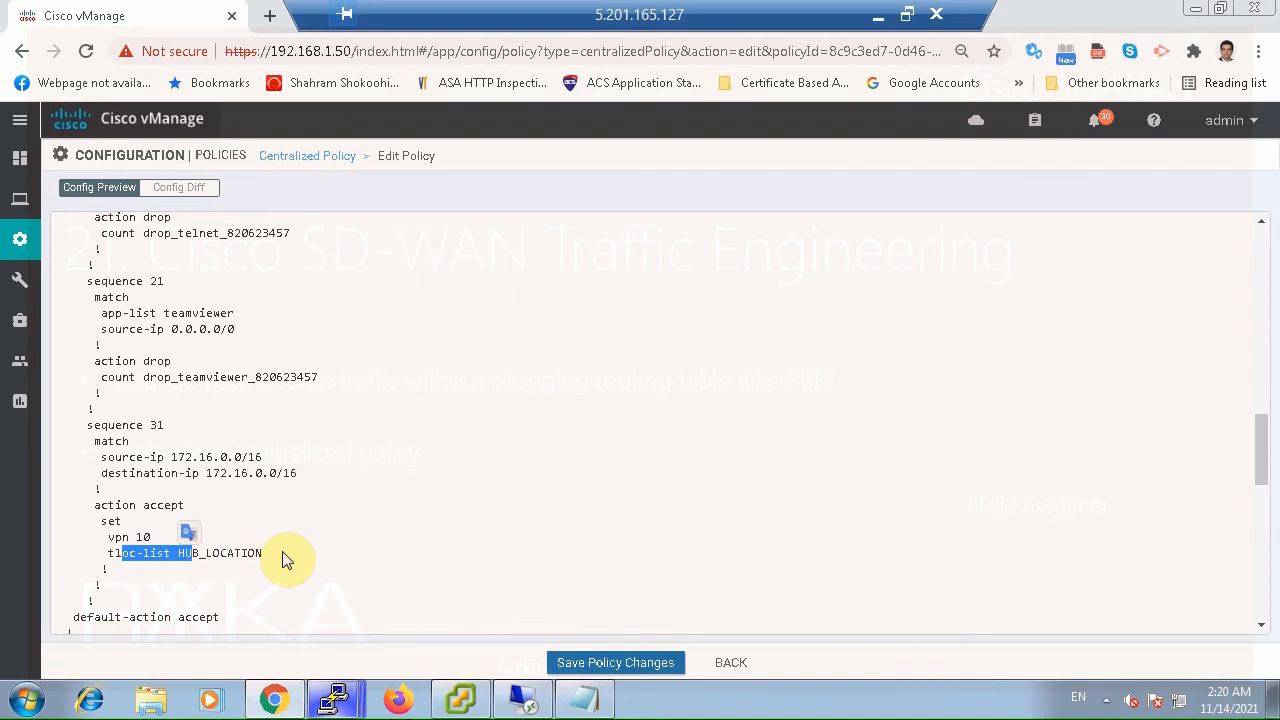
scroll(down, 3)
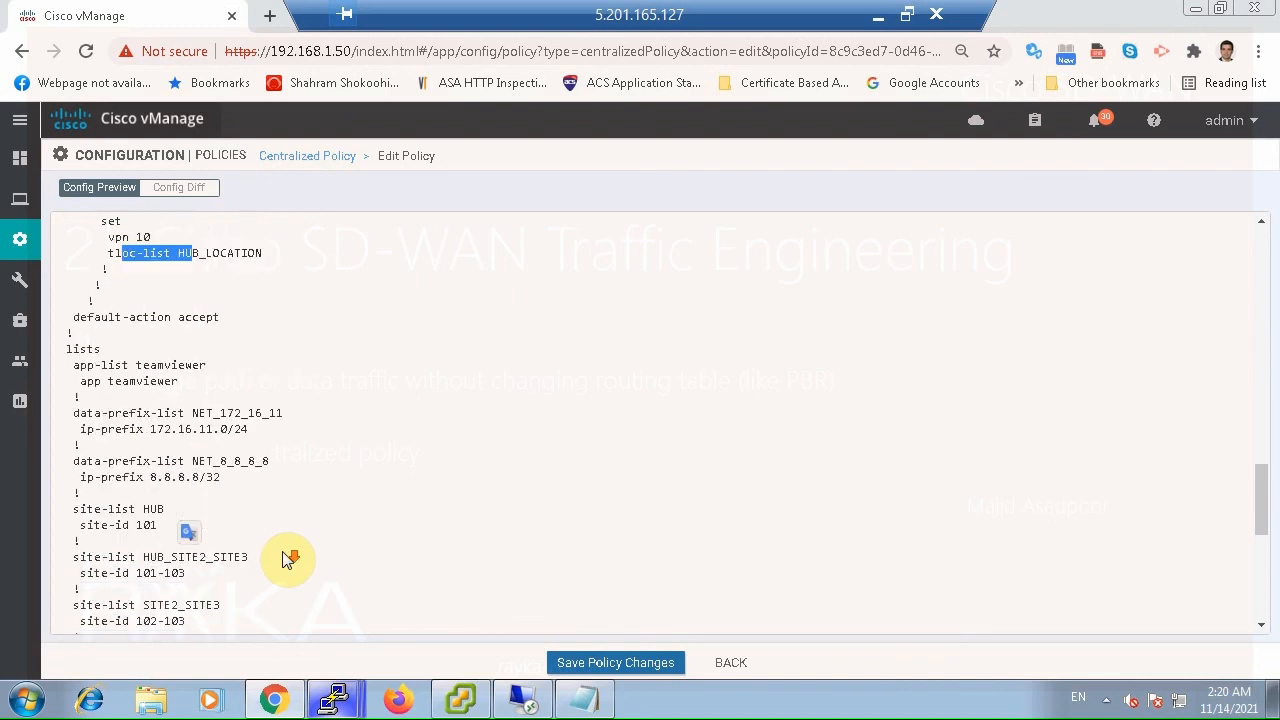
scroll(down, 3)
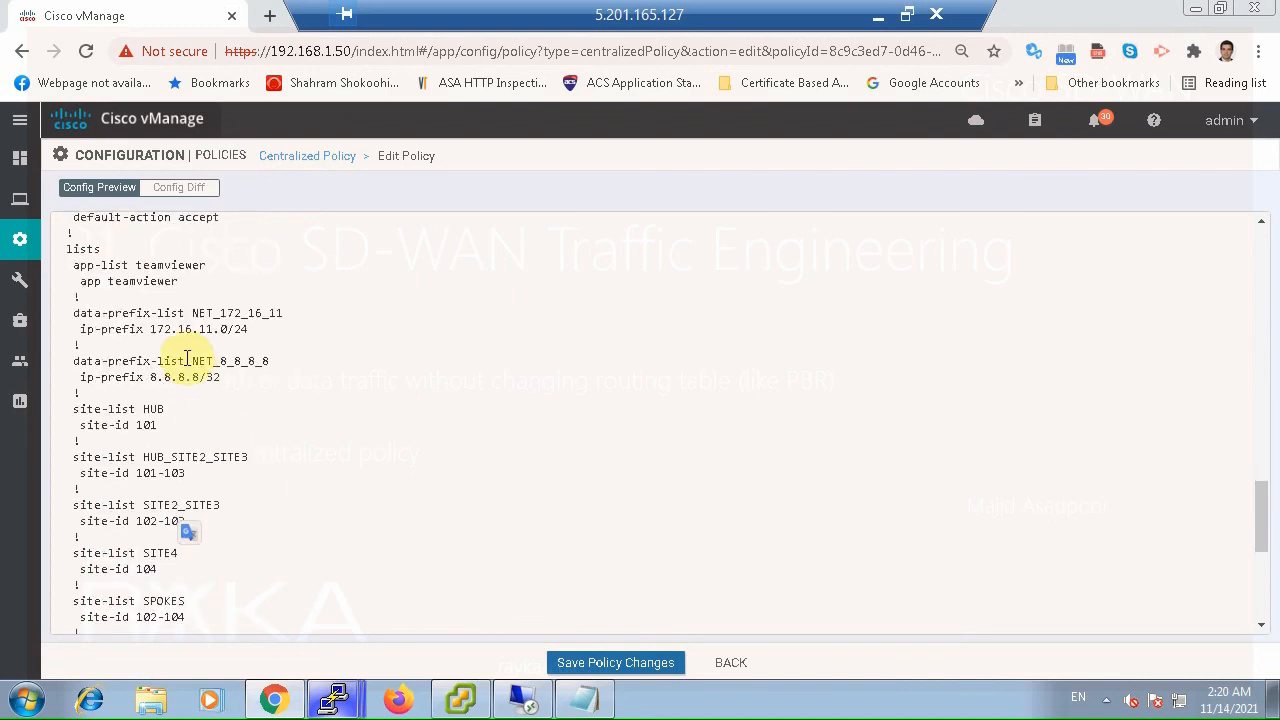
scroll(down, 3)
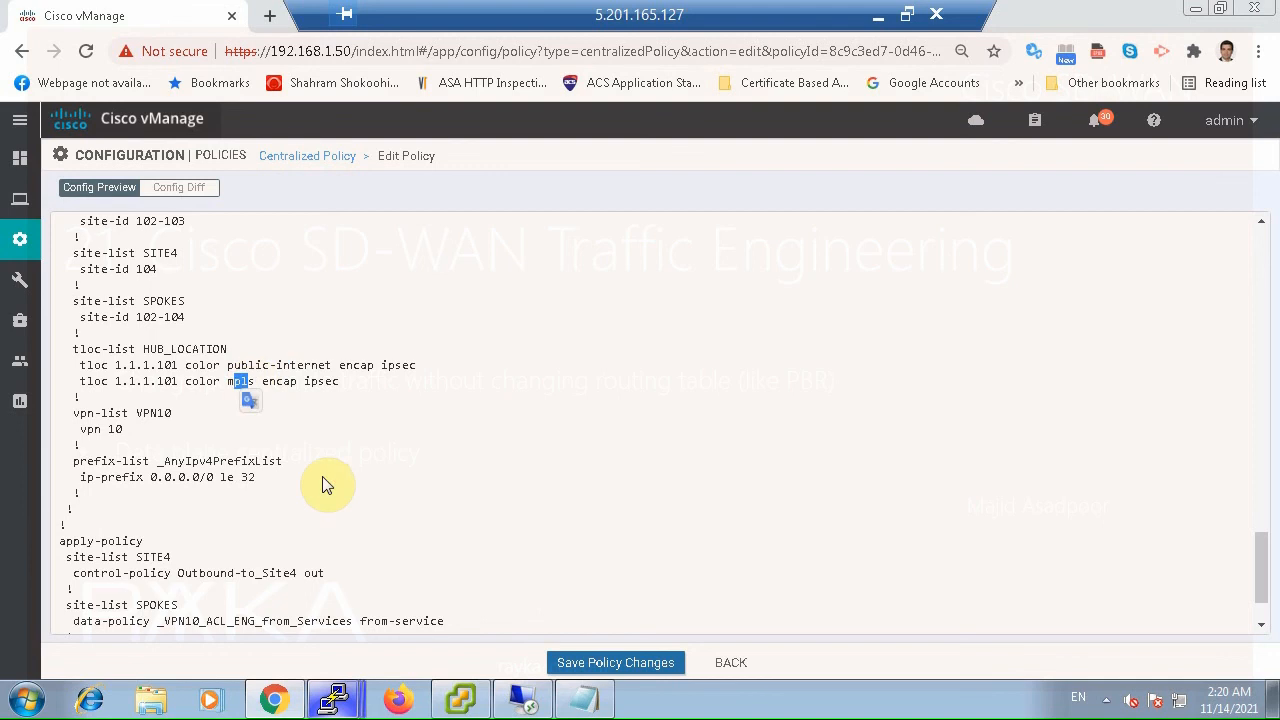
scroll(down, 3)
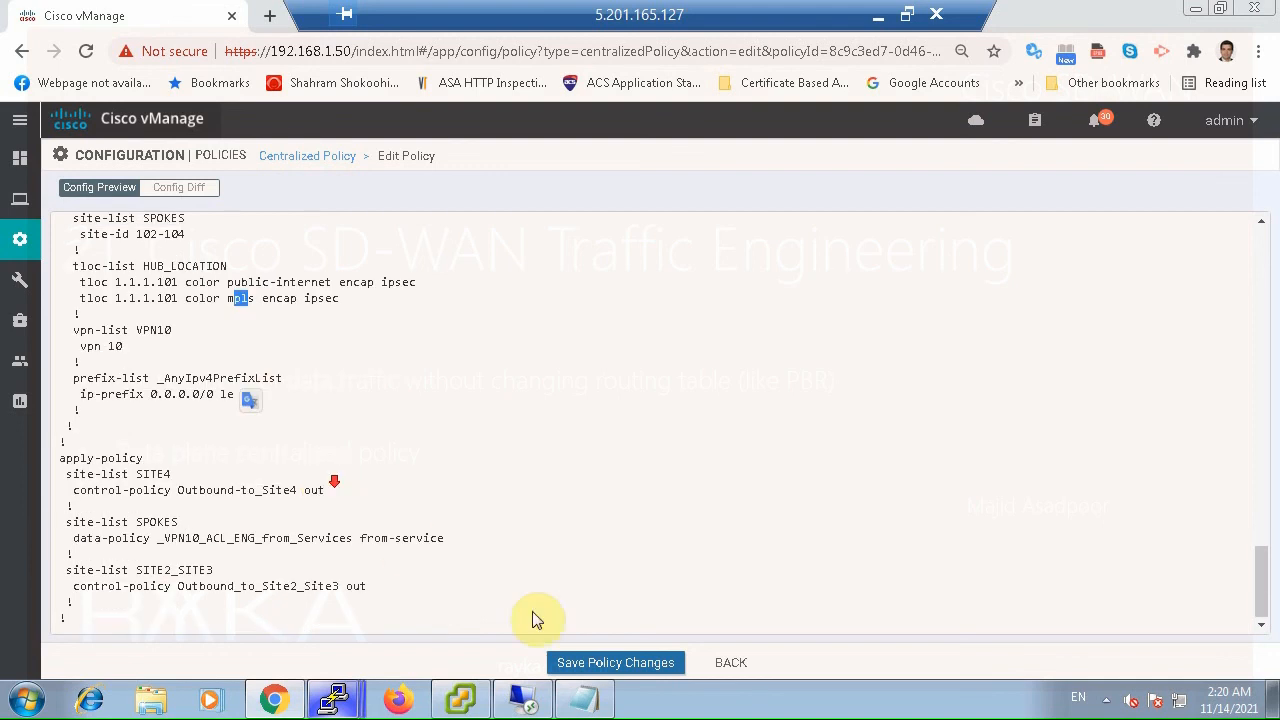
click(616, 662)
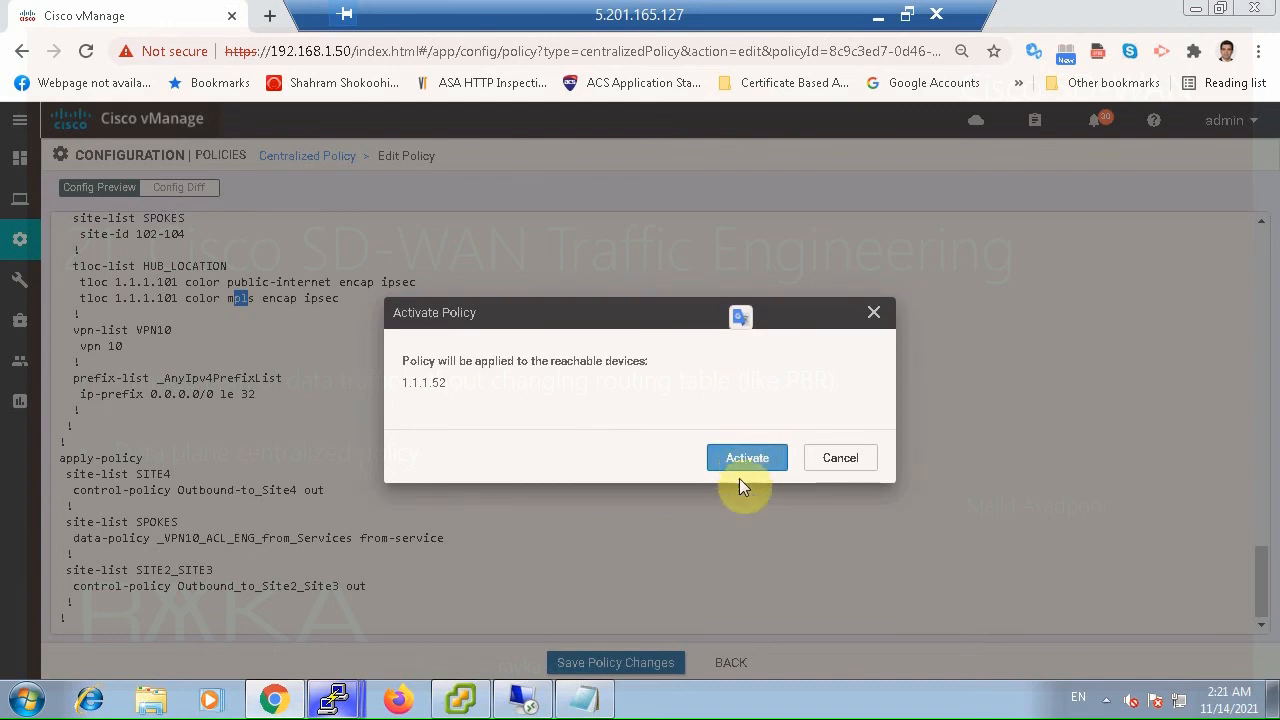
Activate the policy on vSmart 1.1.1.52 and confirm the push reports success
click(748, 456)
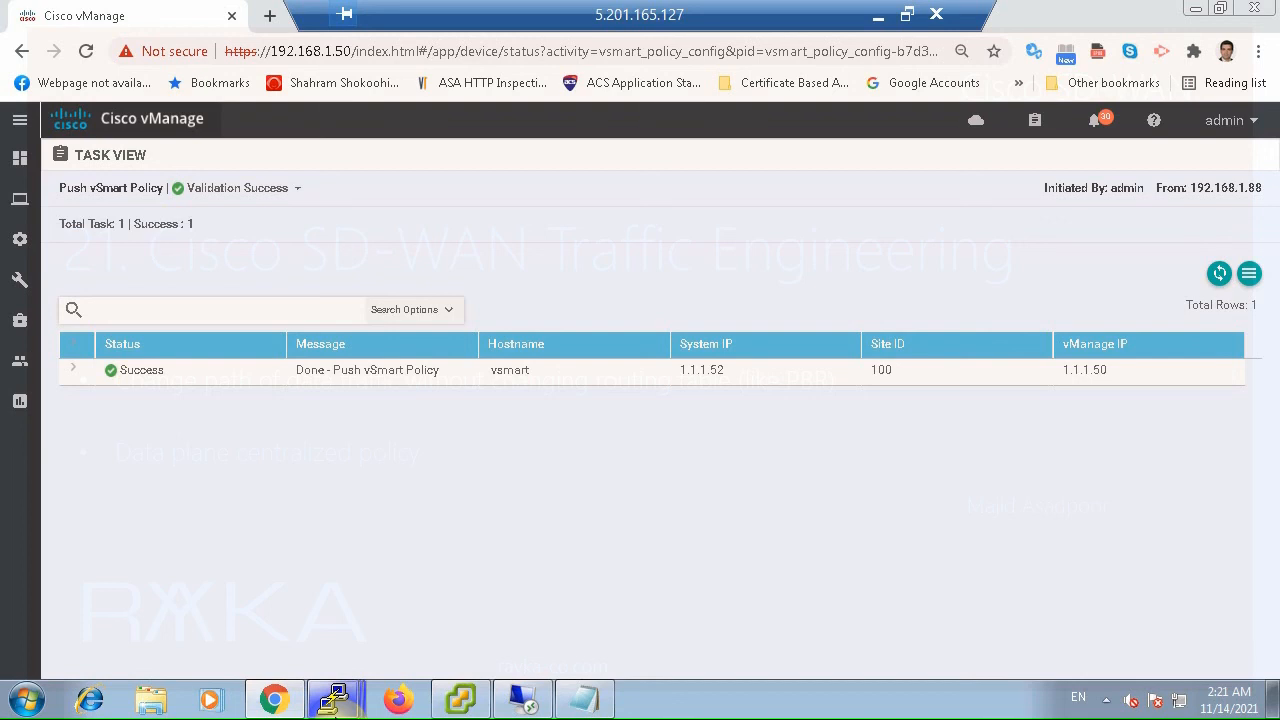
click(336, 698)
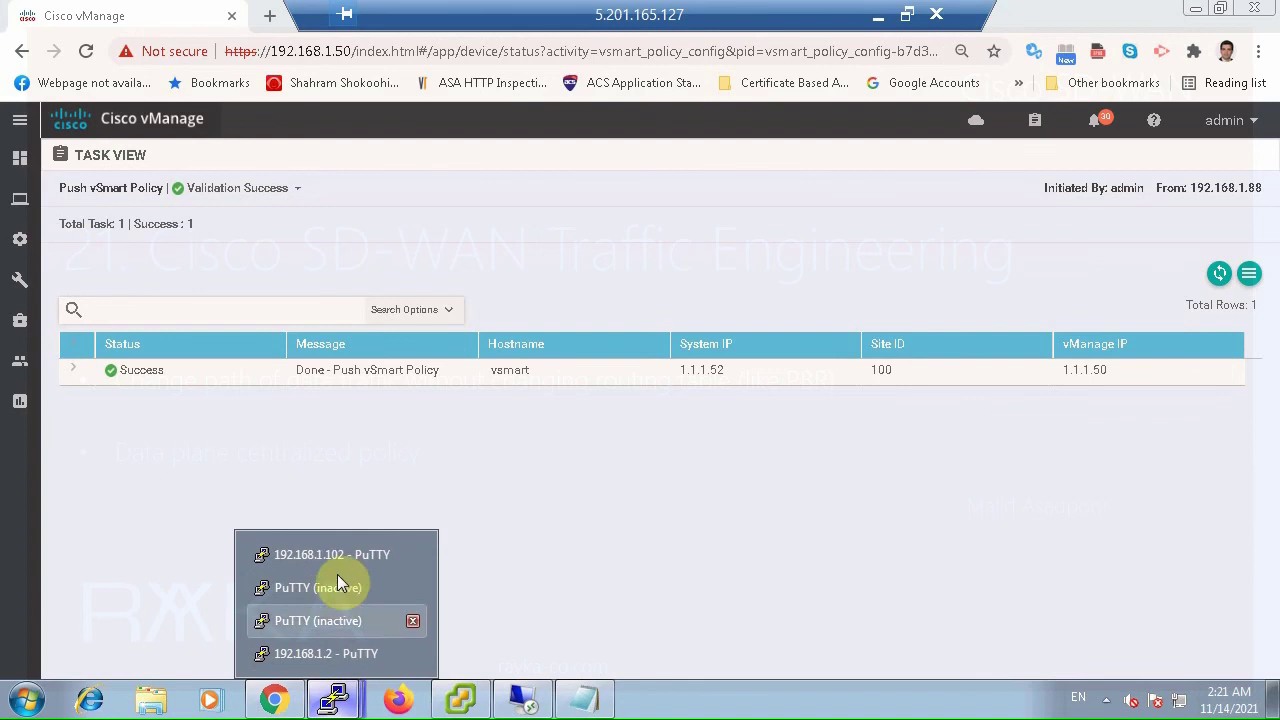
Bring up the 192.168.1.102 cEdge2 terminal and traceroute 172.16.3.1, now two hops via hub 192.168.1.101
click(330, 554)
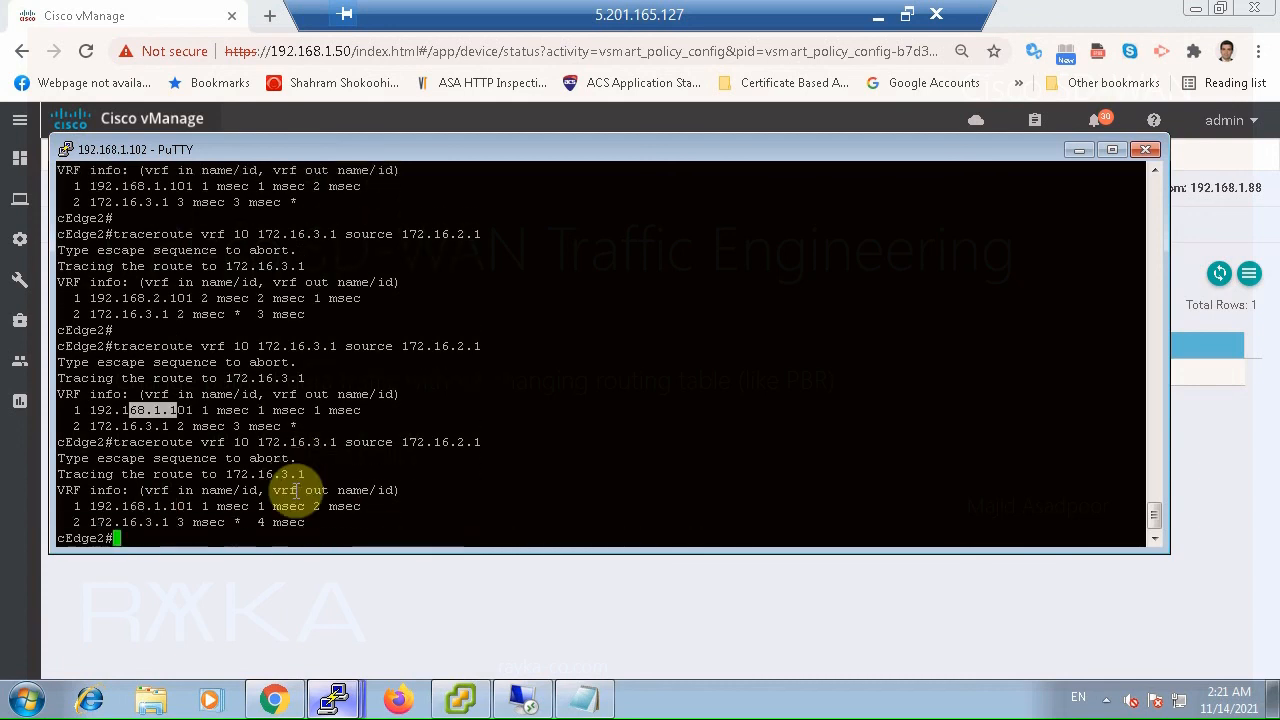
mouse_move(180, 516)
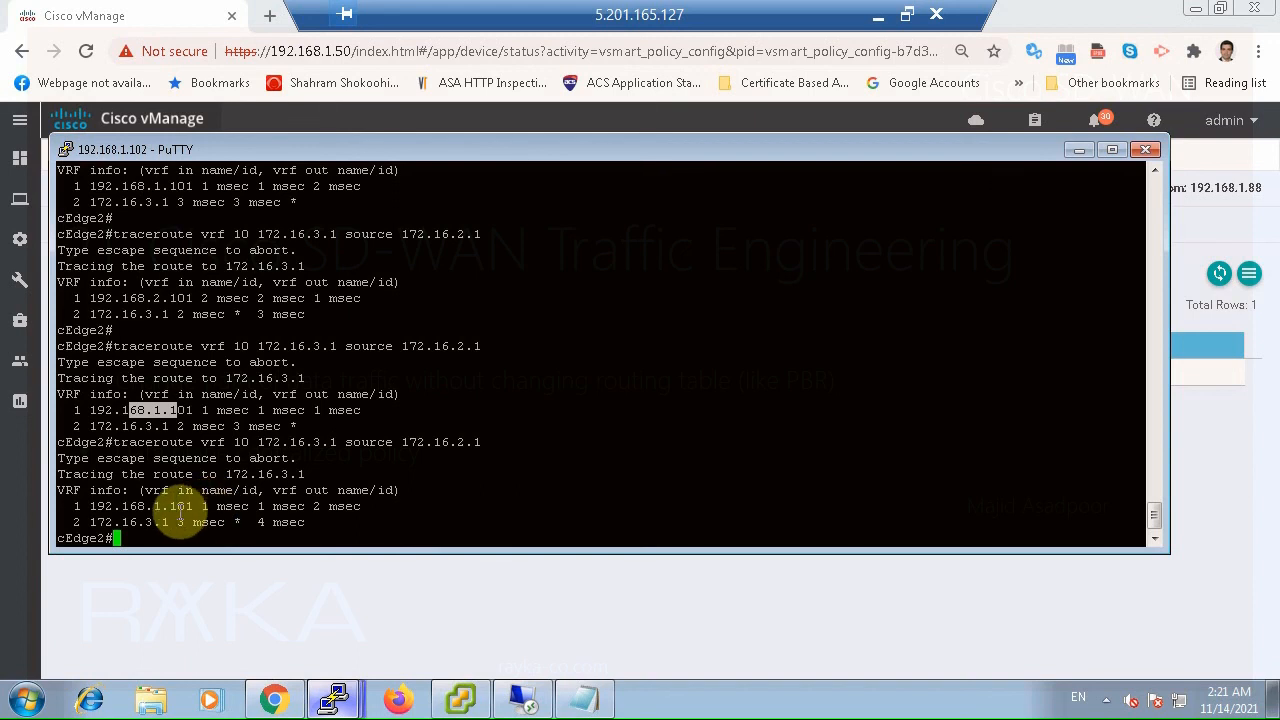